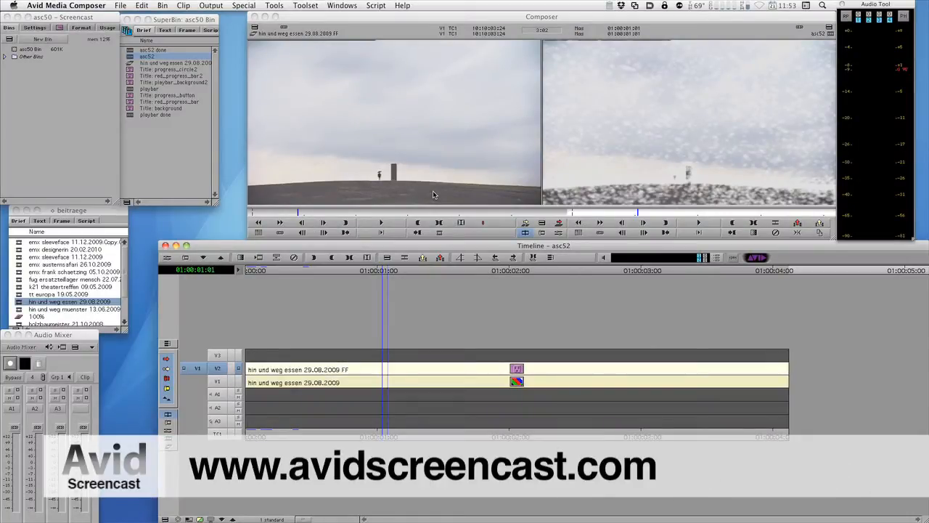
{"action": "mouse_move", "coordinate": [383, 165]}
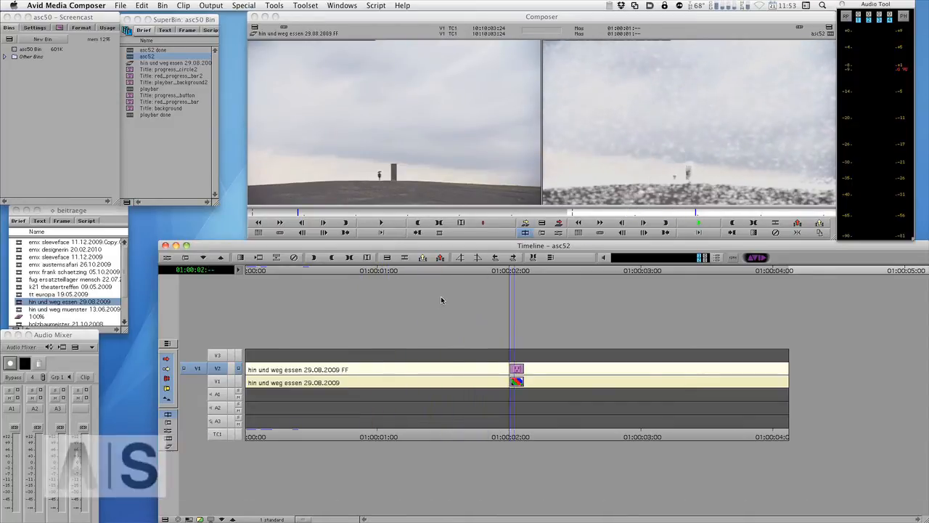
Park on the V2 clip's snow effect and remove it with Remove Effect.
{"action": "left_click", "coordinate": [407, 284]}
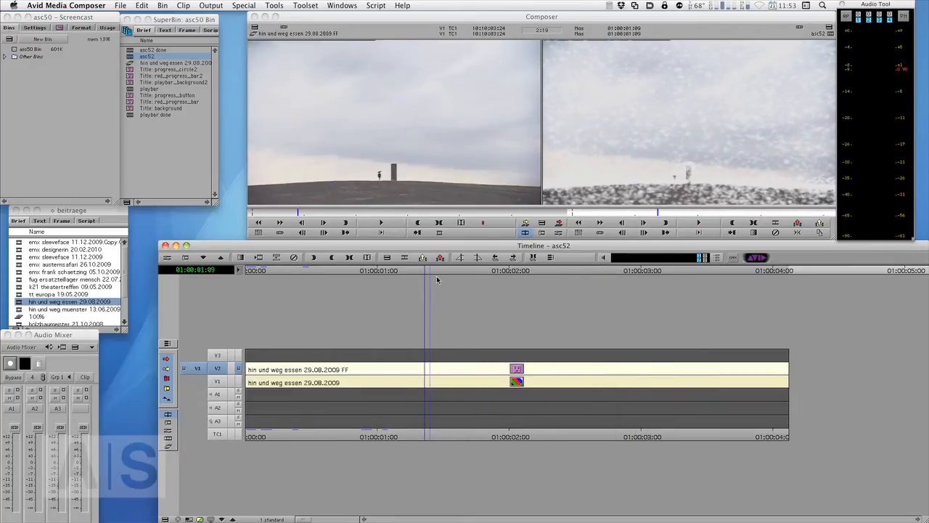
{"action": "left_click", "coordinate": [455, 279]}
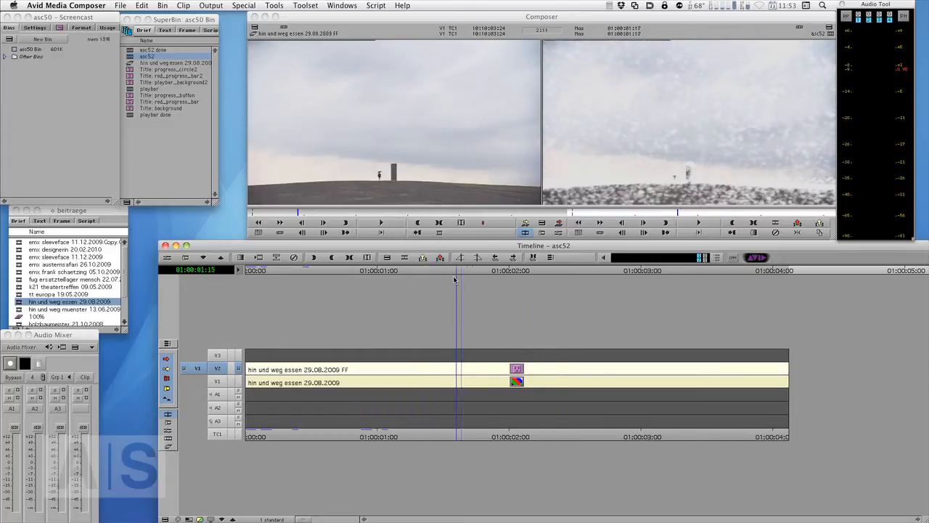
{"action": "left_click", "coordinate": [512, 280]}
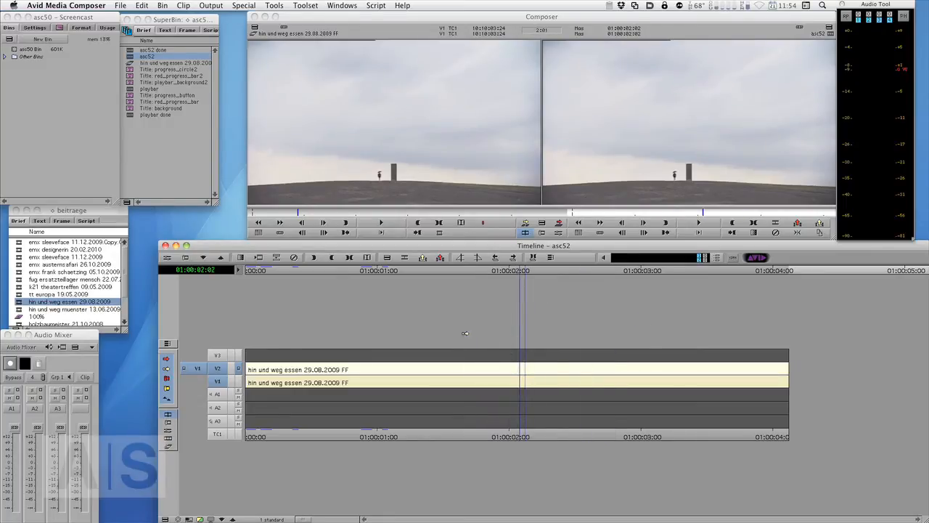
From the Effect Palette's BCC Generators, apply BCC Snow to the V2 clip and close the palette.
{"action": "left_click", "coordinate": [266, 5]}
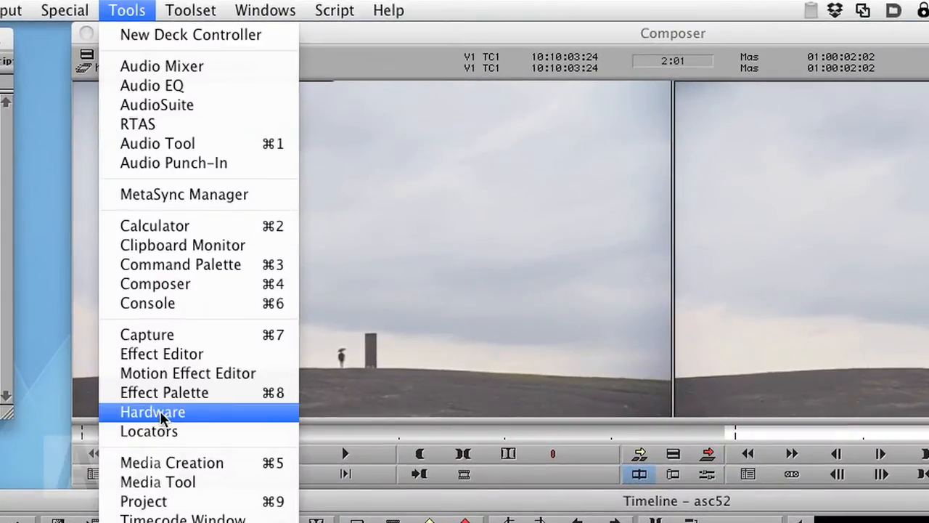
{"action": "left_click", "coordinate": [164, 392]}
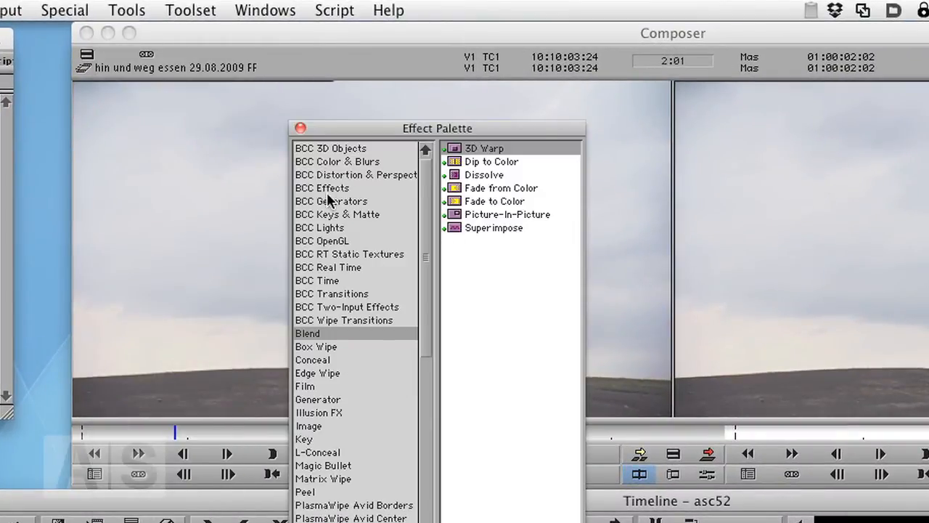
{"action": "left_click", "coordinate": [331, 200]}
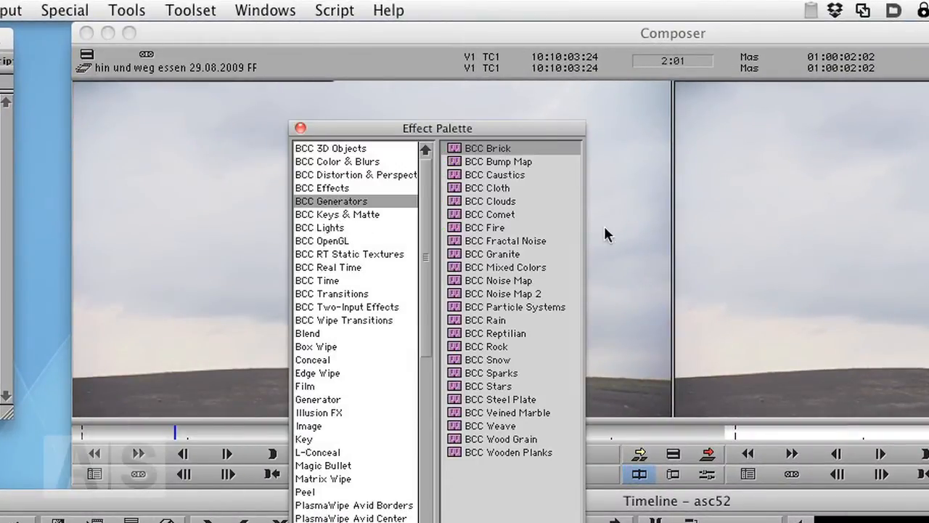
{"action": "mouse_move", "coordinate": [456, 372]}
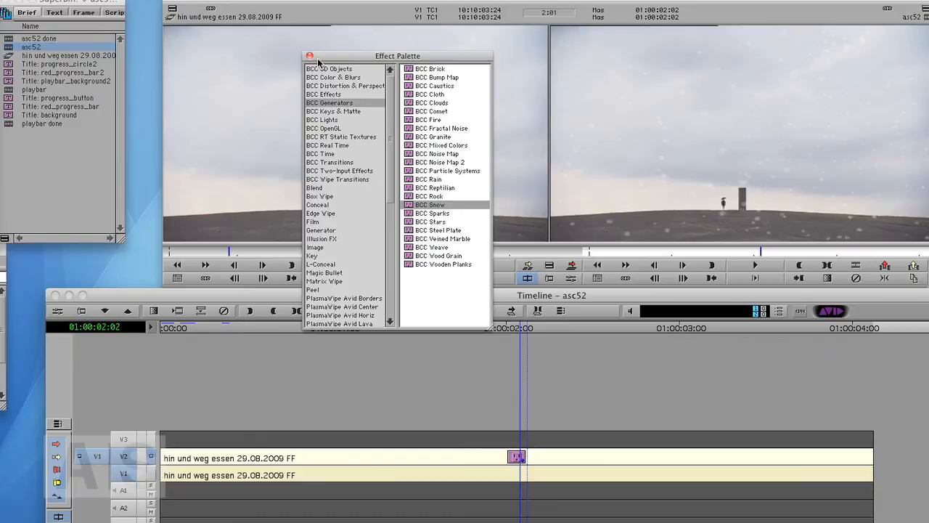
{"action": "left_click", "coordinate": [309, 56]}
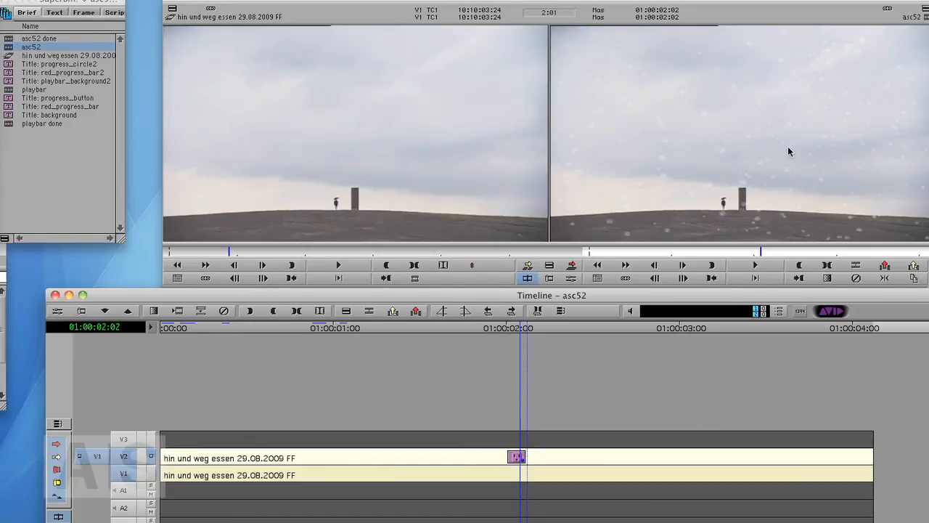
{"action": "mouse_move", "coordinate": [93, 375]}
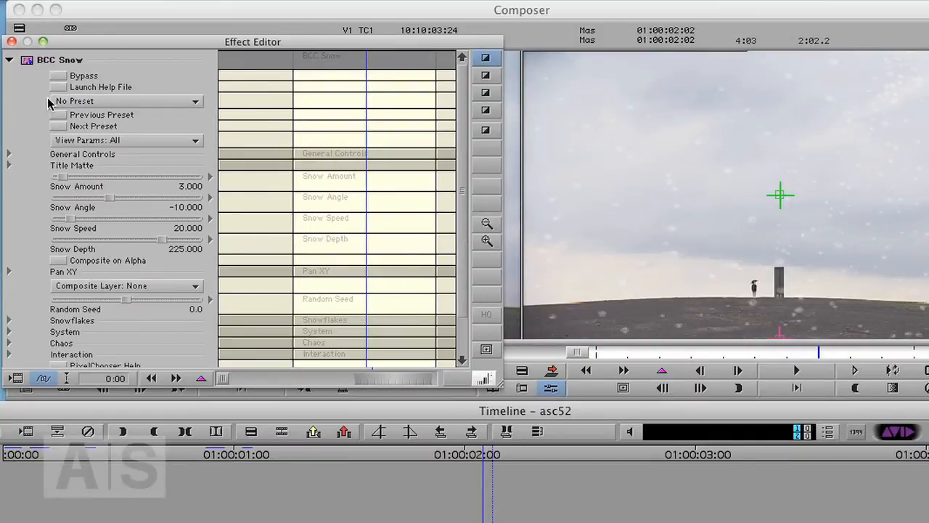
{"action": "mouse_move", "coordinate": [69, 100]}
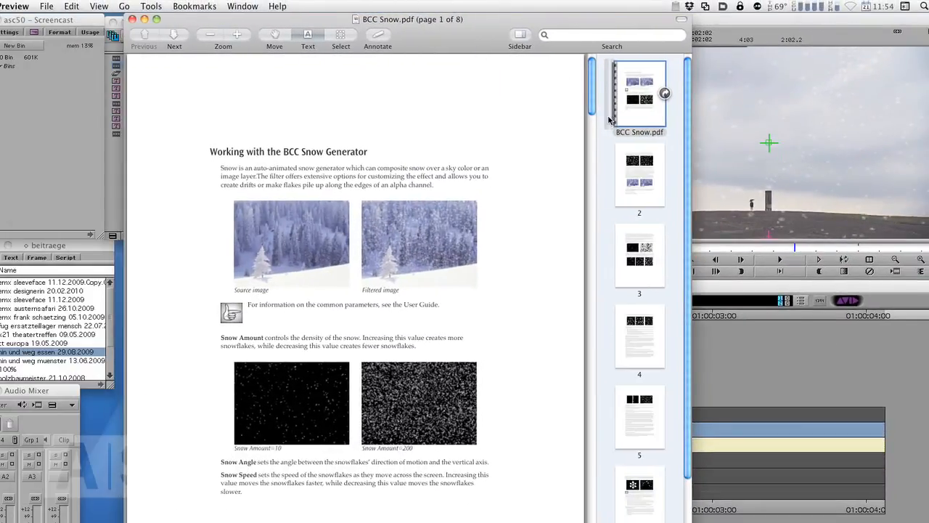
Review the BCC Snow PDF help before opening the effect's parameters in the Effect Editor.
{"action": "scroll", "scroll_direction": "down", "scroll_amount": 3}
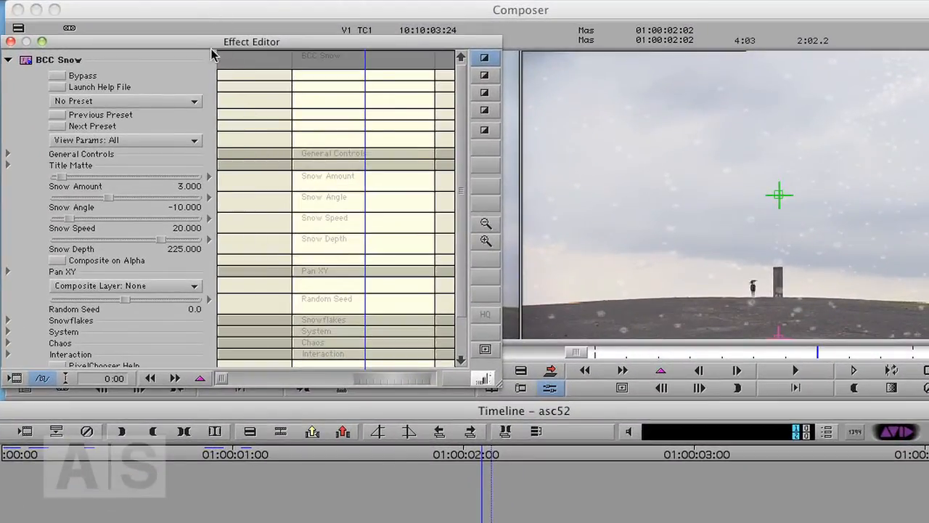
{"action": "mouse_move", "coordinate": [241, 282]}
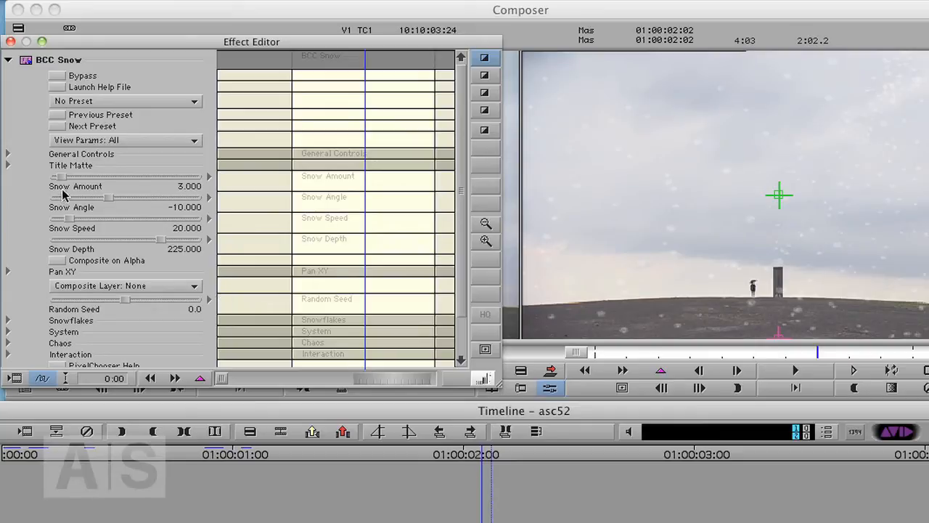
{"action": "mouse_move", "coordinate": [87, 209]}
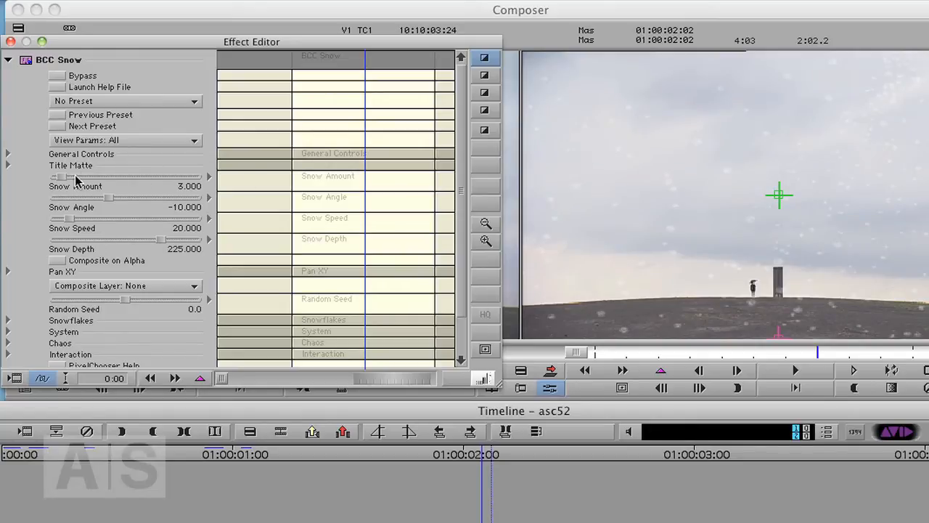
Set Snow Amount to about 10.061, Snow Speed to about 17.134 and Snow Depth to 300.
{"action": "left_click_drag", "start_coordinate": [63, 178], "coordinate": [89, 177]}
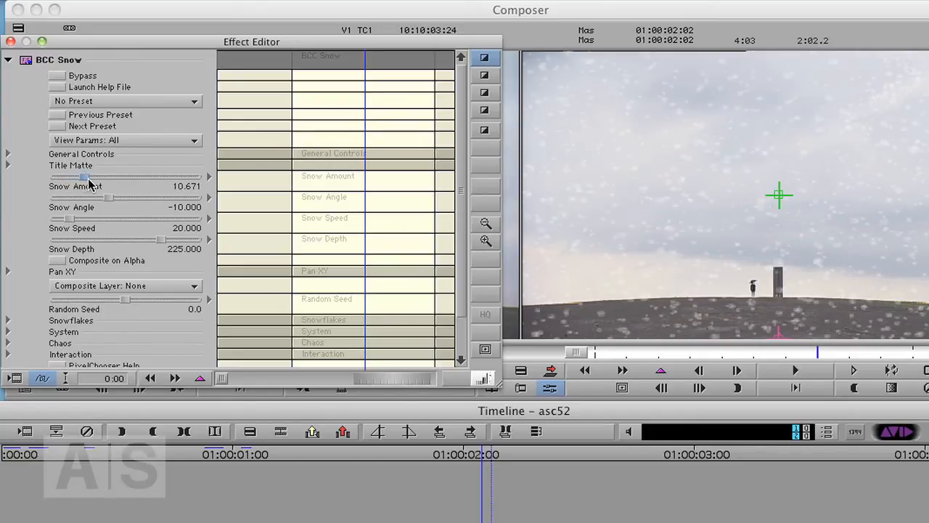
{"action": "left_click_drag", "start_coordinate": [87, 176], "coordinate": [82, 175]}
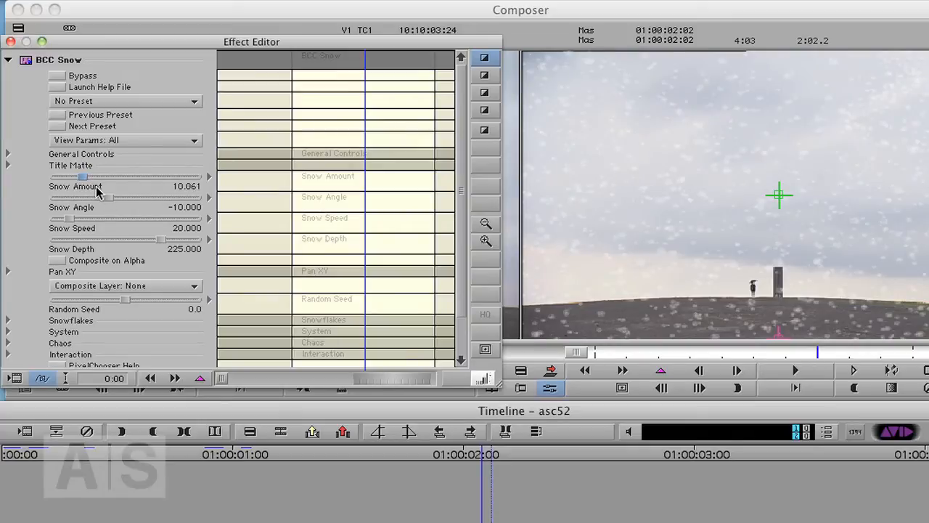
{"action": "mouse_move", "coordinate": [694, 235]}
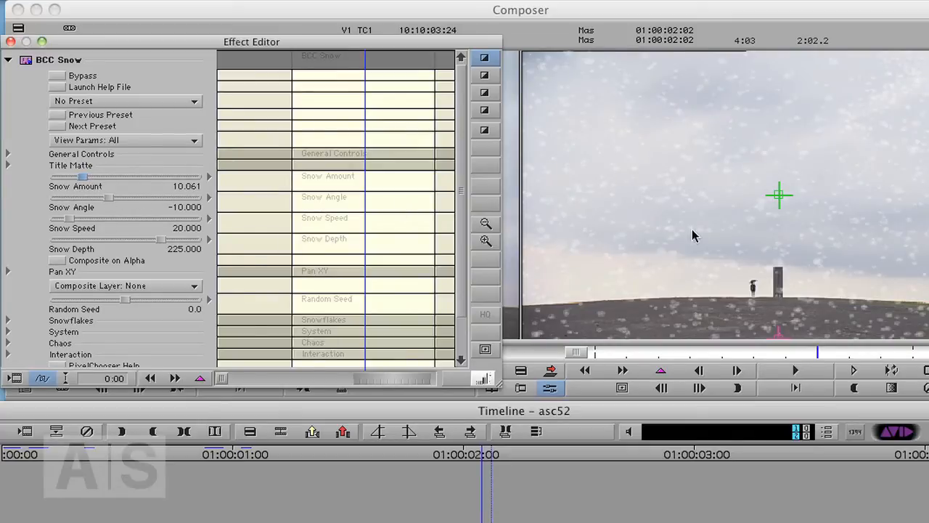
{"action": "mouse_move", "coordinate": [790, 260]}
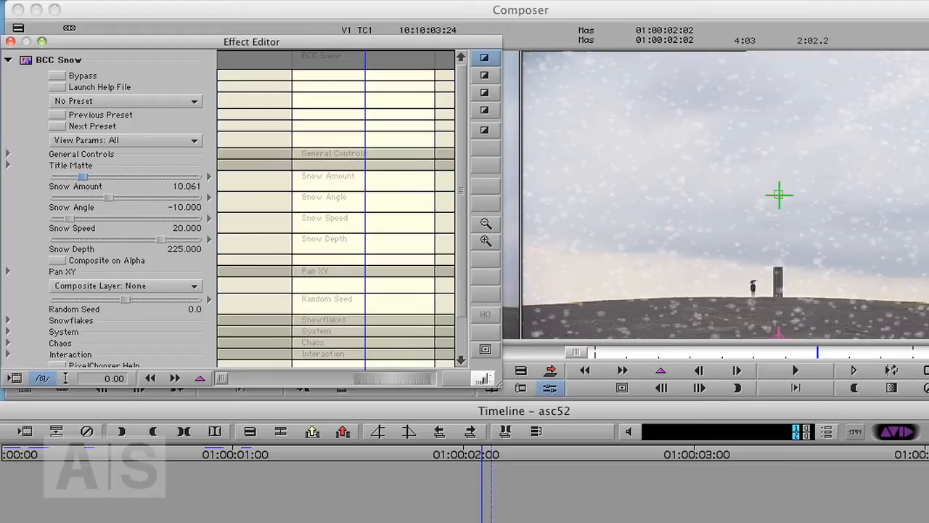
{"action": "mouse_move", "coordinate": [182, 266]}
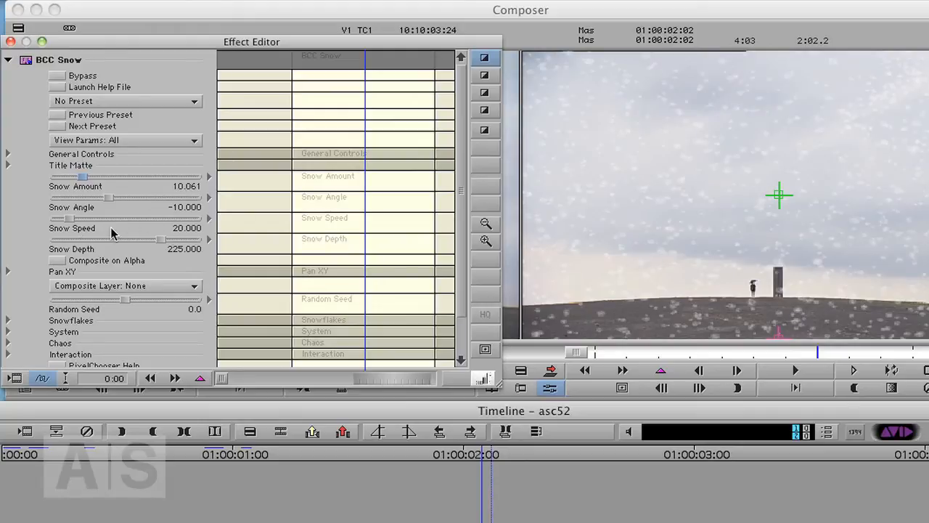
{"action": "left_click_drag", "start_coordinate": [161, 238], "coordinate": [64, 239]}
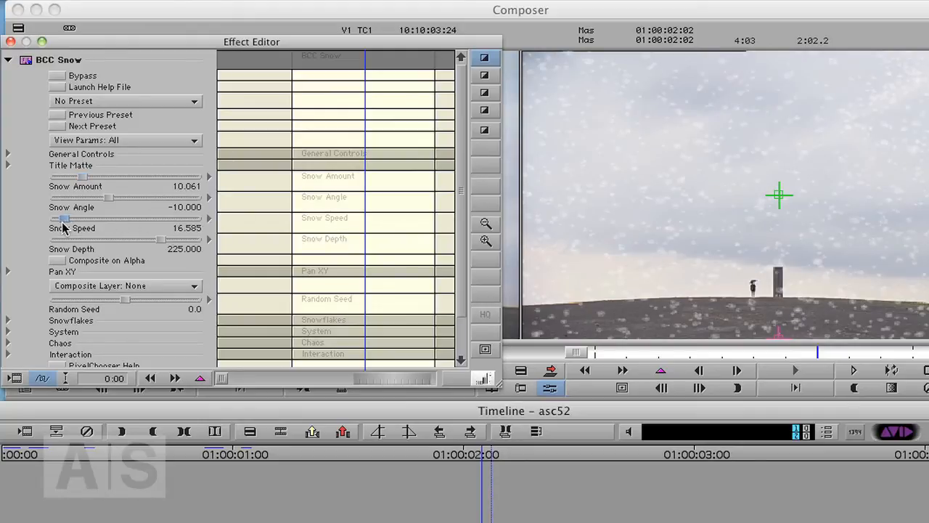
{"action": "left_click_drag", "start_coordinate": [61, 238], "coordinate": [65, 238]}
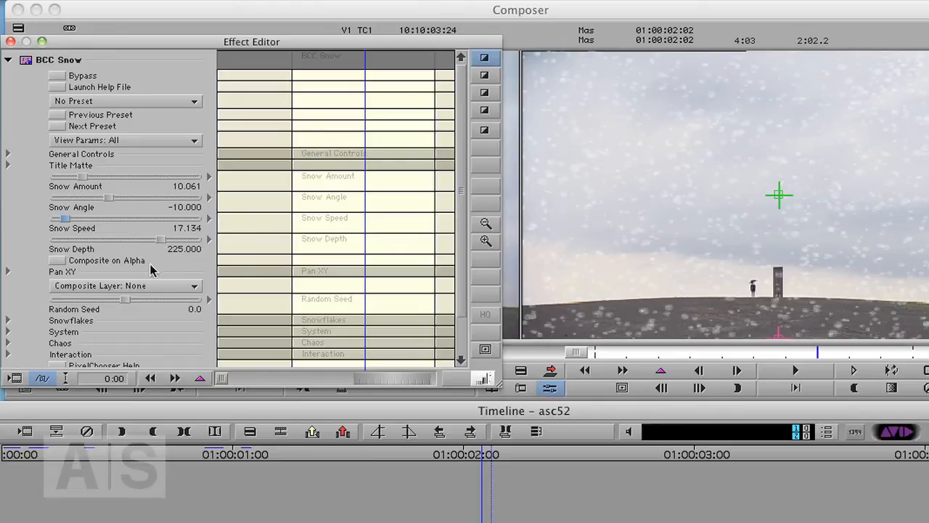
{"action": "mouse_move", "coordinate": [161, 247]}
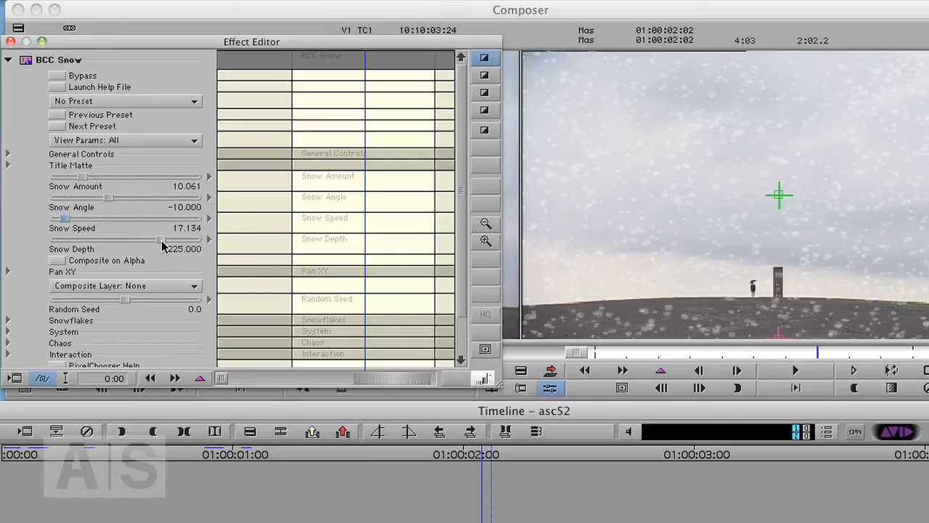
{"action": "left_click_drag", "start_coordinate": [159, 239], "coordinate": [196, 239]}
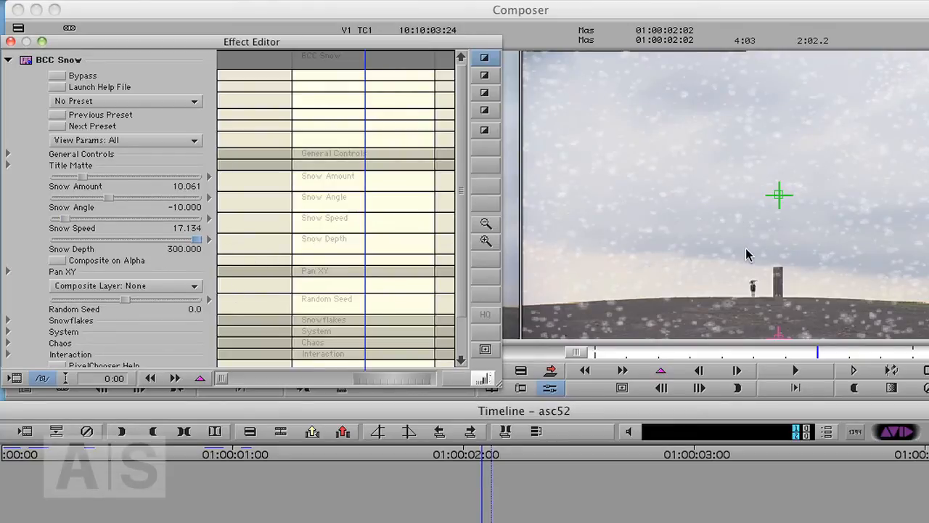
{"action": "mouse_move", "coordinate": [739, 279]}
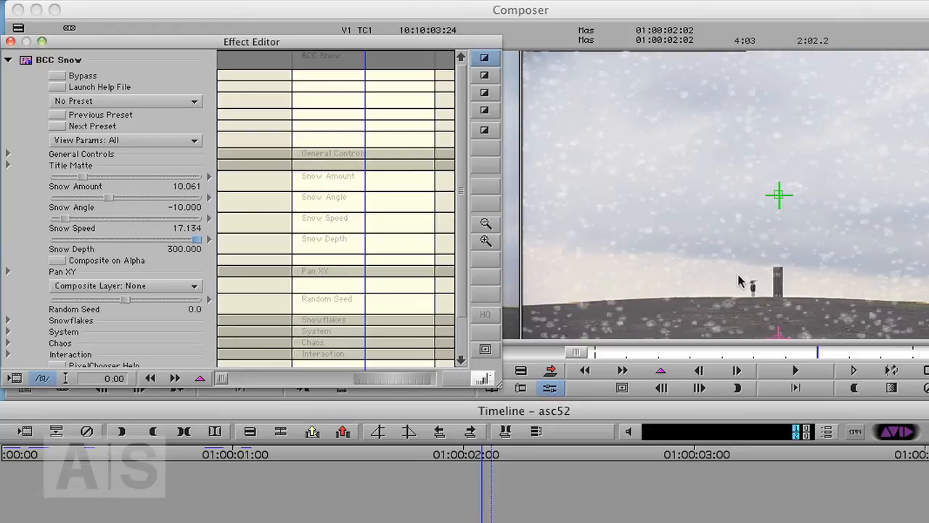
{"action": "mouse_move", "coordinate": [800, 276]}
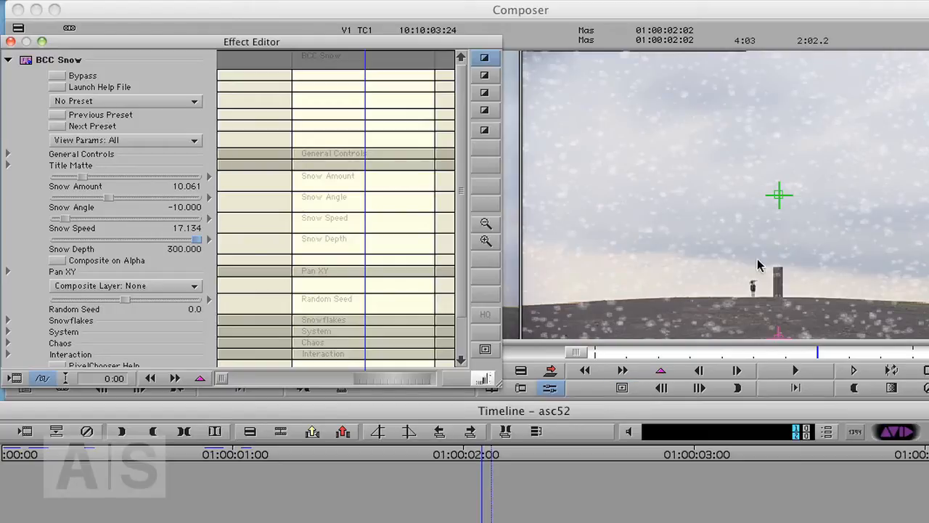
{"action": "mouse_move", "coordinate": [724, 308]}
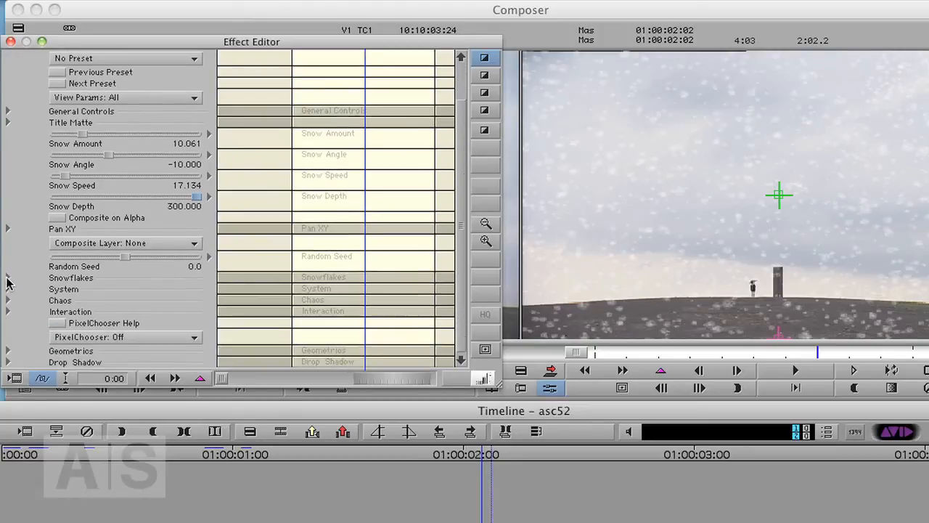
In the Snowflakes group, raise Size Variance from -50 to about -15.854.
{"action": "left_click", "coordinate": [9, 276]}
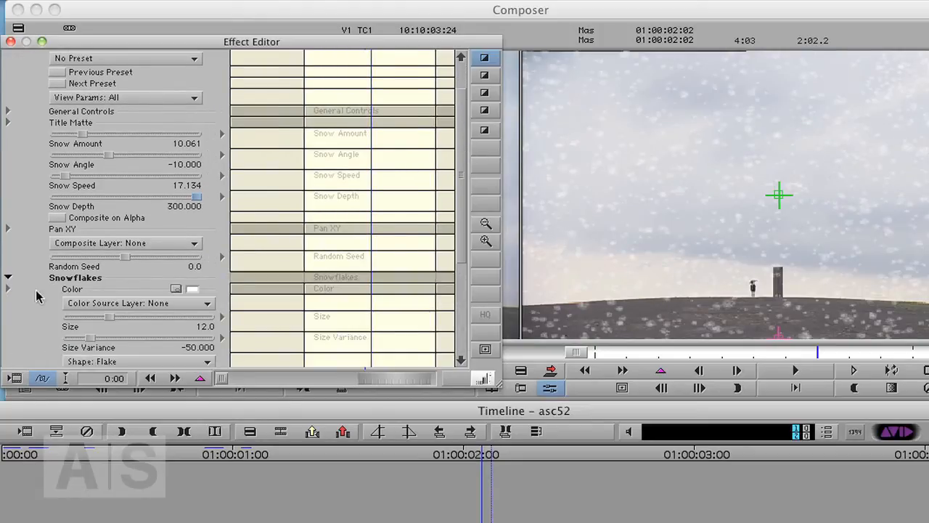
{"action": "scroll", "scroll_direction": "down", "scroll_amount": 3}
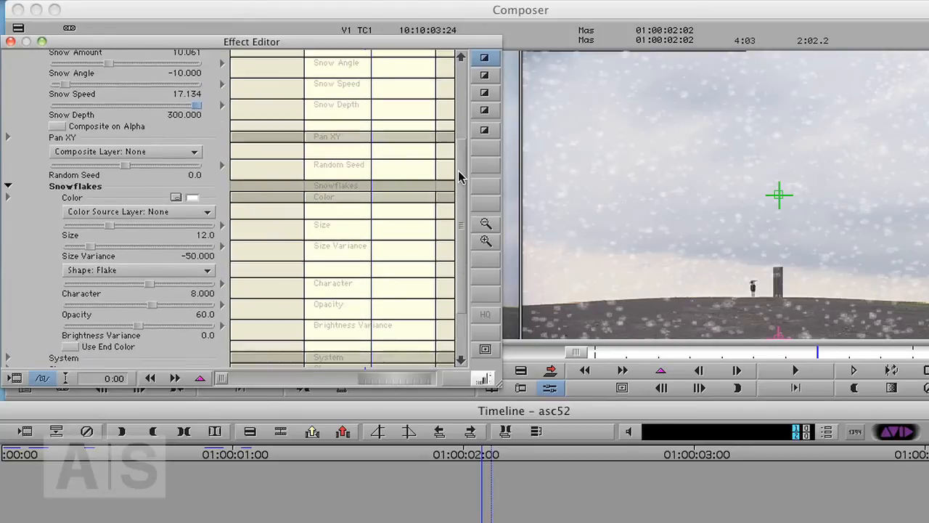
{"action": "mouse_move", "coordinate": [372, 230]}
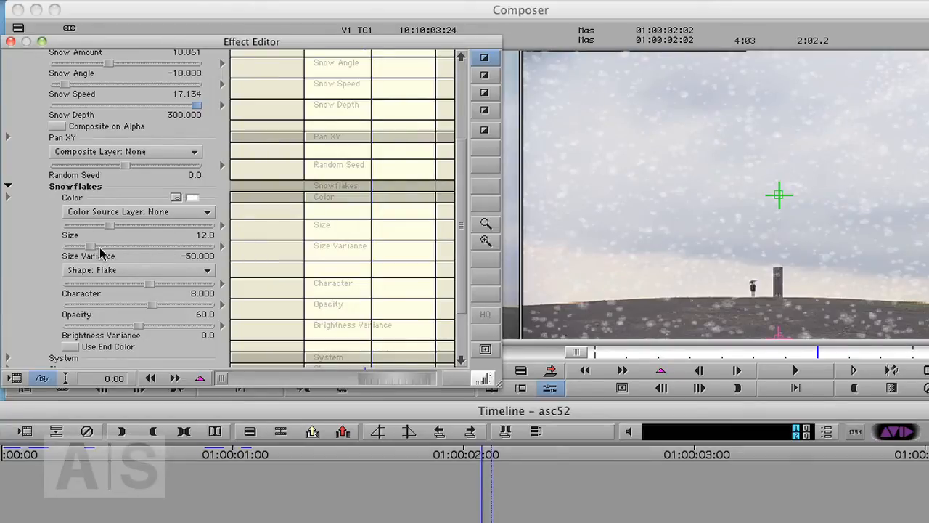
{"action": "mouse_move", "coordinate": [90, 255]}
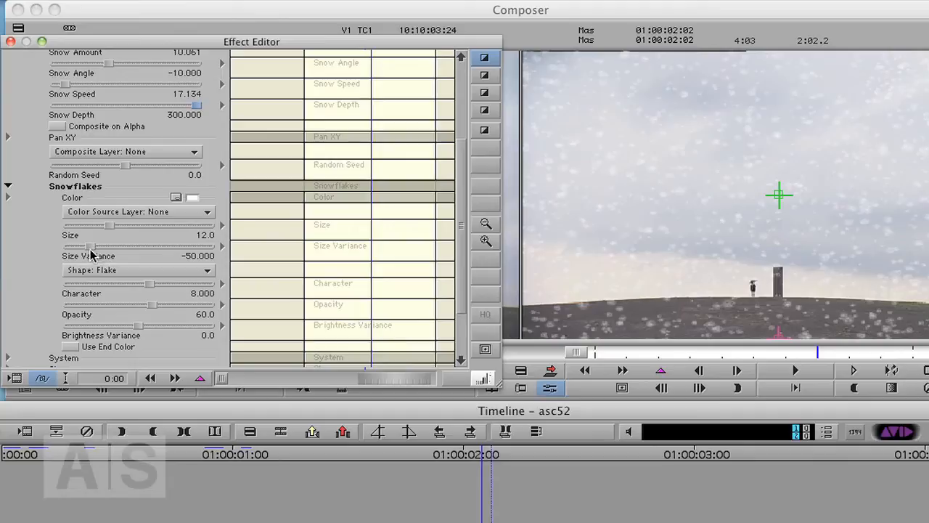
{"action": "left_click_drag", "start_coordinate": [87, 246], "coordinate": [79, 246]}
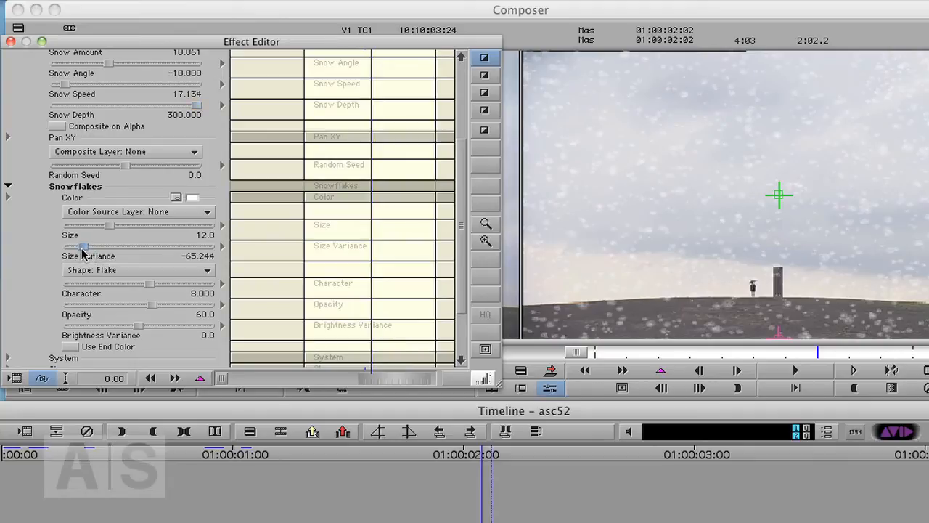
{"action": "left_click_drag", "start_coordinate": [84, 245], "coordinate": [108, 246]}
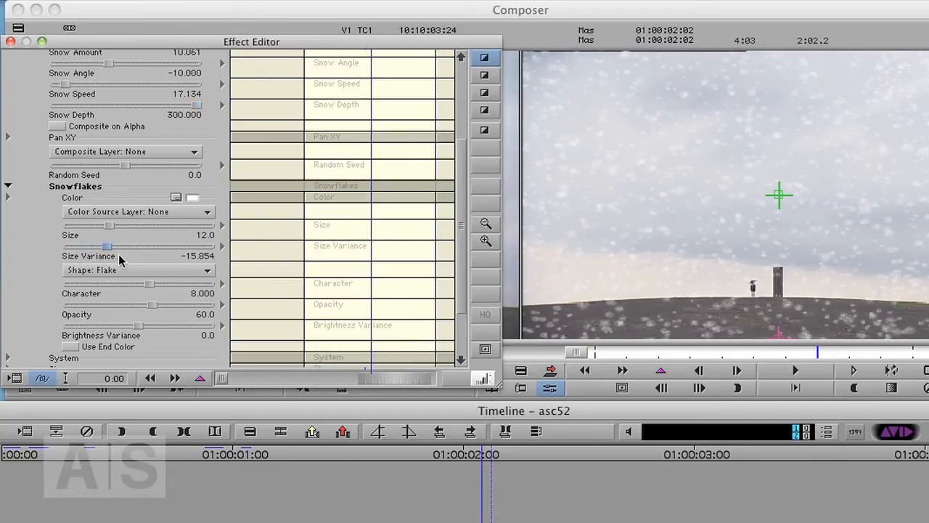
{"action": "mouse_move", "coordinate": [148, 265]}
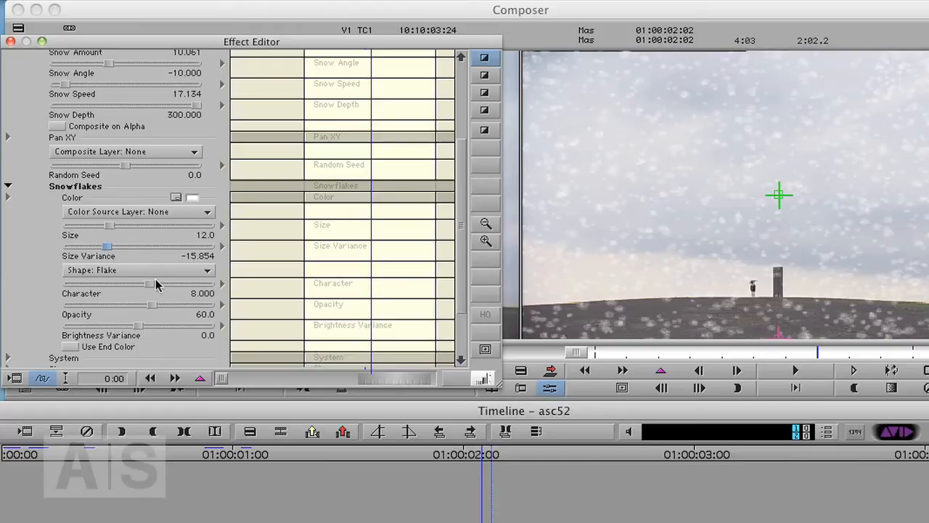
{"action": "mouse_move", "coordinate": [166, 282]}
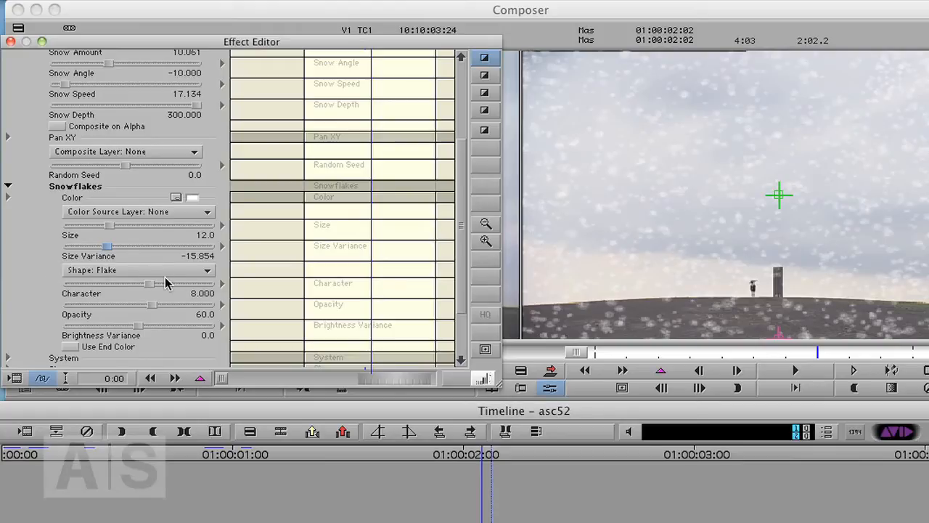
Try the Blur snowflake shape, then switch the shape to Sparkle.
{"action": "left_click", "coordinate": [138, 270]}
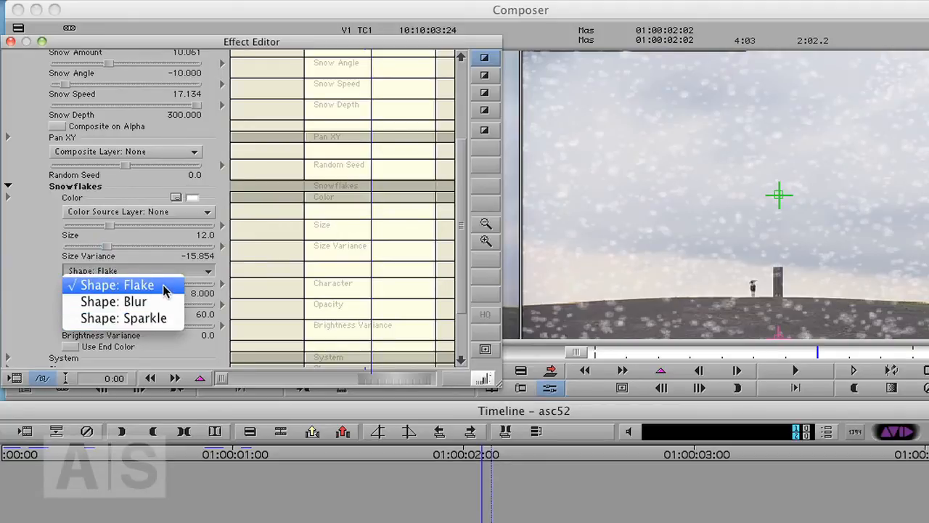
{"action": "left_click", "coordinate": [114, 301]}
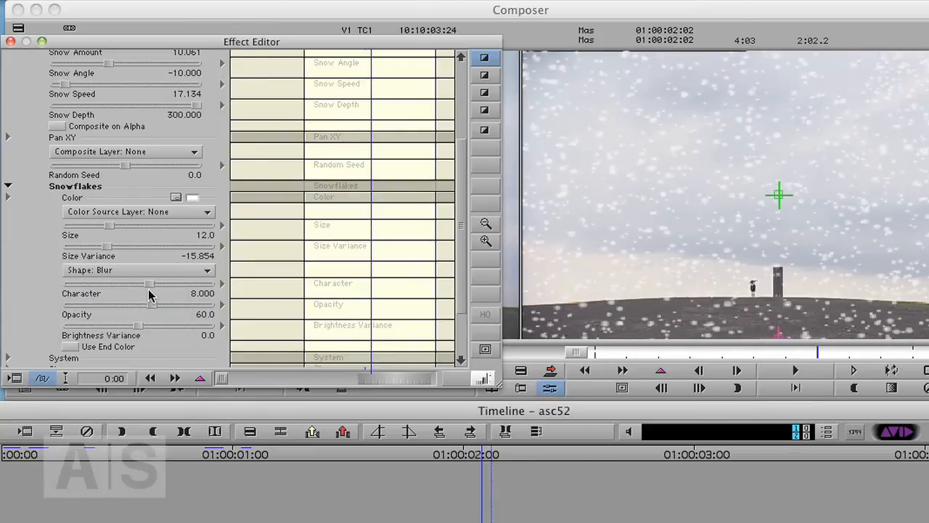
{"action": "mouse_move", "coordinate": [580, 254]}
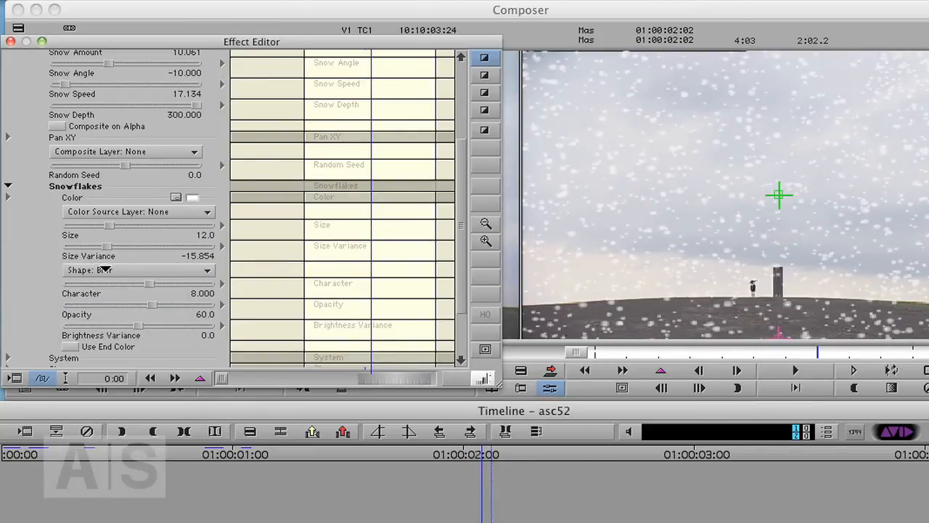
{"action": "left_click", "coordinate": [138, 270]}
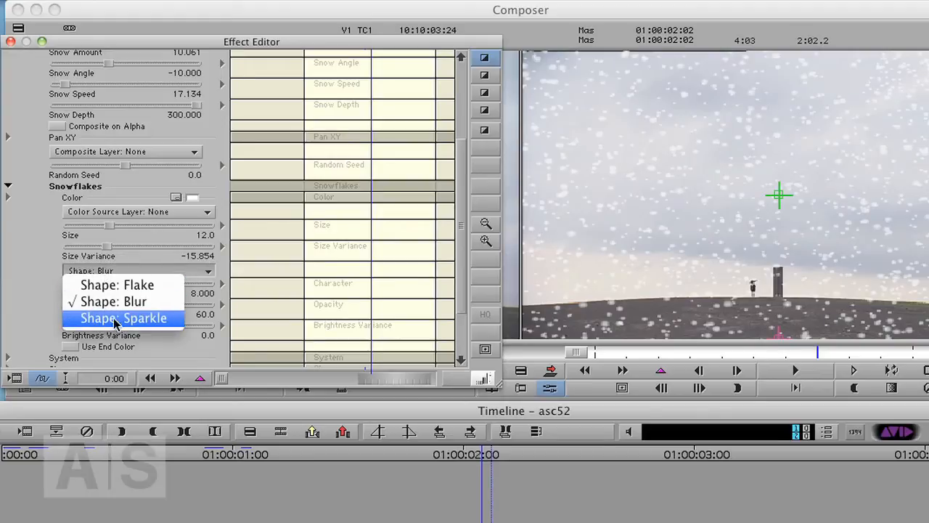
{"action": "left_click", "coordinate": [123, 317]}
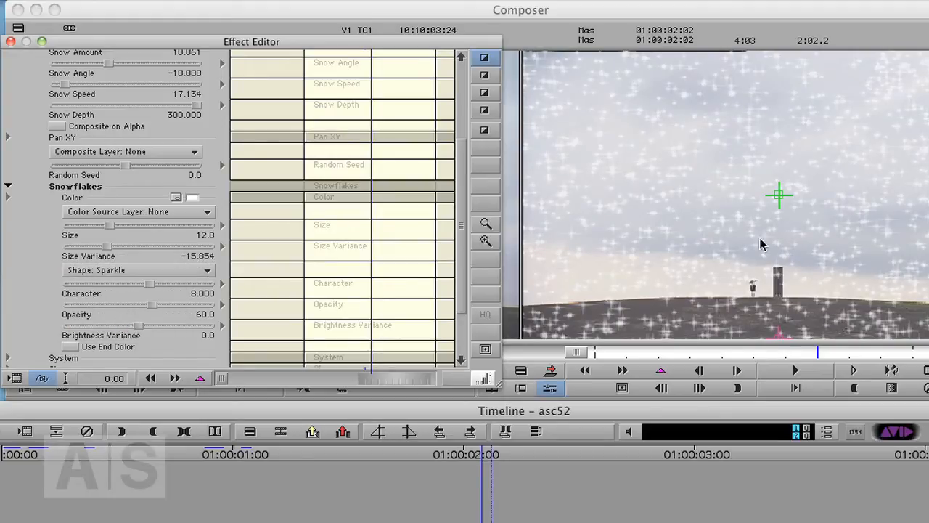
{"action": "mouse_move", "coordinate": [694, 263]}
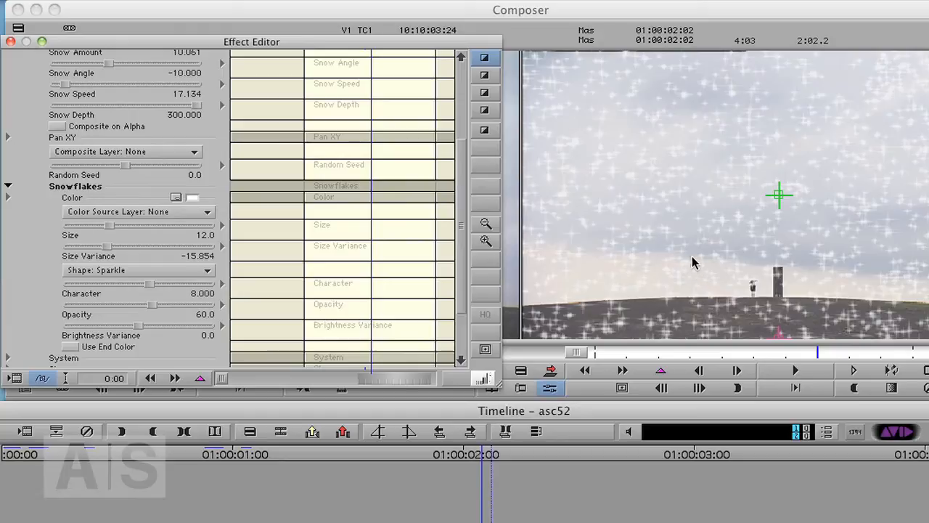
{"action": "mouse_move", "coordinate": [711, 228]}
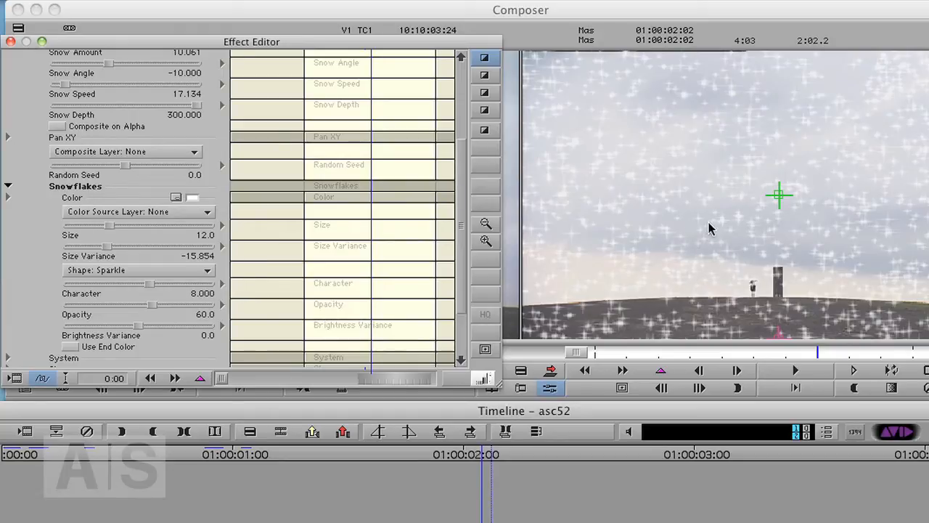
{"action": "mouse_move", "coordinate": [755, 235]}
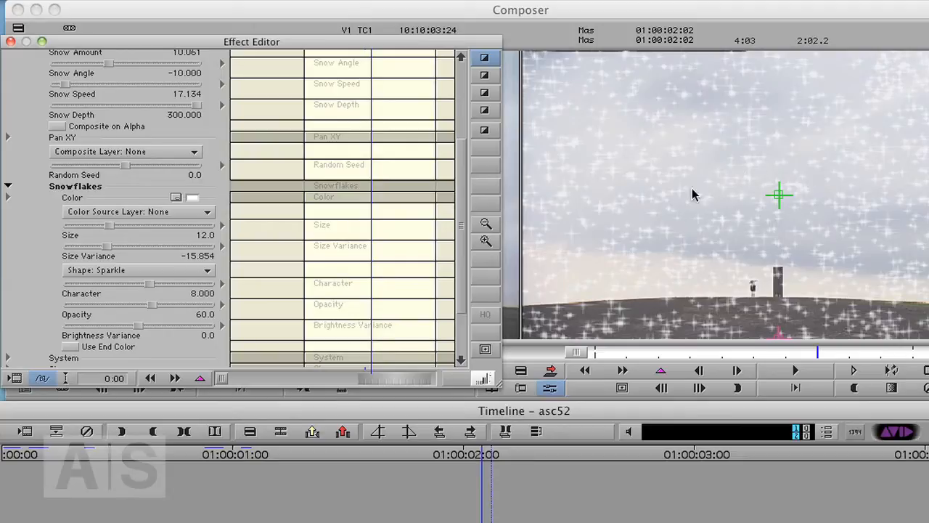
{"action": "mouse_move", "coordinate": [892, 183]}
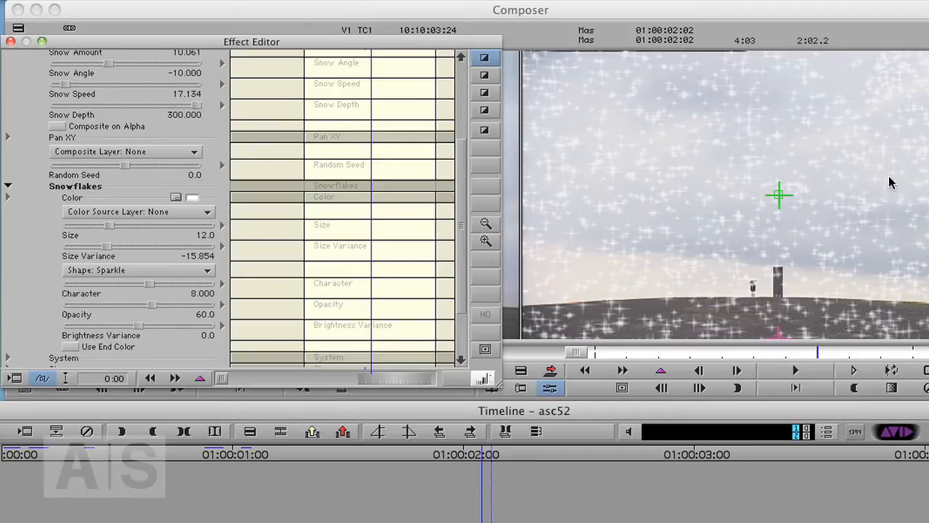
{"action": "mouse_move", "coordinate": [796, 120]}
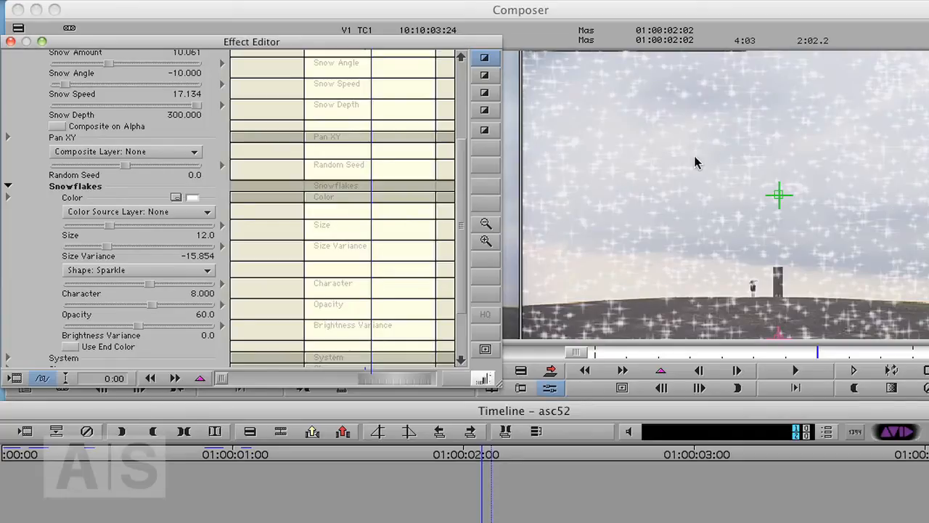
{"action": "mouse_move", "coordinate": [470, 160]}
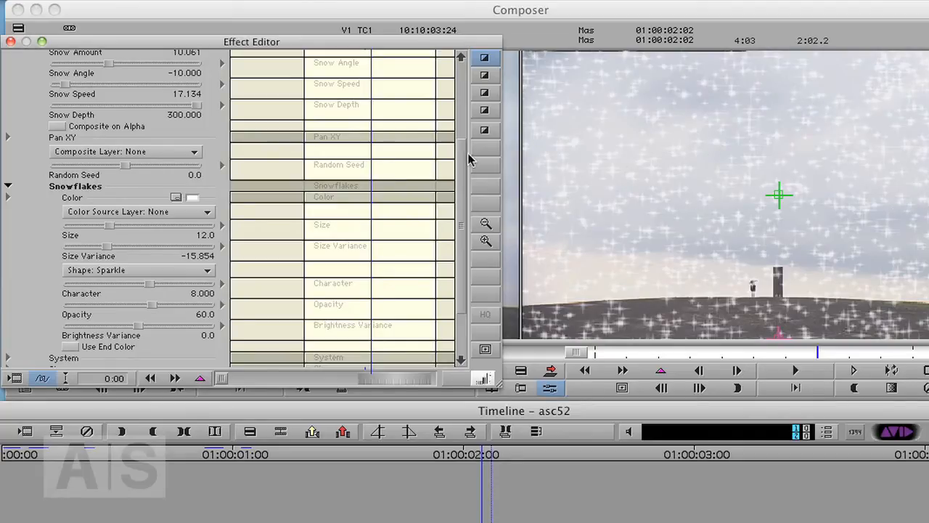
{"action": "mouse_move", "coordinate": [404, 273]}
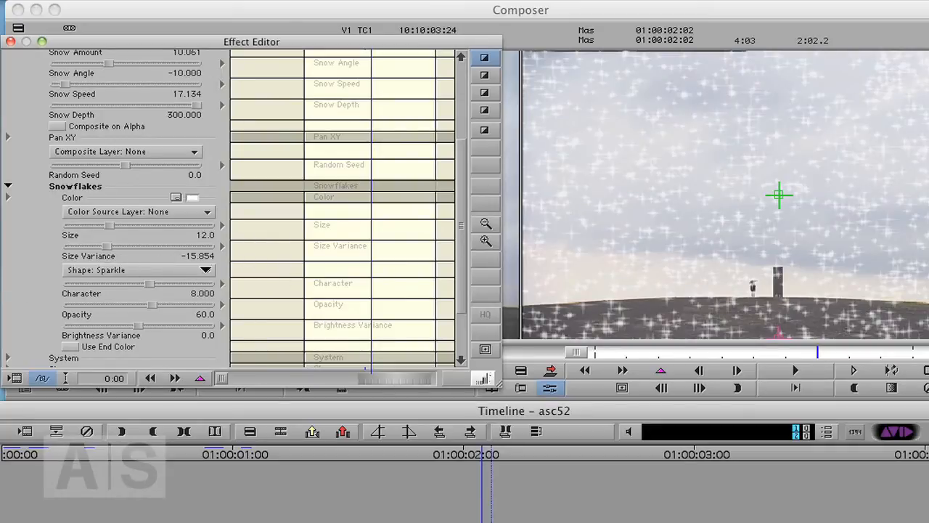
{"action": "mouse_move", "coordinate": [157, 264]}
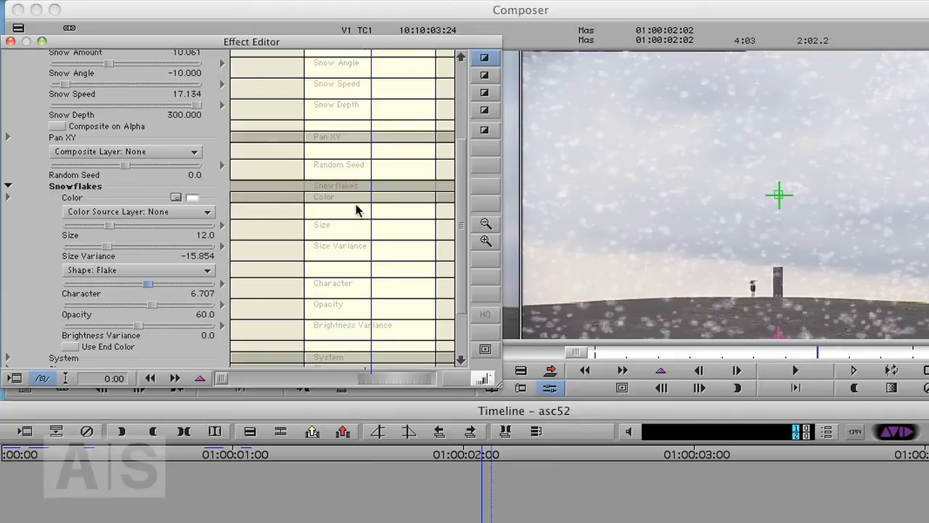
With Flake shape and Character near 6.707 set, collapse the Snowflakes settings group.
{"action": "scroll", "scroll_direction": "down", "scroll_amount": 3}
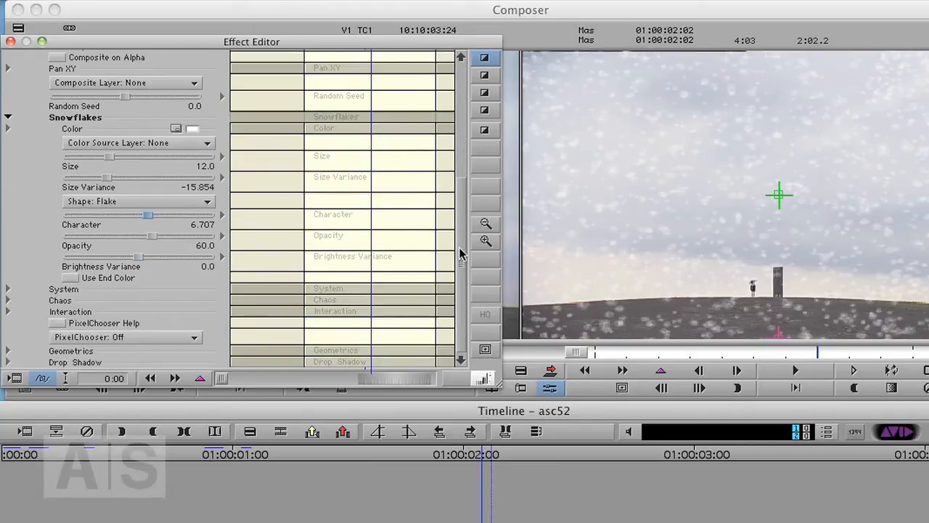
{"action": "mouse_move", "coordinate": [29, 131]}
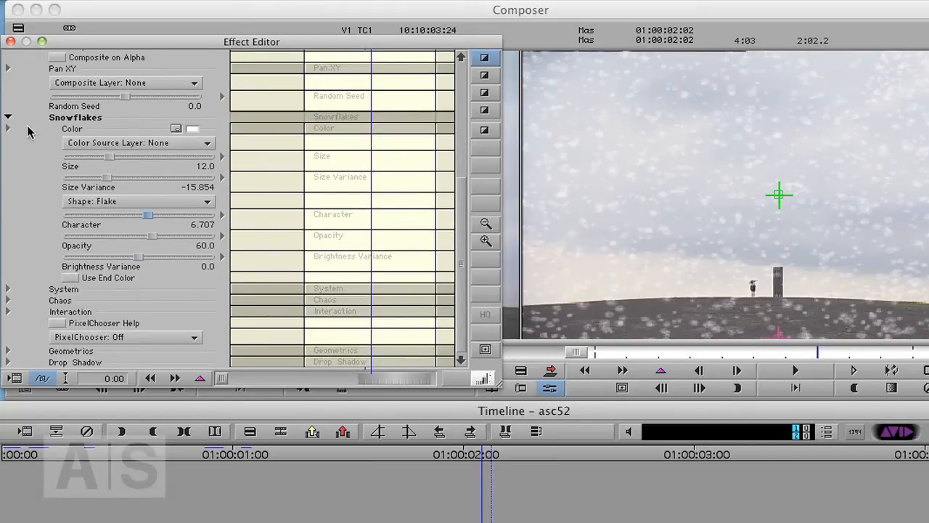
{"action": "left_click", "coordinate": [9, 116]}
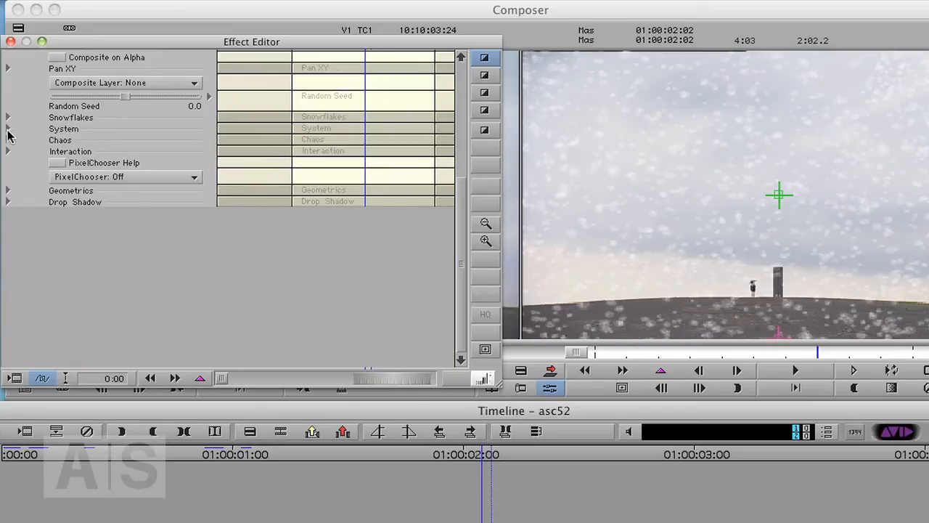
In the System group, set Speed Variance to about 39.7 and Particle Lifespan to 500, then collapse it.
{"action": "left_click", "coordinate": [9, 127]}
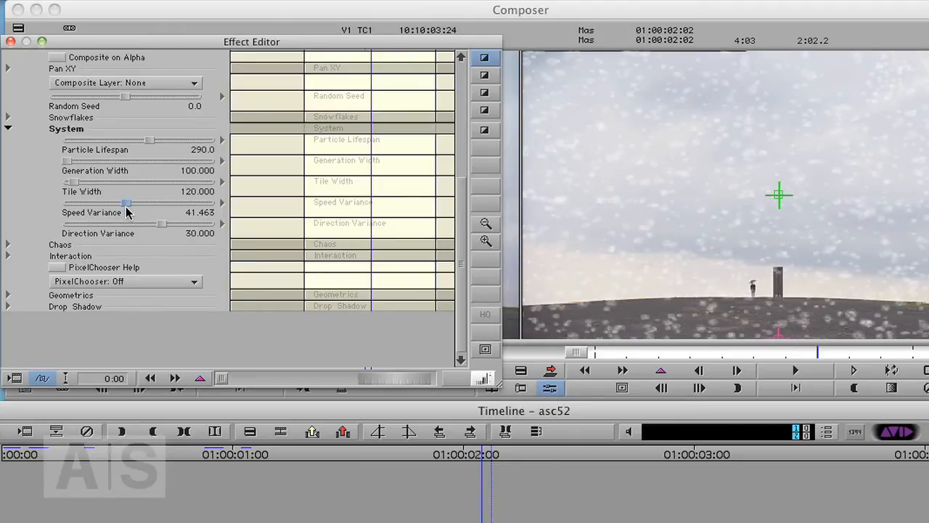
{"action": "left_click_drag", "start_coordinate": [129, 224], "coordinate": [123, 224]}
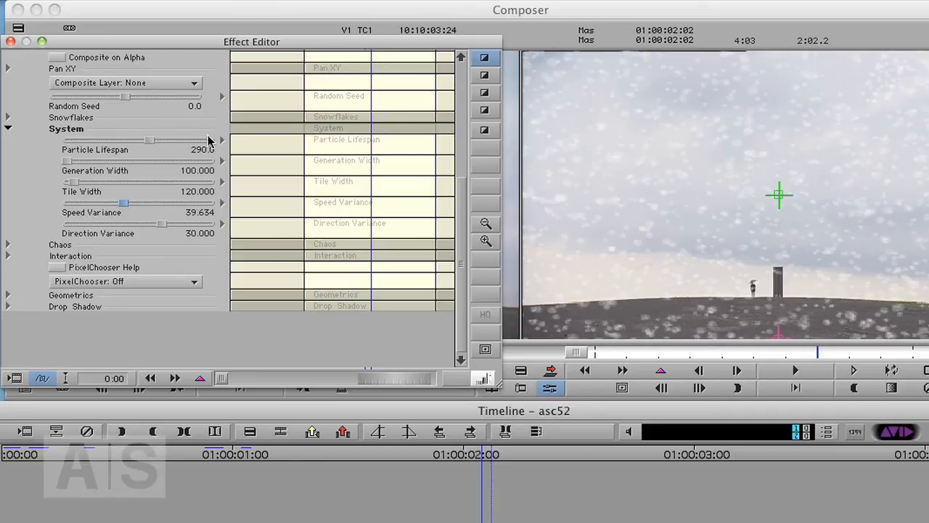
{"action": "mouse_move", "coordinate": [151, 143]}
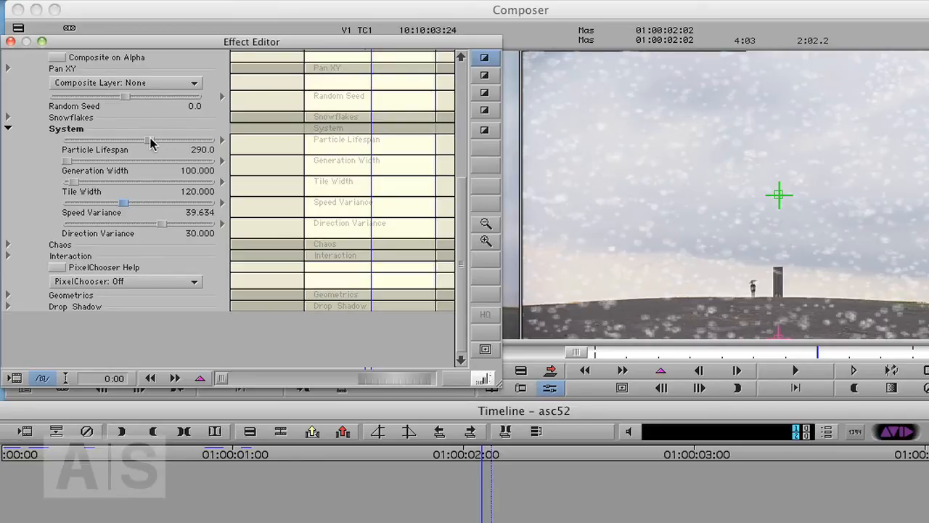
{"action": "left_click_drag", "start_coordinate": [148, 140], "coordinate": [210, 139]}
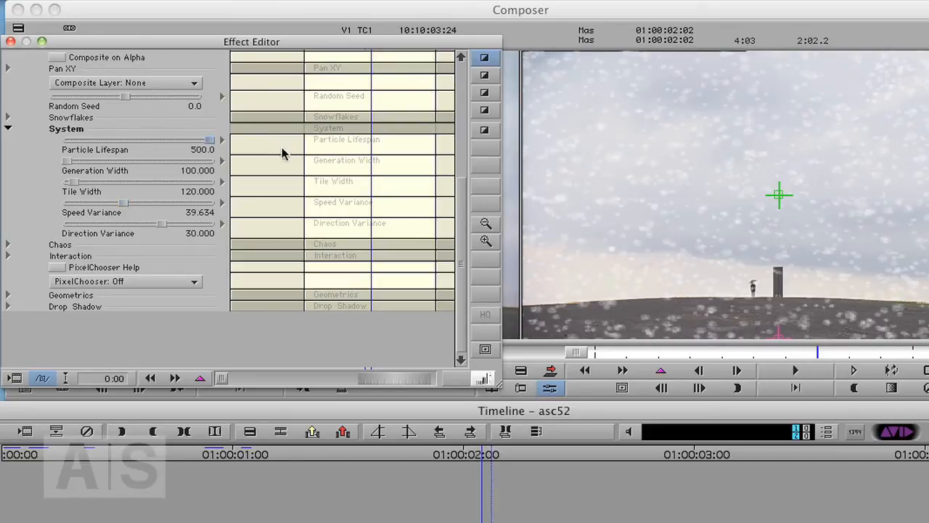
{"action": "mouse_move", "coordinate": [729, 316]}
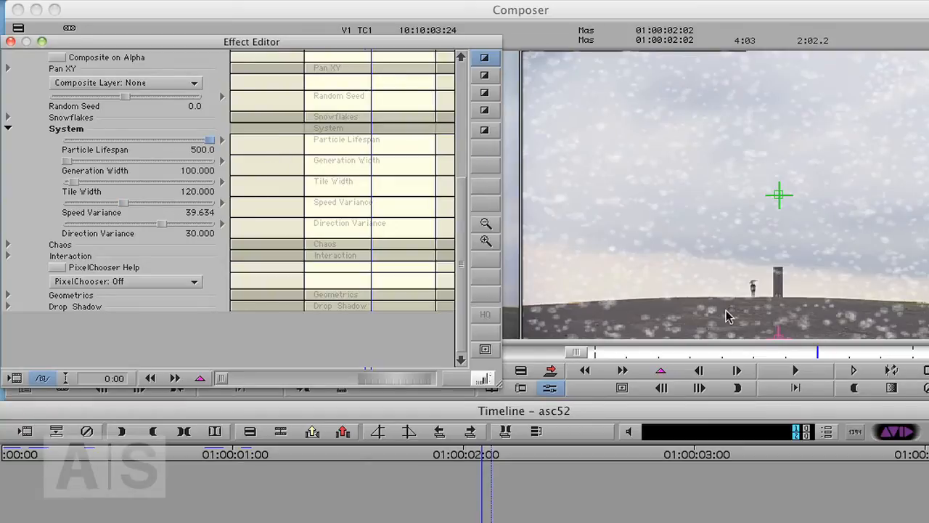
{"action": "mouse_move", "coordinate": [639, 294]}
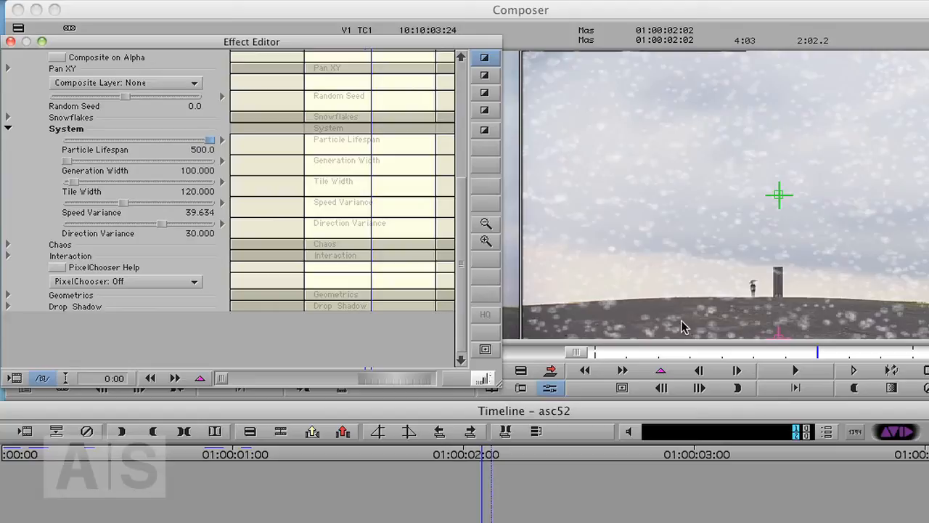
{"action": "mouse_move", "coordinate": [670, 343]}
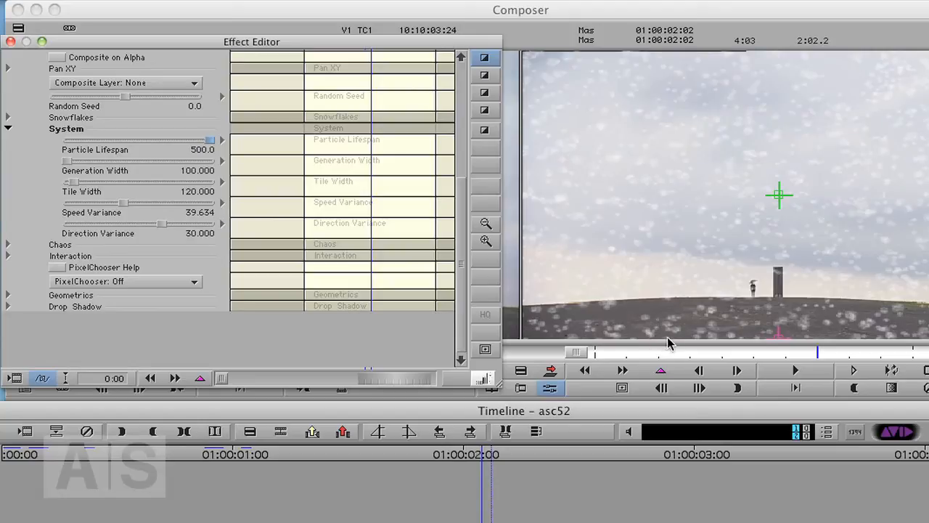
{"action": "mouse_move", "coordinate": [18, 154]}
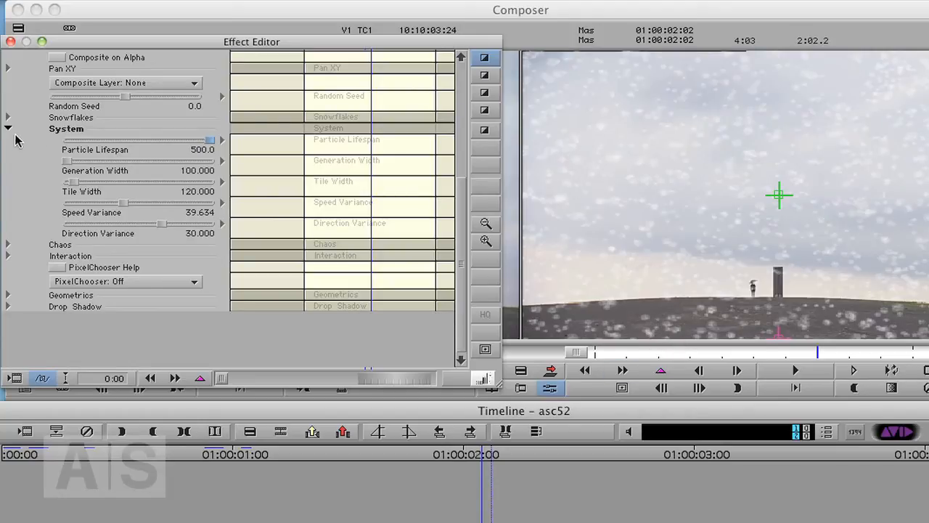
{"action": "left_click", "coordinate": [9, 128]}
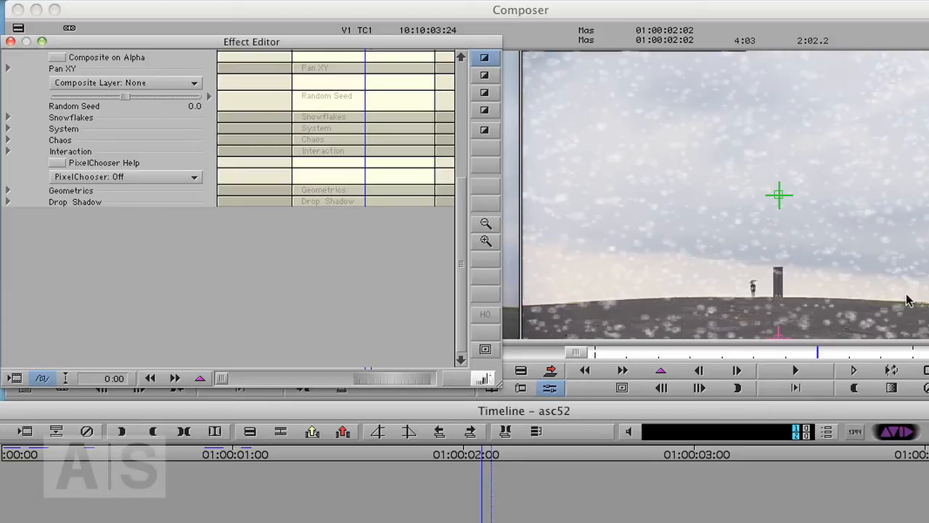
{"action": "mouse_move", "coordinate": [378, 230]}
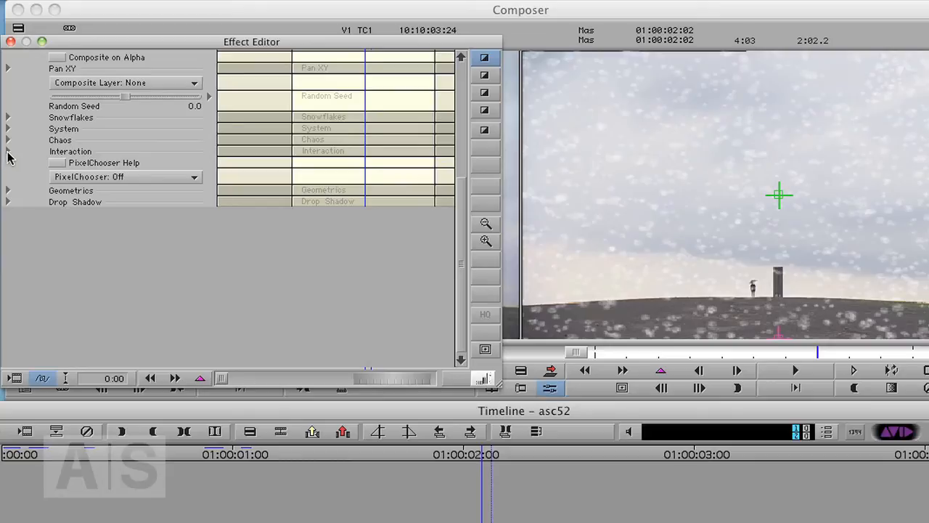
Under Interaction, turn on Stick to Ground and set Ground Height to about 216.463.
{"action": "left_click", "coordinate": [9, 151]}
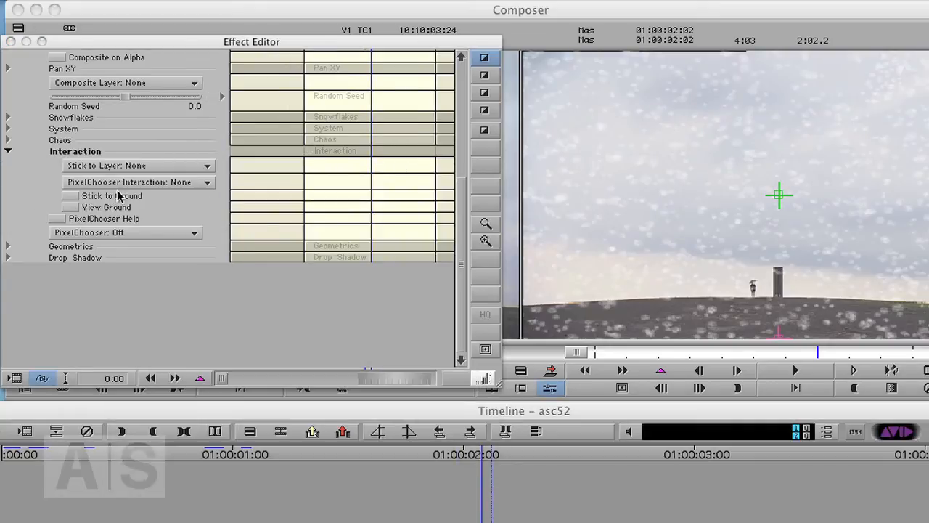
{"action": "mouse_move", "coordinate": [69, 160]}
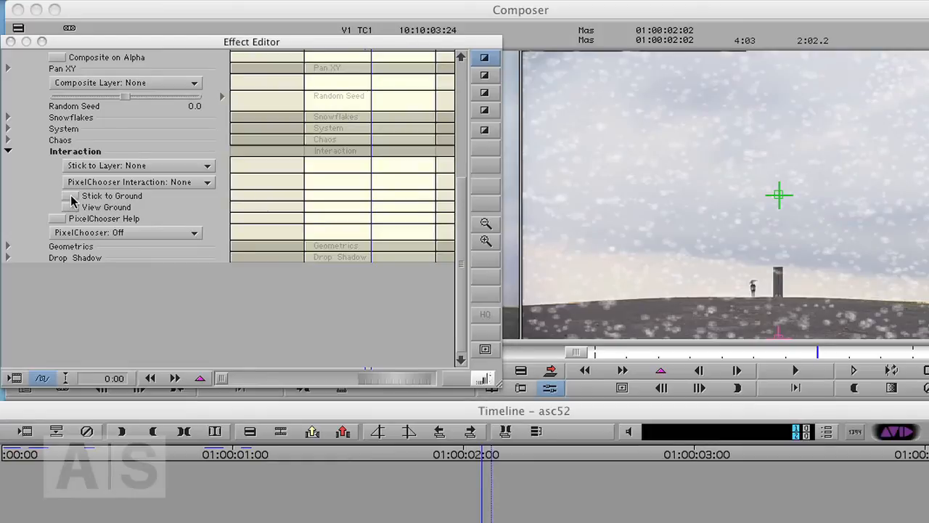
{"action": "left_click", "coordinate": [70, 195]}
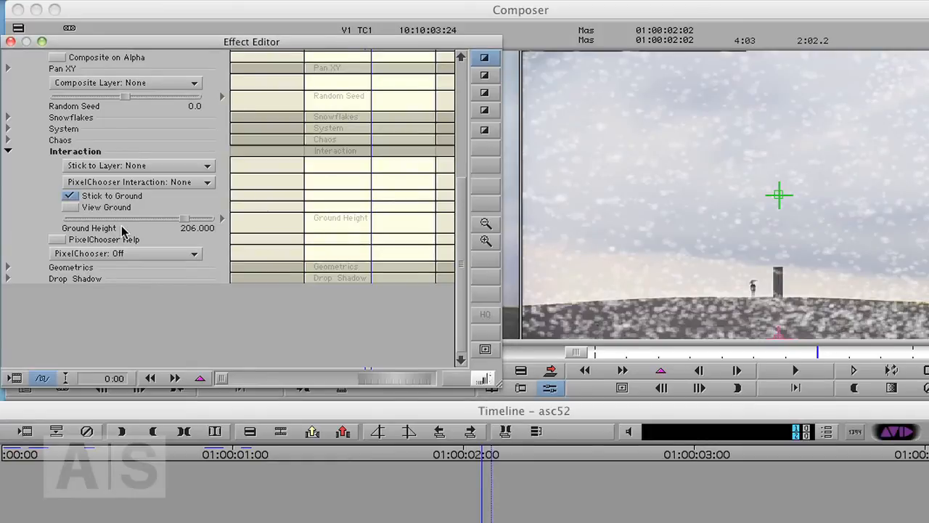
{"action": "mouse_move", "coordinate": [172, 226]}
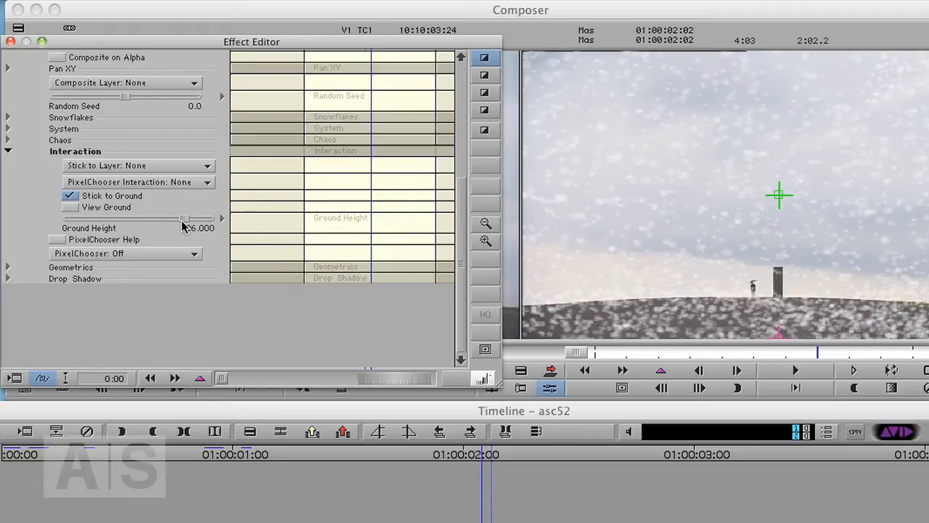
{"action": "left_click_drag", "start_coordinate": [113, 218], "coordinate": [183, 218]}
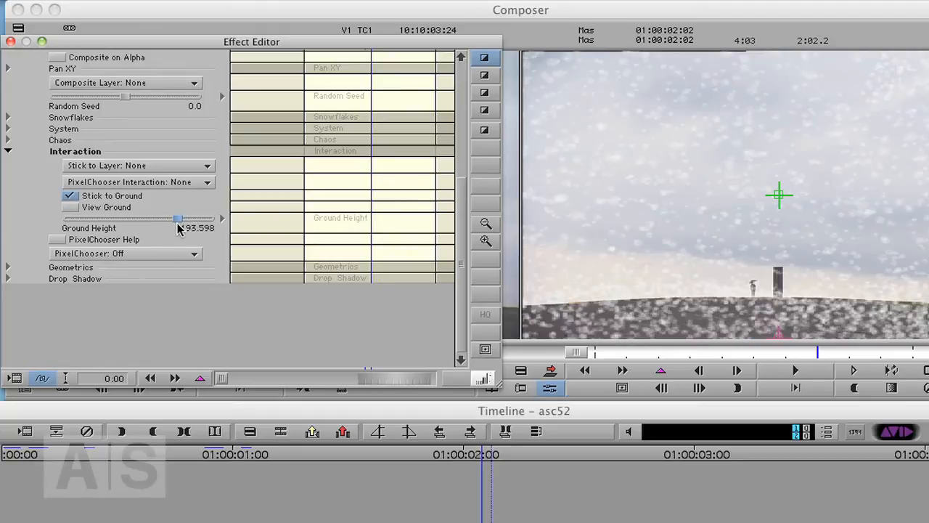
{"action": "left_click_drag", "start_coordinate": [177, 218], "coordinate": [190, 218]}
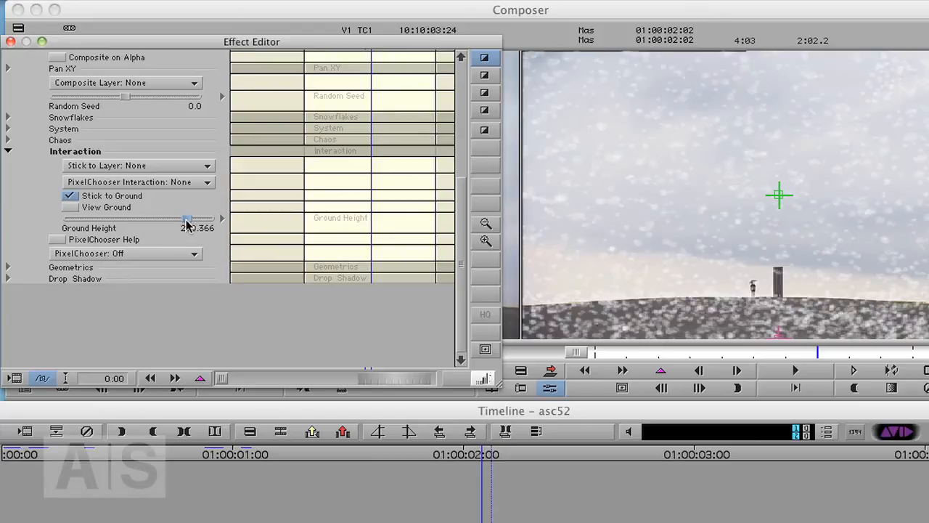
{"action": "left_click_drag", "start_coordinate": [187, 217], "coordinate": [183, 218]}
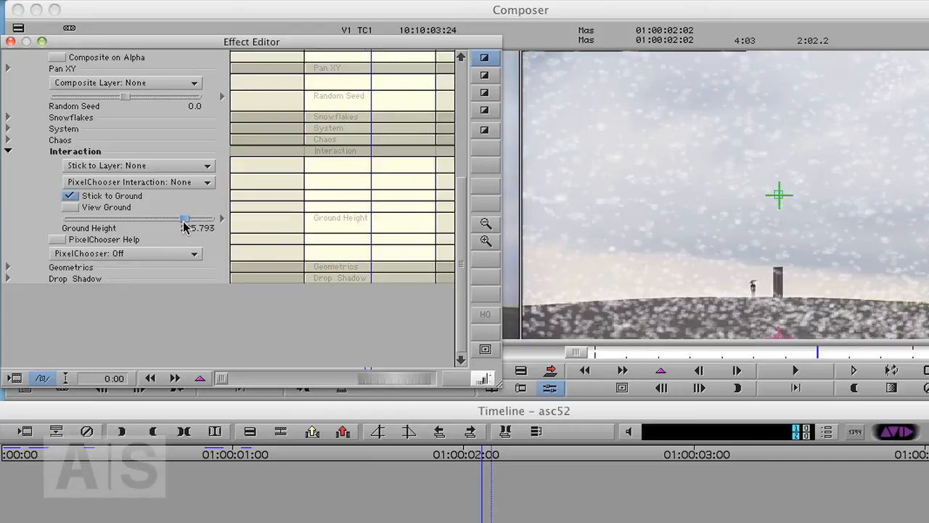
{"action": "left_click_drag", "start_coordinate": [183, 218], "coordinate": [187, 218]}
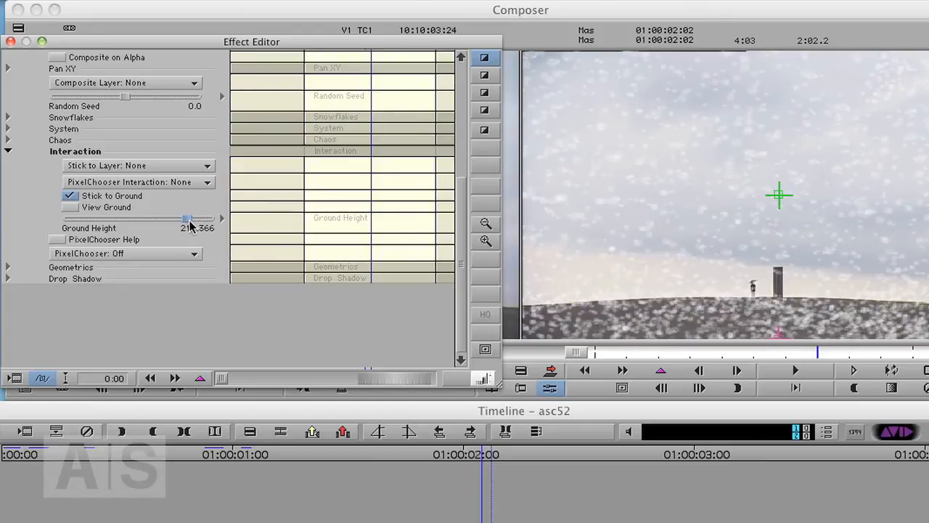
{"action": "left_click_drag", "start_coordinate": [186, 218], "coordinate": [191, 218]}
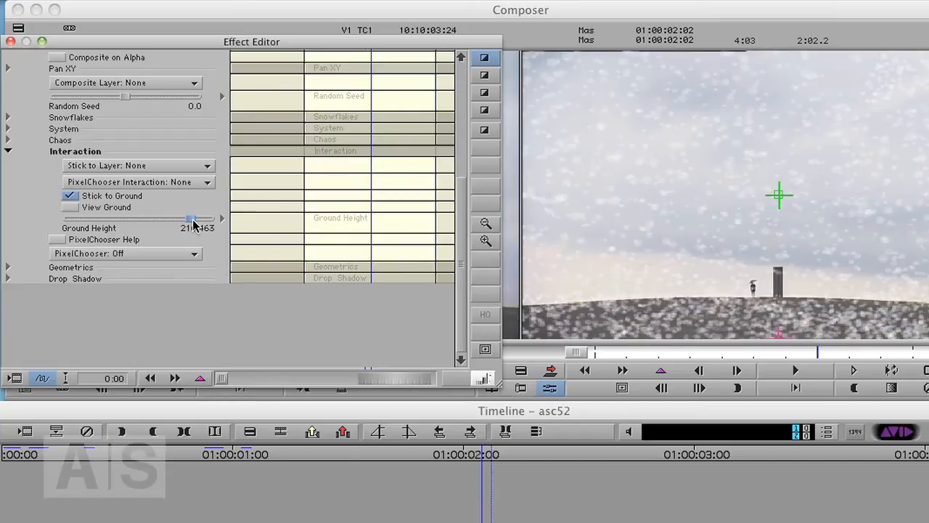
{"action": "left_click_drag", "start_coordinate": [191, 217], "coordinate": [192, 218]}
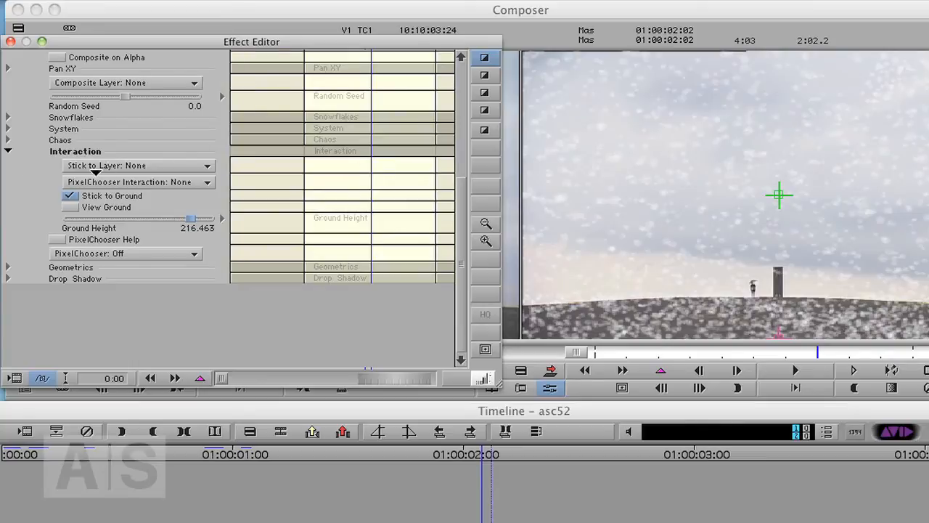
{"action": "mouse_move", "coordinate": [108, 167]}
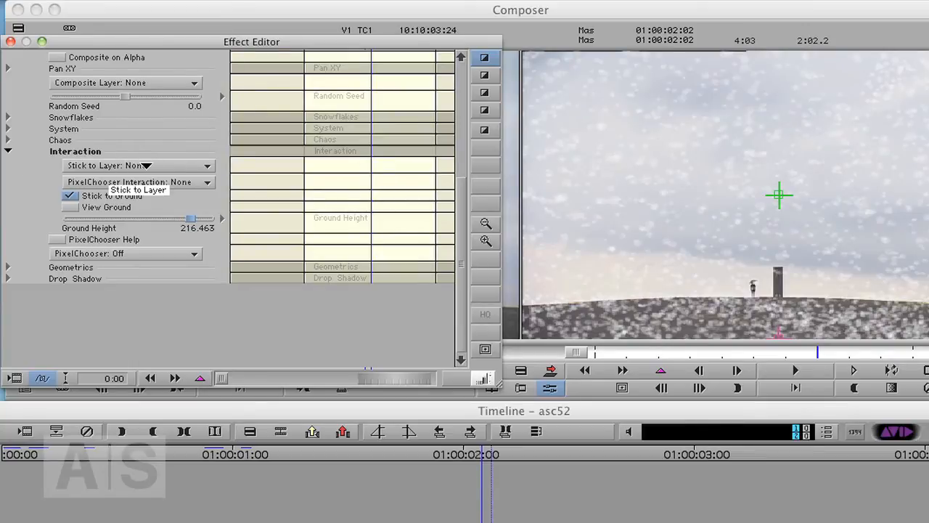
Set Stick to Layer to 1st Below so snow collects on the lower clip.
{"action": "left_click", "coordinate": [138, 166]}
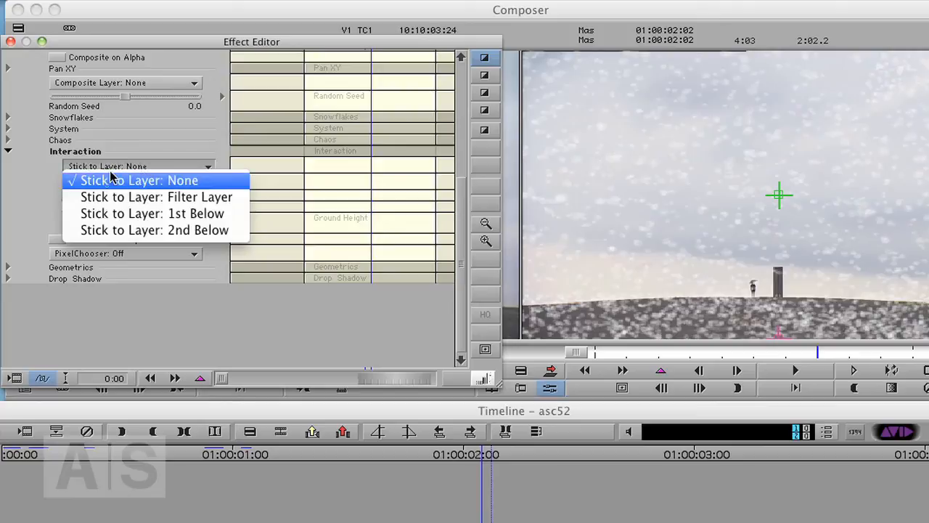
{"action": "mouse_move", "coordinate": [174, 212]}
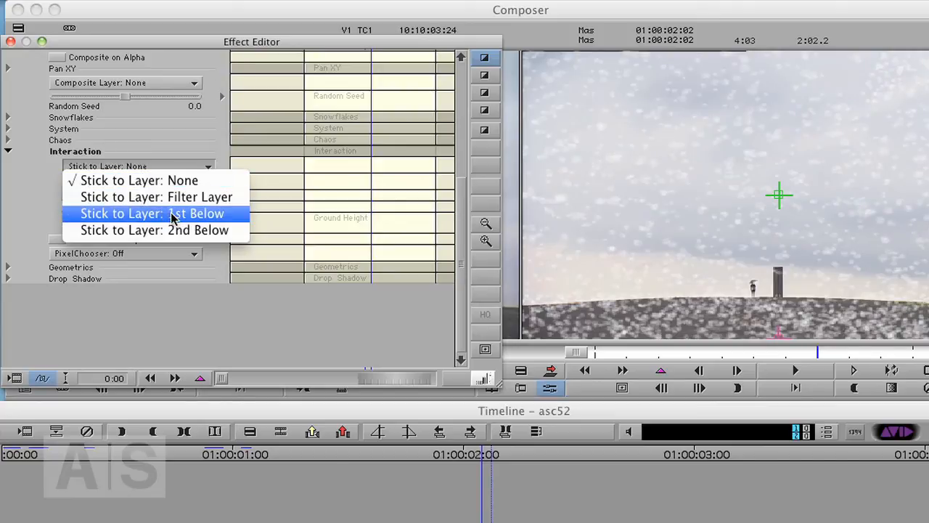
{"action": "left_click", "coordinate": [153, 212]}
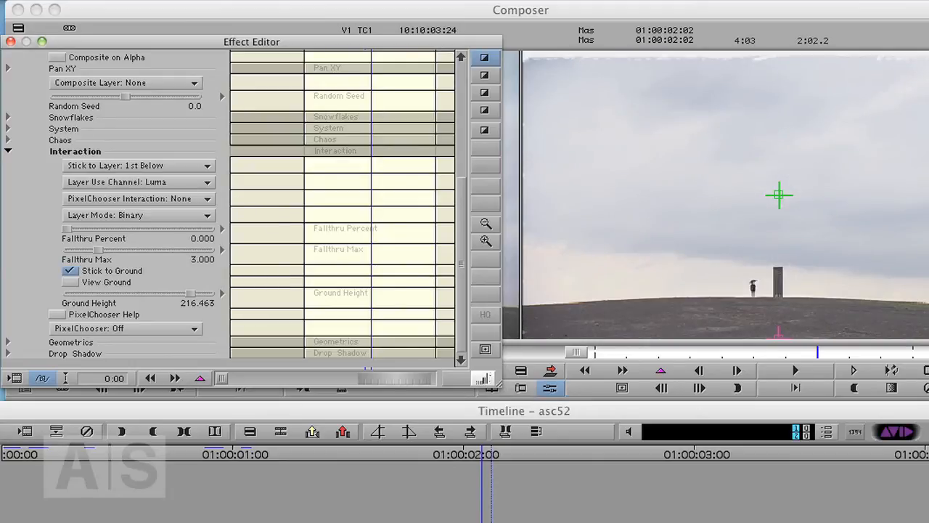
{"action": "mouse_move", "coordinate": [610, 89]}
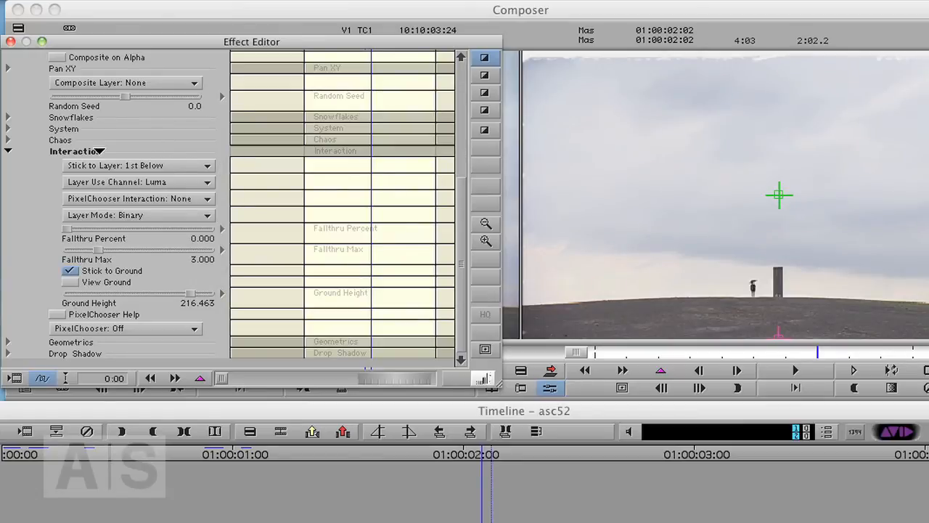
Set BCC Snow's Layer Use Channel to Inv Luma so snow follows the lower layer's luminance.
{"action": "left_click", "coordinate": [138, 183]}
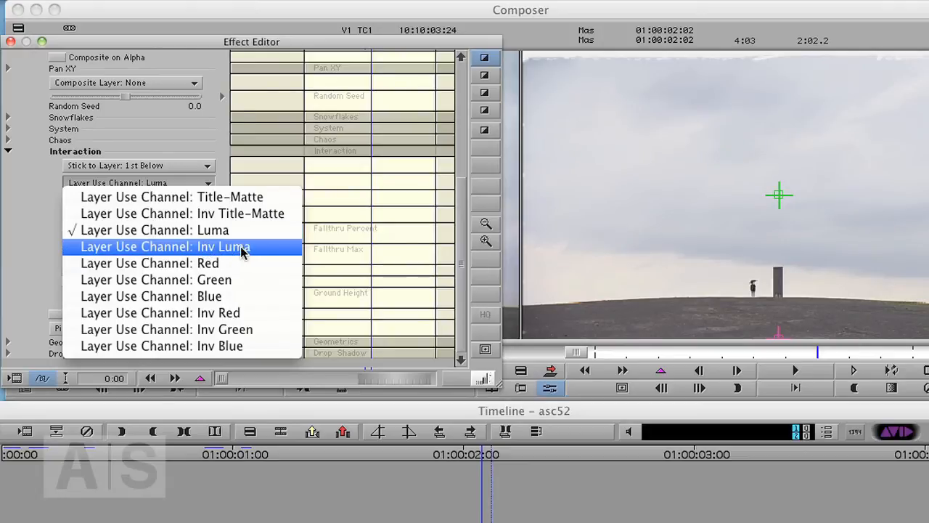
{"action": "mouse_move", "coordinate": [235, 230]}
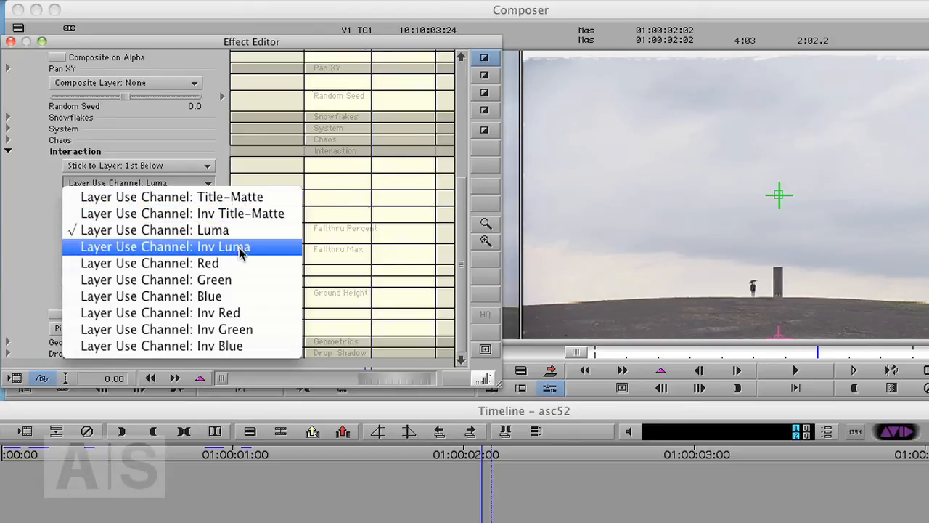
{"action": "mouse_move", "coordinate": [227, 251]}
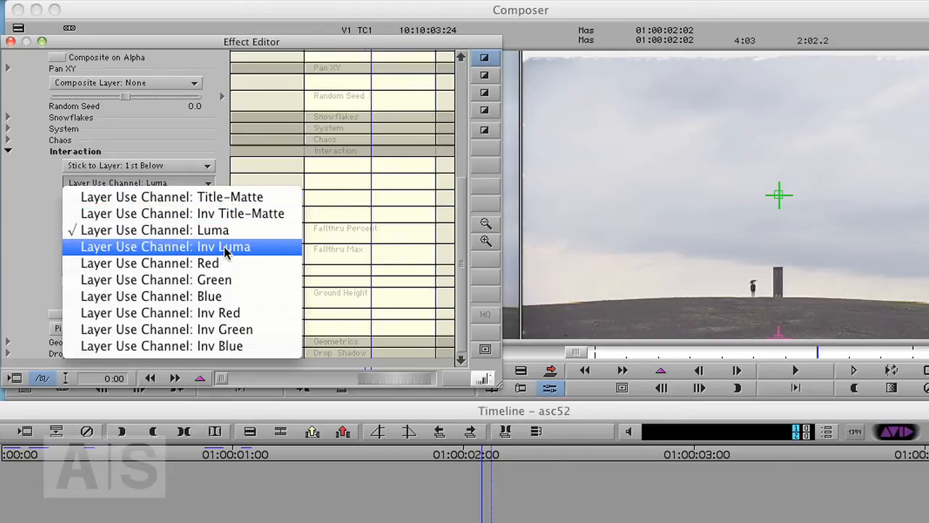
{"action": "left_click", "coordinate": [164, 247]}
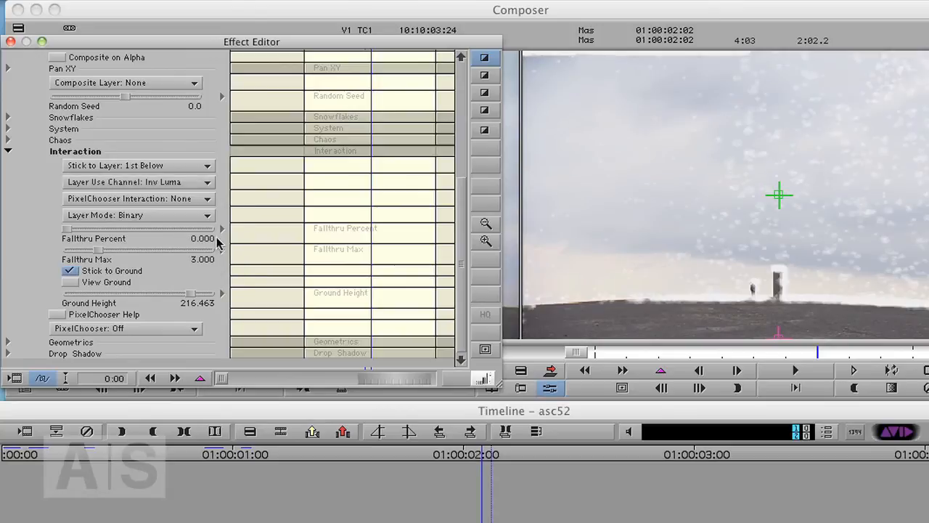
{"action": "mouse_move", "coordinate": [546, 320]}
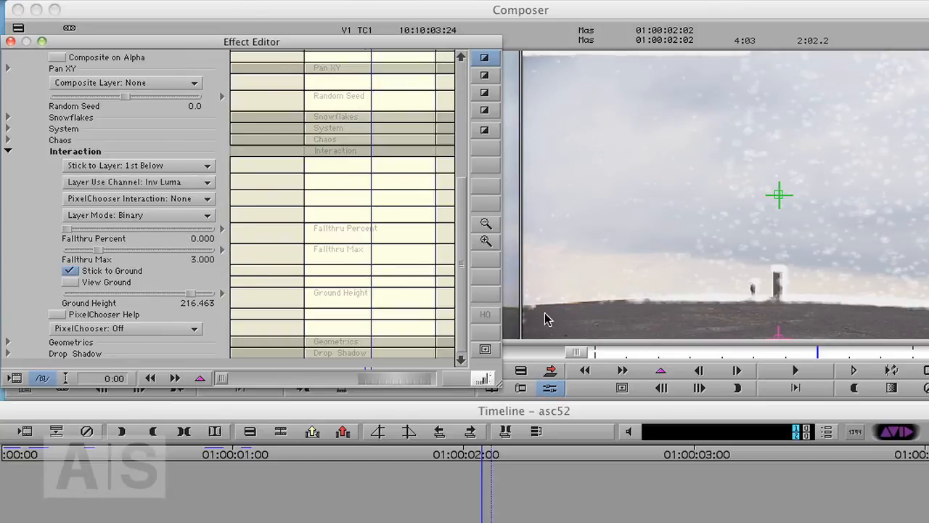
{"action": "mouse_move", "coordinate": [526, 314]}
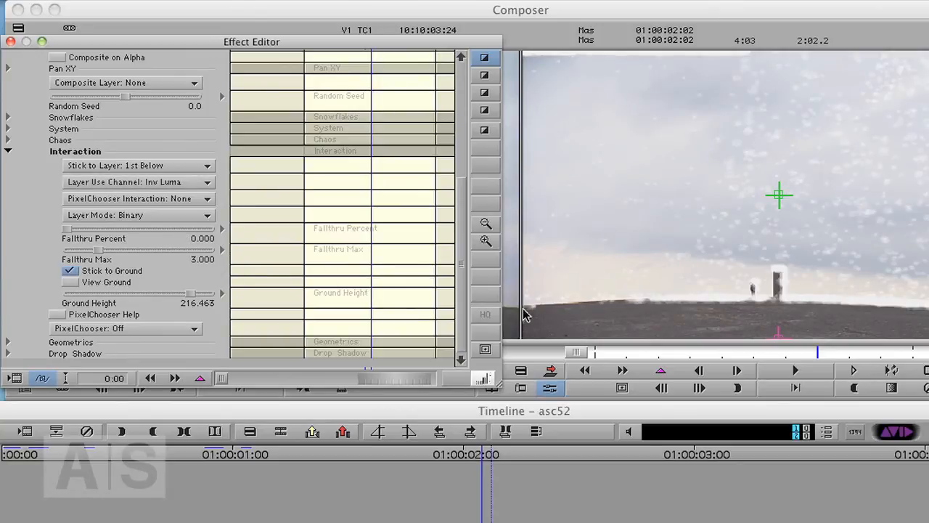
{"action": "mouse_move", "coordinate": [677, 57]}
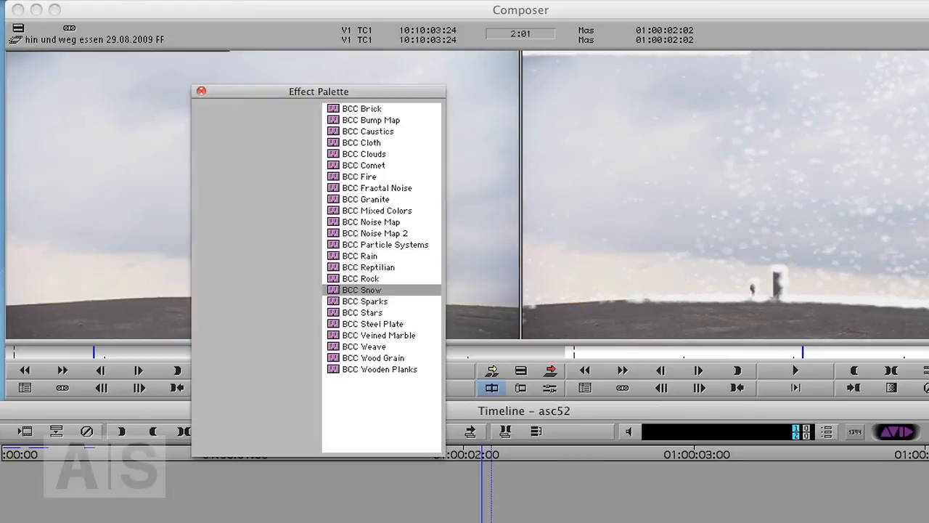
Set the 3D Warp Position Y to 1, leaving scaling at 101.
{"action": "left_click", "coordinate": [207, 267]}
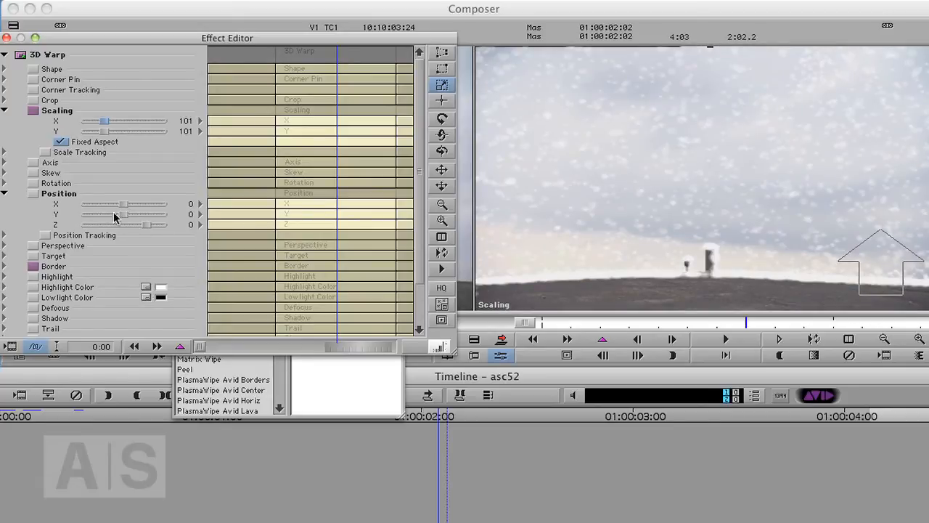
{"action": "mouse_move", "coordinate": [125, 221]}
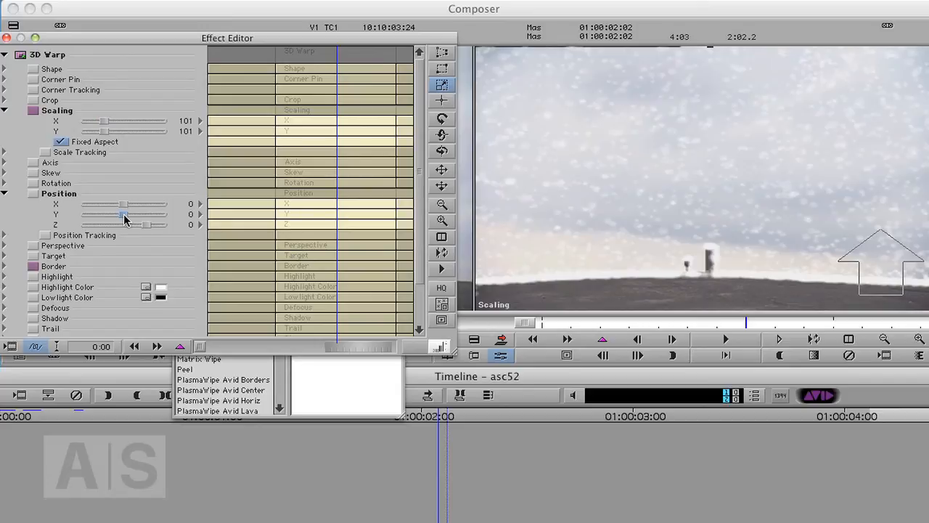
{"action": "left_click_drag", "start_coordinate": [124, 215], "coordinate": [125, 214]}
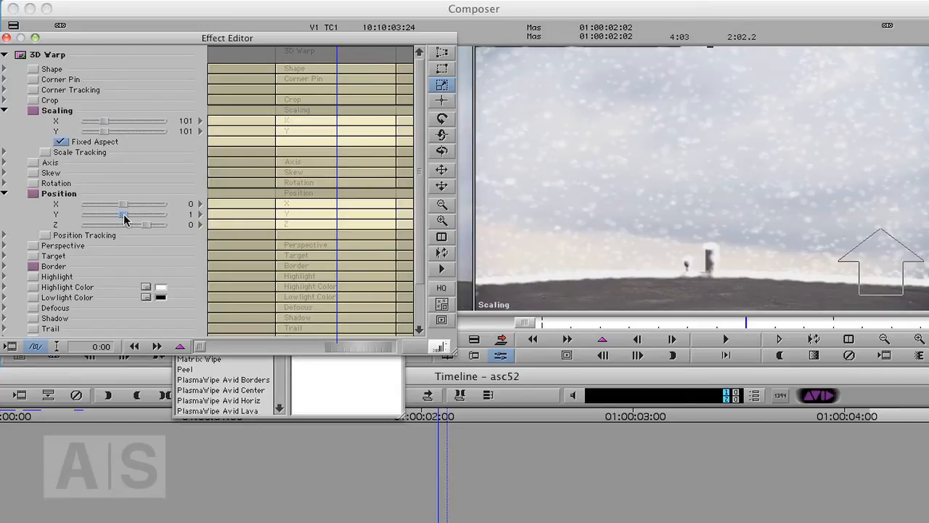
{"action": "left_click_drag", "start_coordinate": [123, 213], "coordinate": [125, 214]}
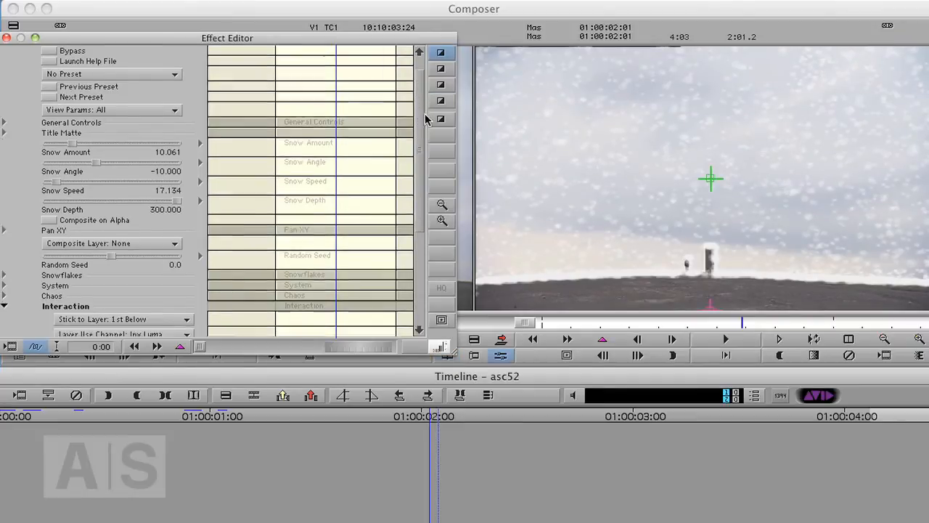
Set BCC Snow's Interaction Layer Mode to Gradient instead of Binary.
{"action": "scroll", "scroll_direction": "down", "scroll_amount": 3}
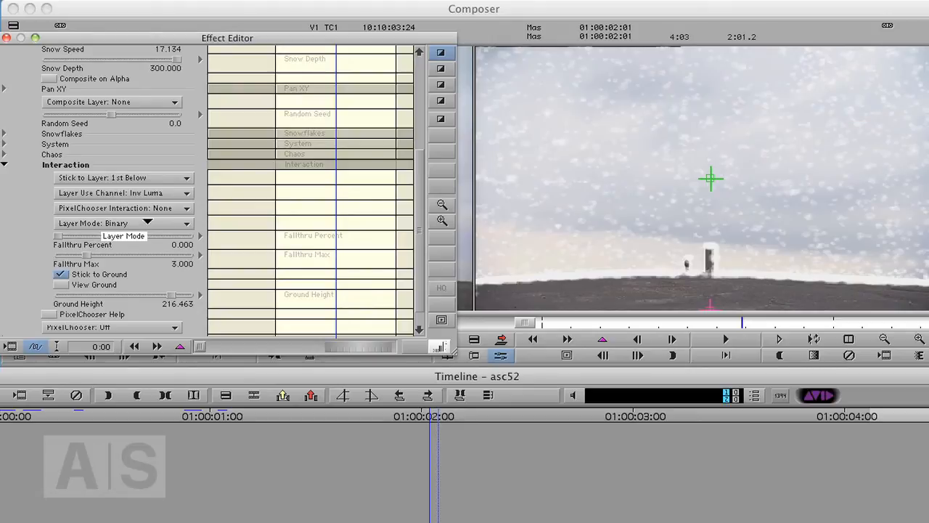
{"action": "left_click", "coordinate": [119, 224]}
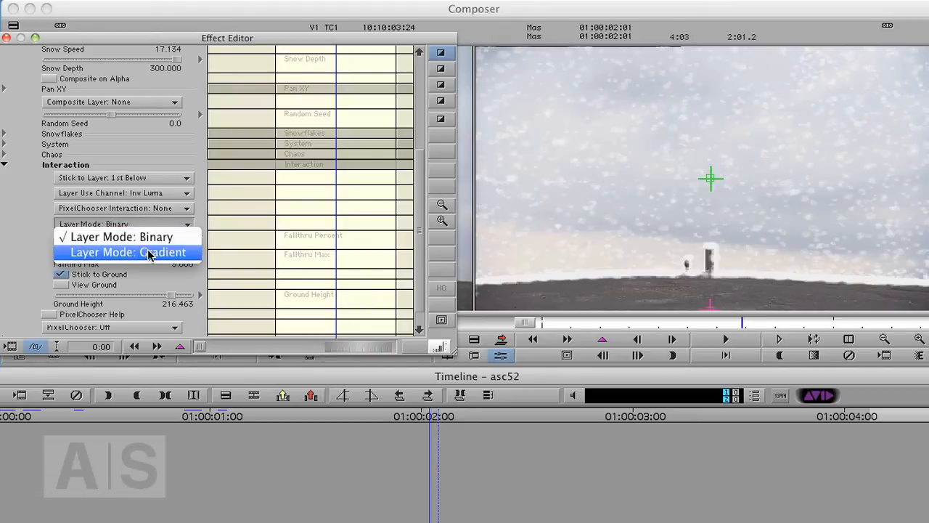
{"action": "left_click", "coordinate": [148, 253]}
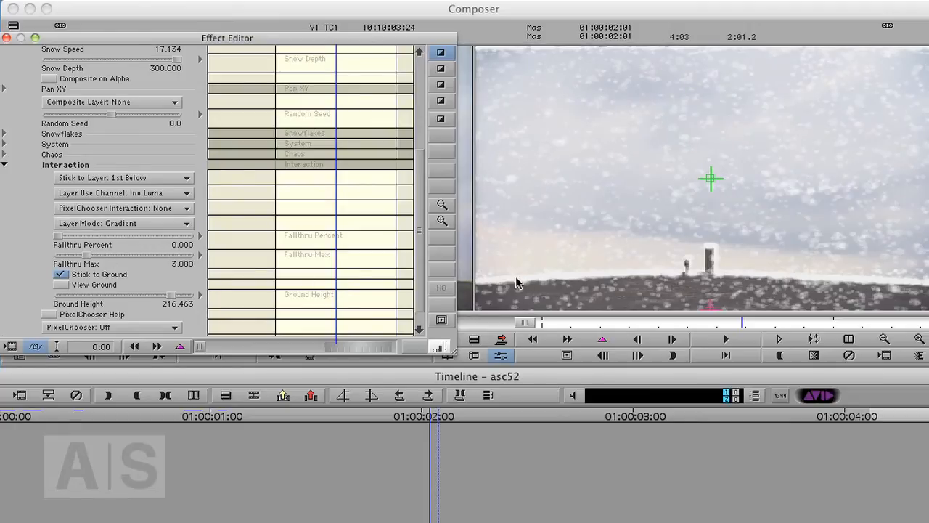
{"action": "mouse_move", "coordinate": [825, 285]}
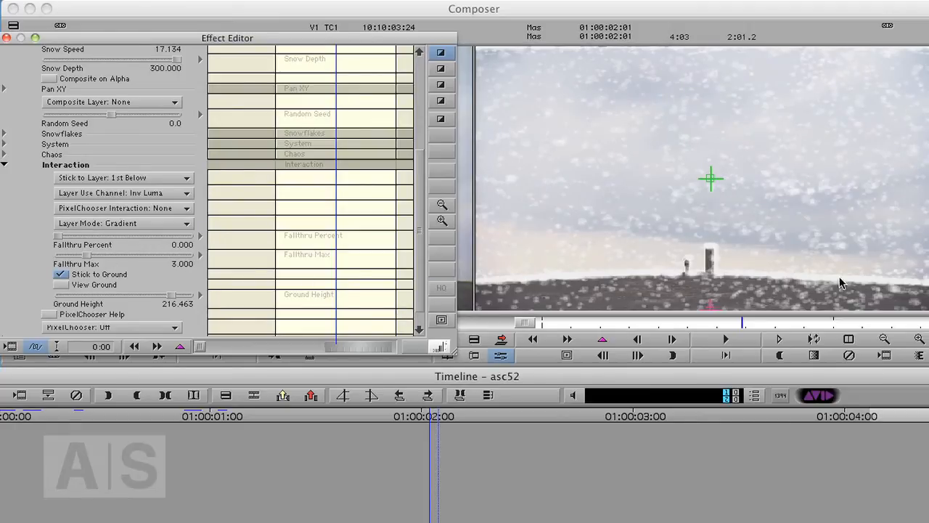
{"action": "mouse_move", "coordinate": [743, 293]}
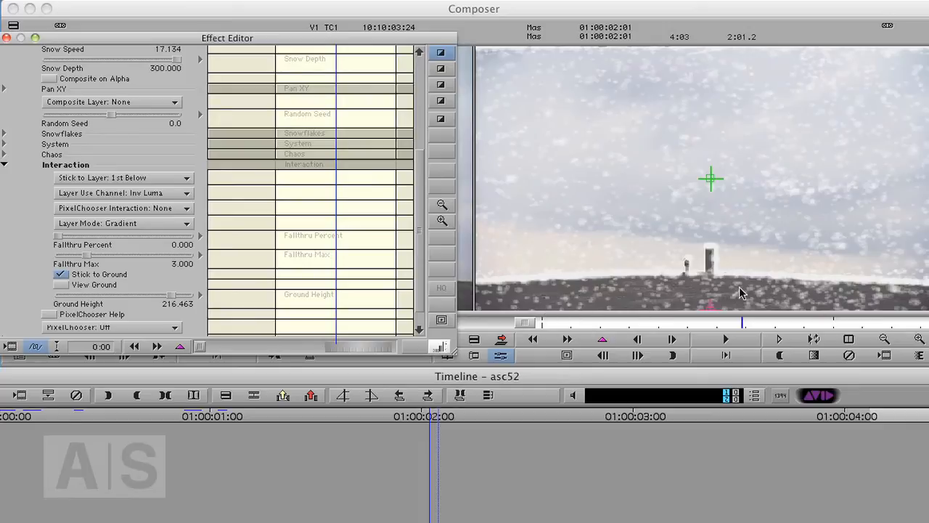
{"action": "mouse_move", "coordinate": [811, 306]}
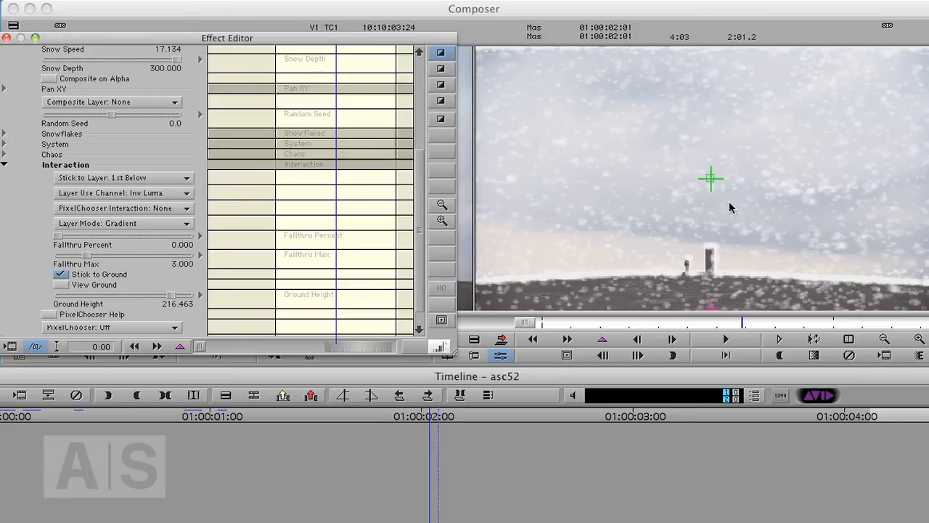
{"action": "mouse_move", "coordinate": [712, 123]}
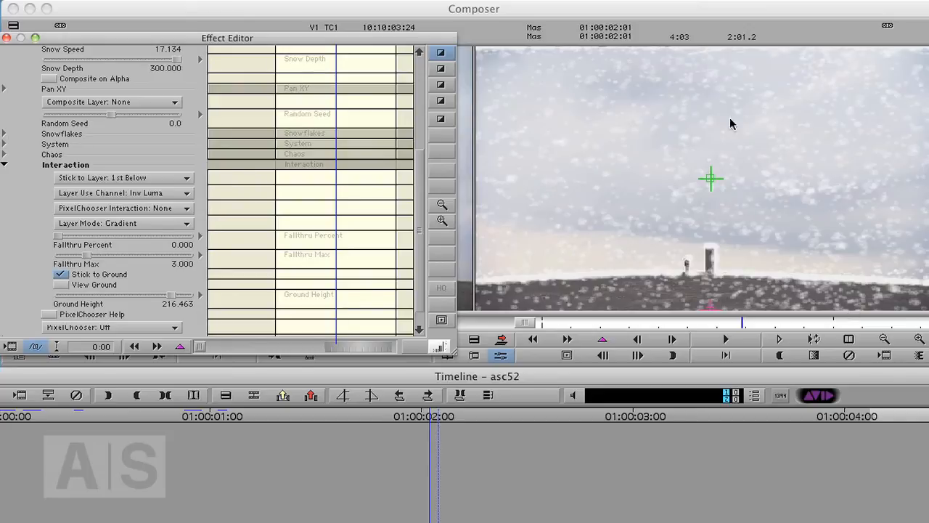
{"action": "mouse_move", "coordinate": [850, 171]}
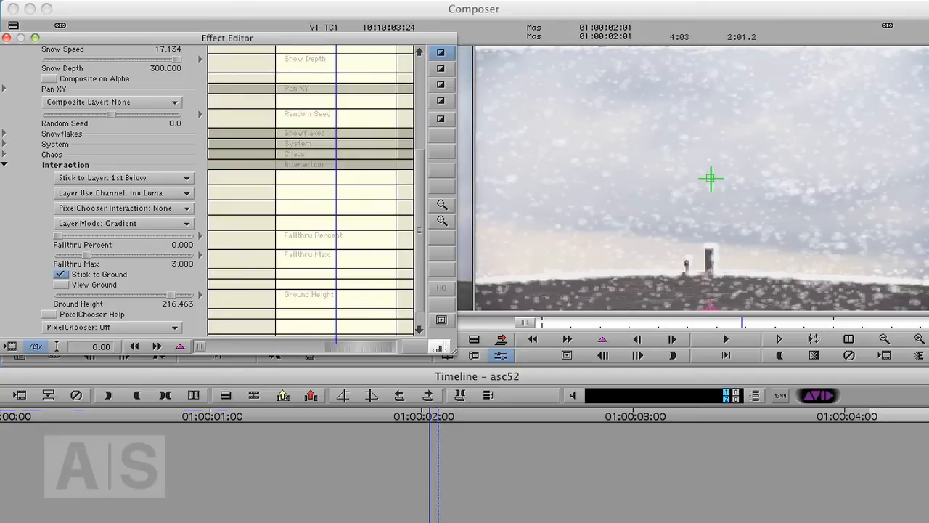
{"action": "mouse_move", "coordinate": [785, 189]}
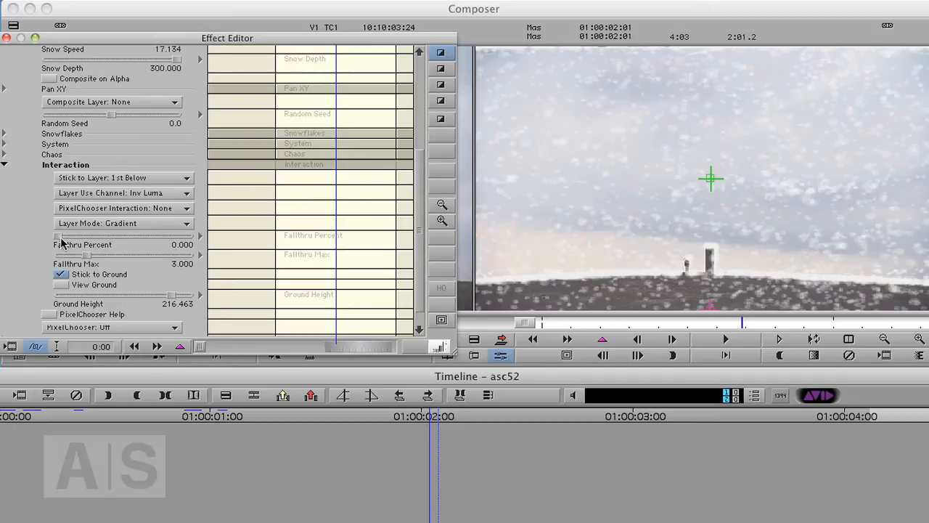
{"action": "mouse_move", "coordinate": [102, 243]}
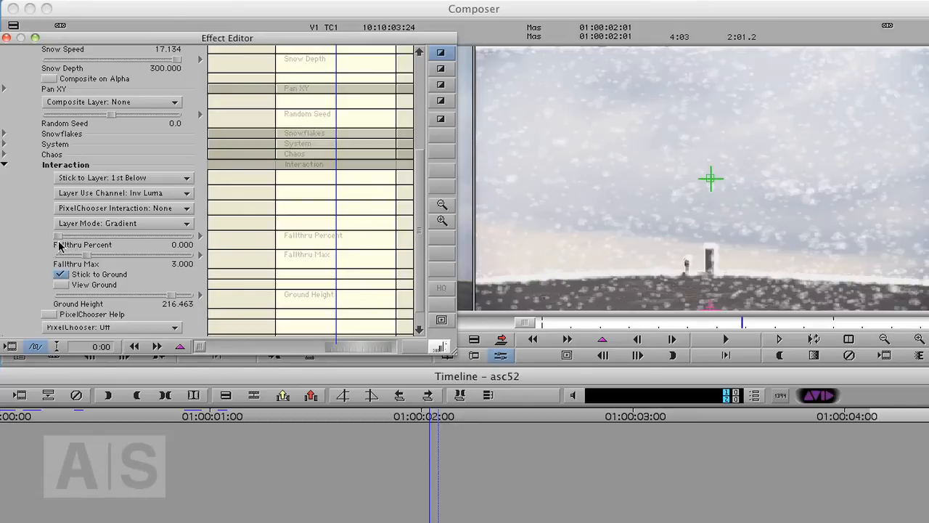
{"action": "mouse_move", "coordinate": [180, 234]}
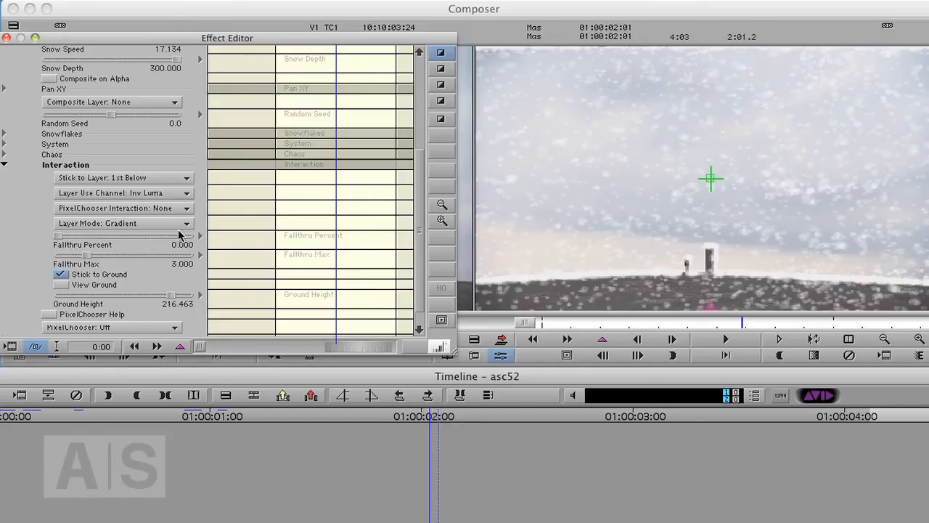
{"action": "mouse_move", "coordinate": [59, 247]}
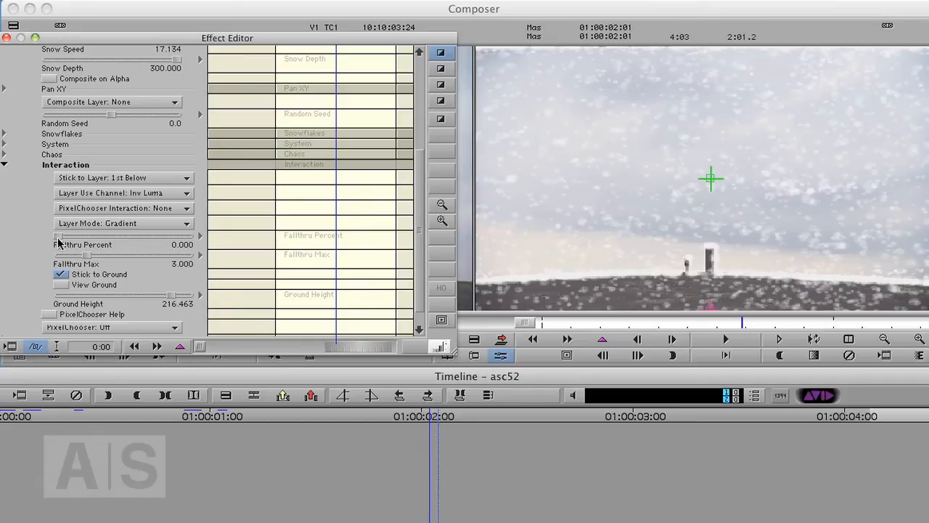
{"action": "mouse_move", "coordinate": [64, 239]}
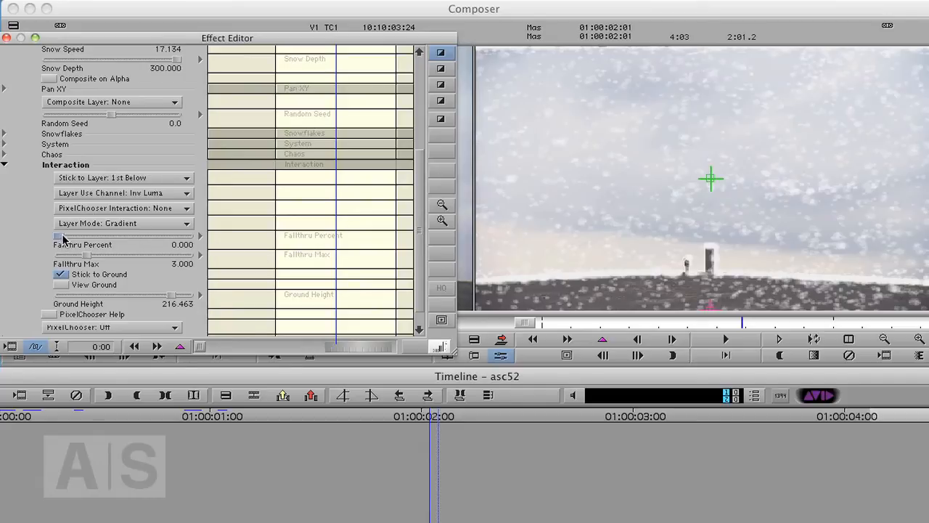
Set Fallthru Percent to 38.415 and Fallthru Max to 1.489.
{"action": "left_click_drag", "start_coordinate": [56, 235], "coordinate": [93, 236]}
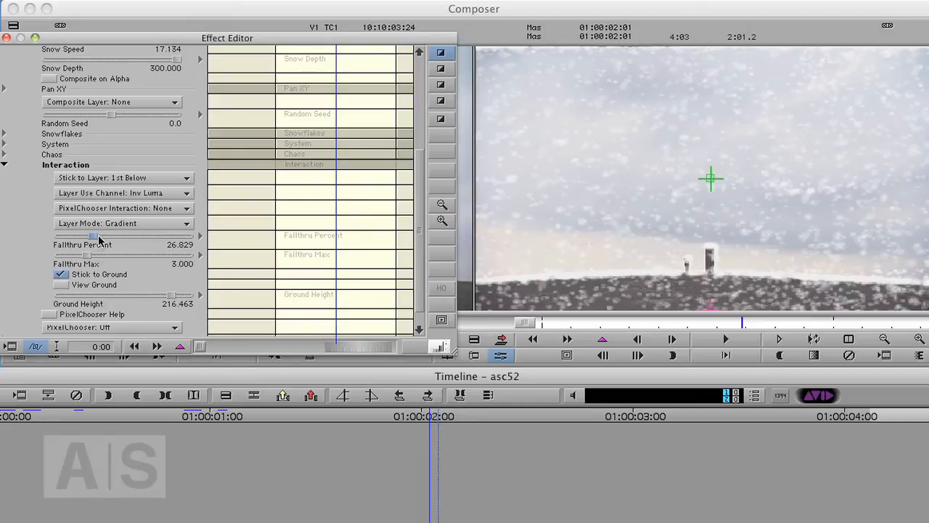
{"action": "left_click_drag", "start_coordinate": [90, 236], "coordinate": [109, 235]}
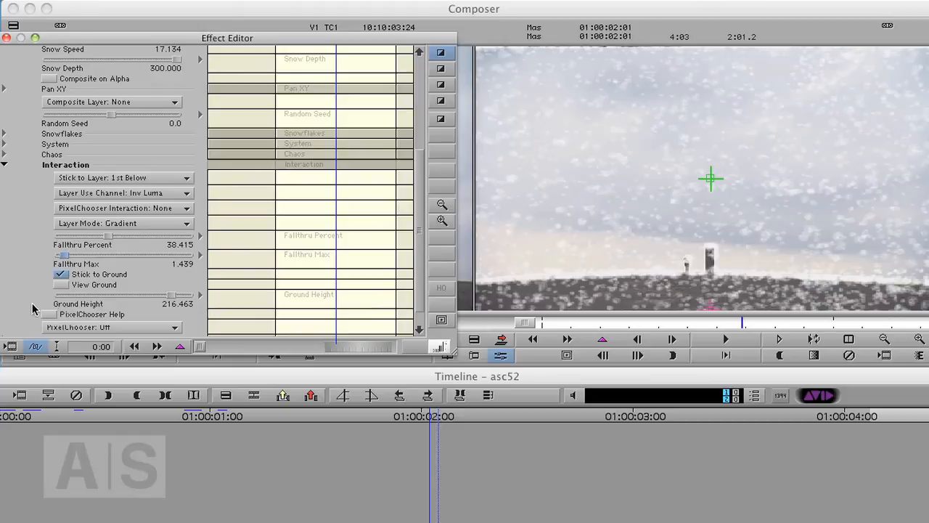
{"action": "mouse_move", "coordinate": [93, 259]}
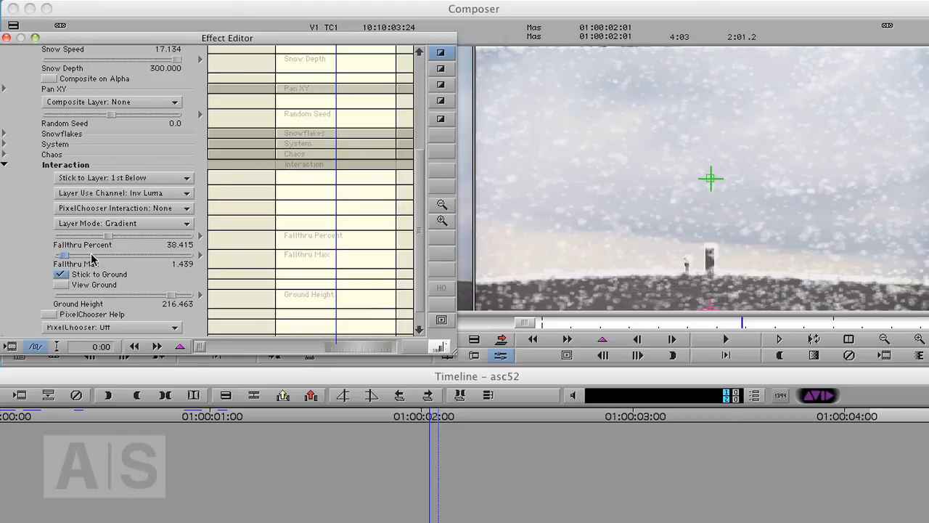
{"action": "mouse_move", "coordinate": [511, 272]}
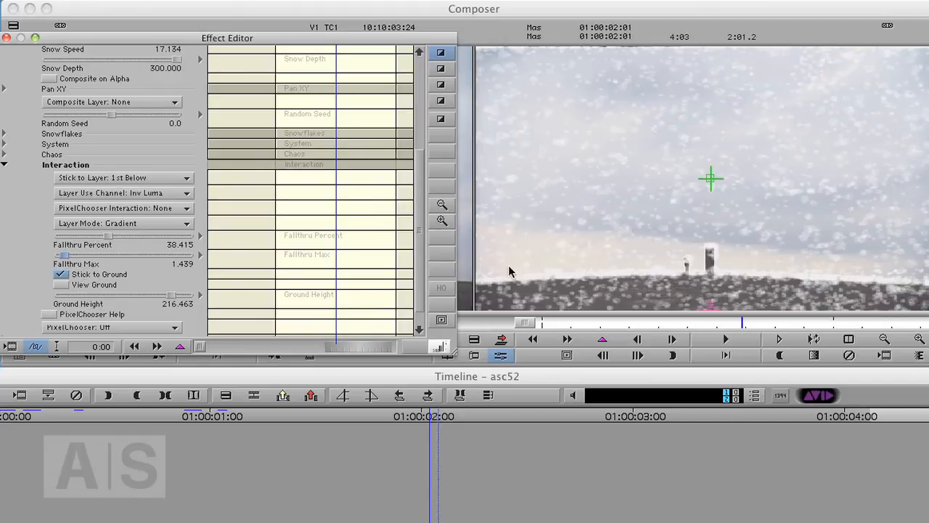
{"action": "mouse_move", "coordinate": [710, 250]}
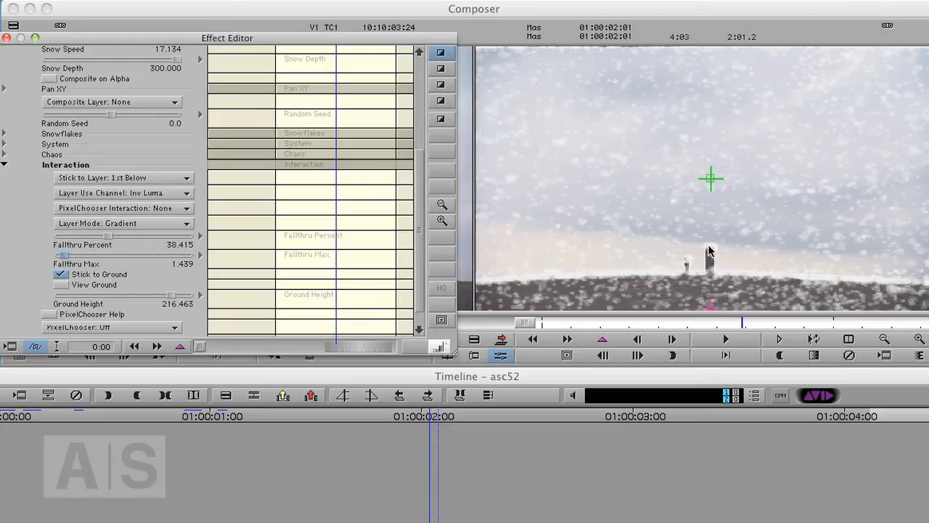
{"action": "mouse_move", "coordinate": [689, 260]}
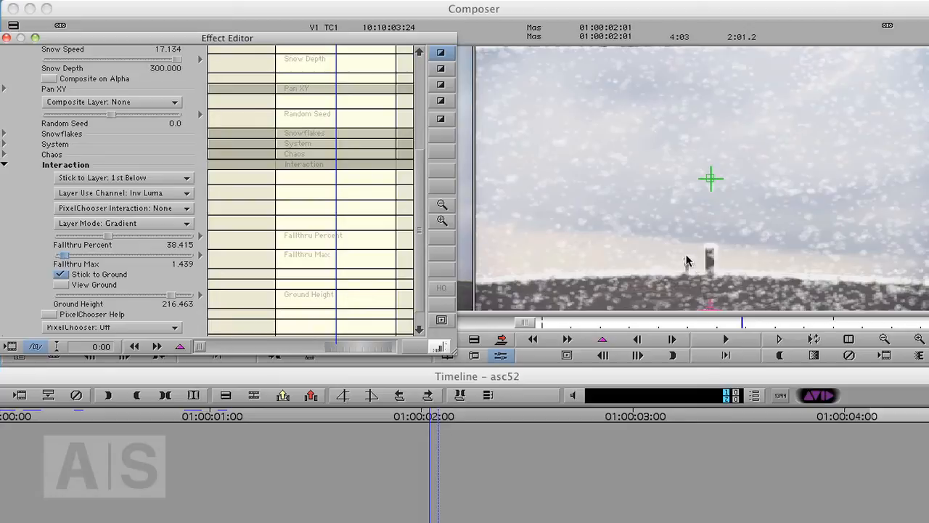
{"action": "mouse_move", "coordinate": [721, 267]}
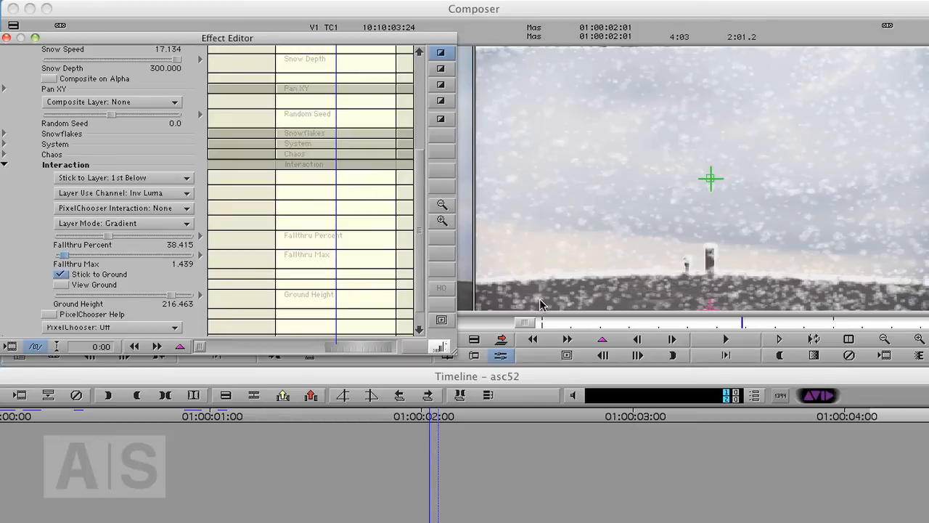
{"action": "mouse_move", "coordinate": [887, 299]}
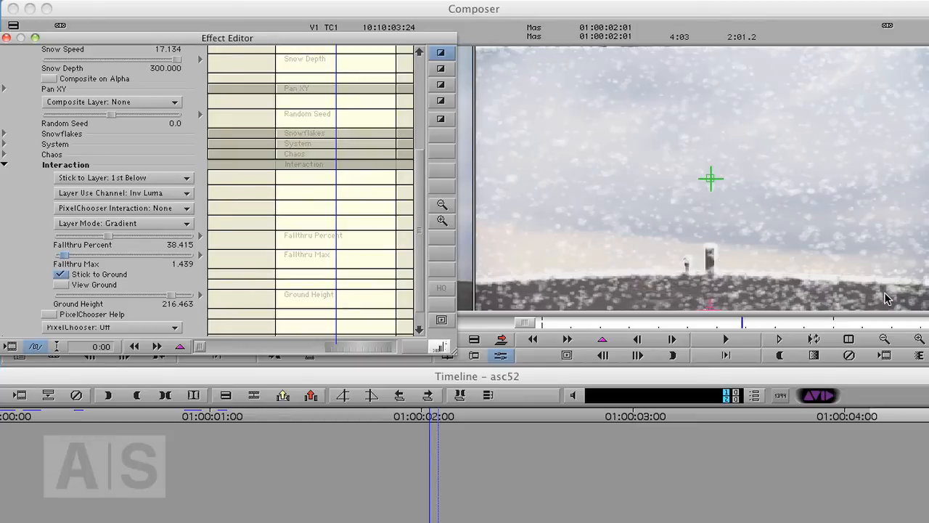
{"action": "mouse_move", "coordinate": [851, 291]}
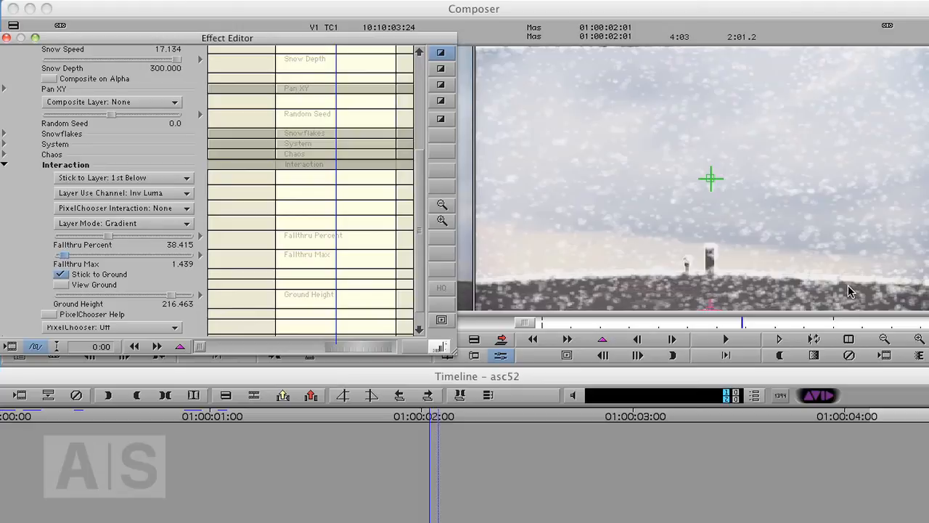
{"action": "mouse_move", "coordinate": [810, 296]}
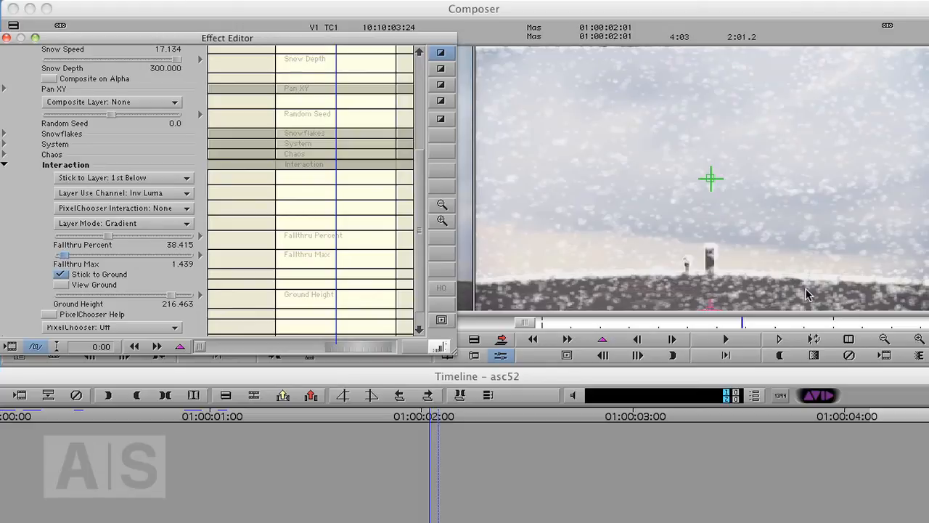
{"action": "mouse_move", "coordinate": [584, 303]}
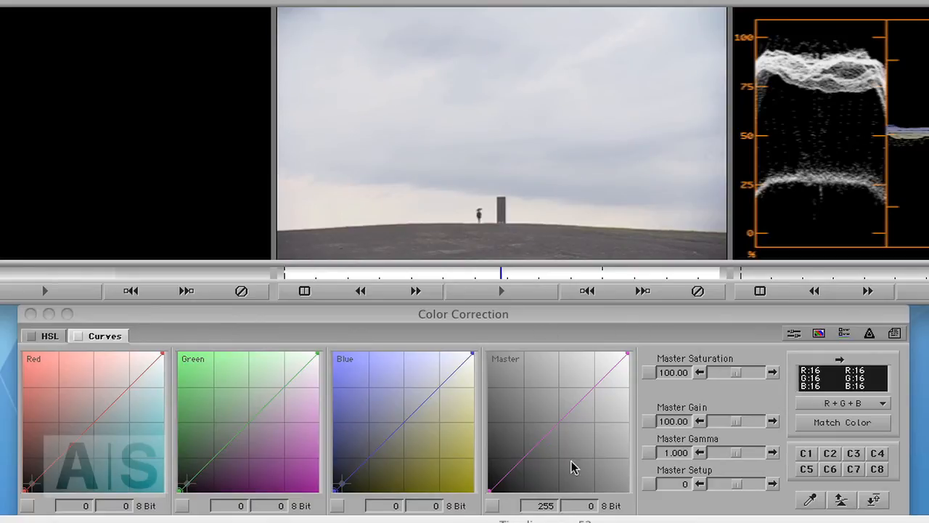
{"action": "mouse_move", "coordinate": [659, 407]}
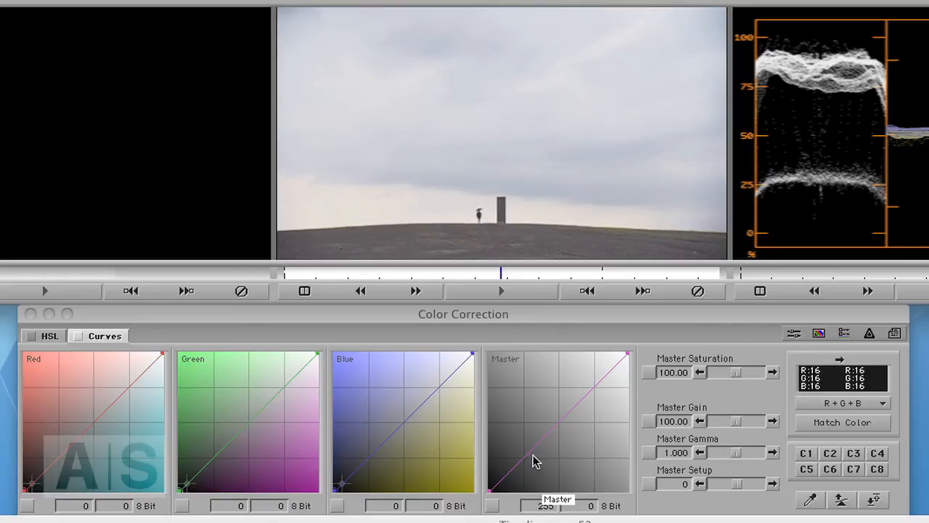
Lift the Master curve's highlight point so the sky goes near-white.
{"action": "left_click_drag", "start_coordinate": [537, 462], "coordinate": [549, 470]}
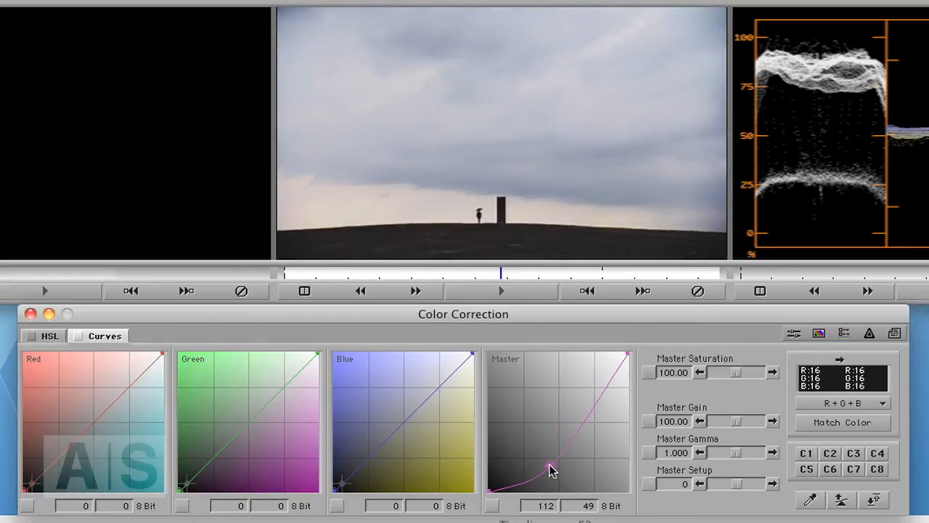
{"action": "left_click_drag", "start_coordinate": [549, 471], "coordinate": [578, 386]}
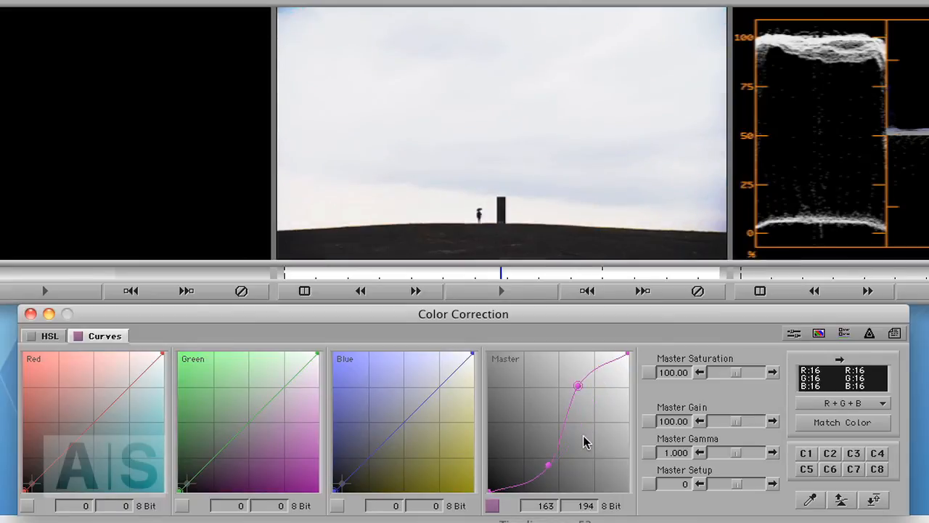
{"action": "left_click_drag", "start_coordinate": [578, 387], "coordinate": [554, 381]}
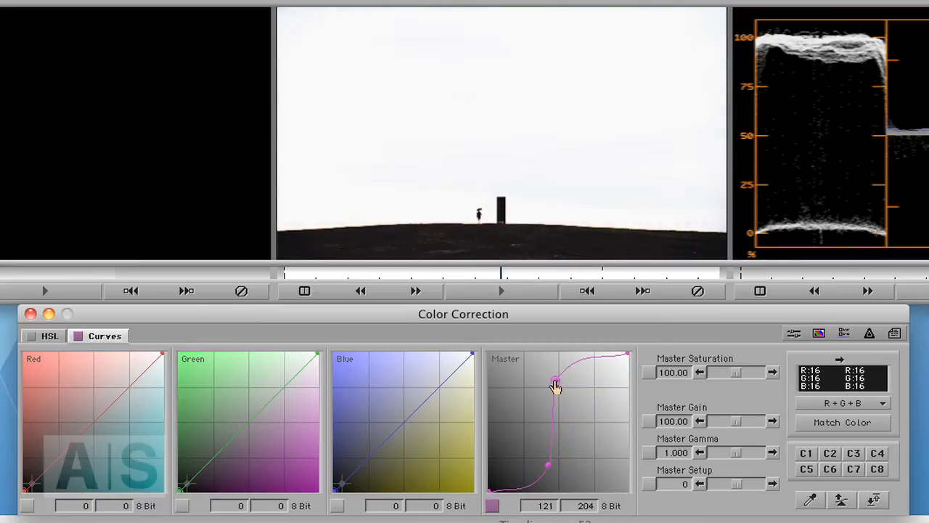
{"action": "left_click_drag", "start_coordinate": [555, 385], "coordinate": [555, 383]}
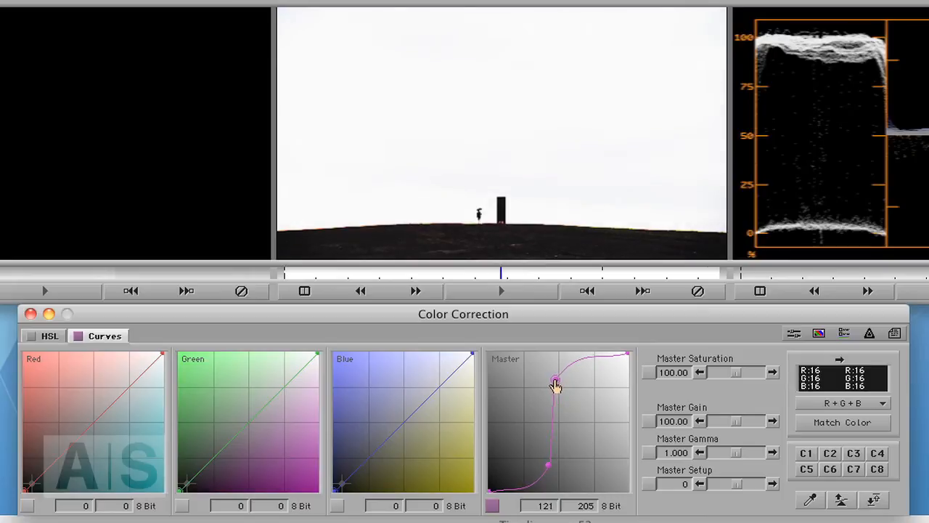
{"action": "left_click_drag", "start_coordinate": [555, 384], "coordinate": [559, 382]}
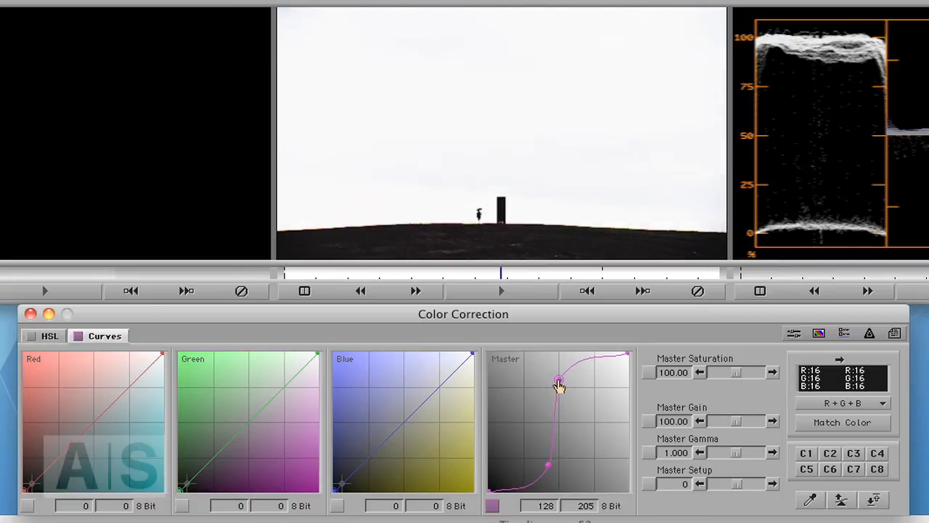
{"action": "left_click_drag", "start_coordinate": [557, 384], "coordinate": [553, 395]}
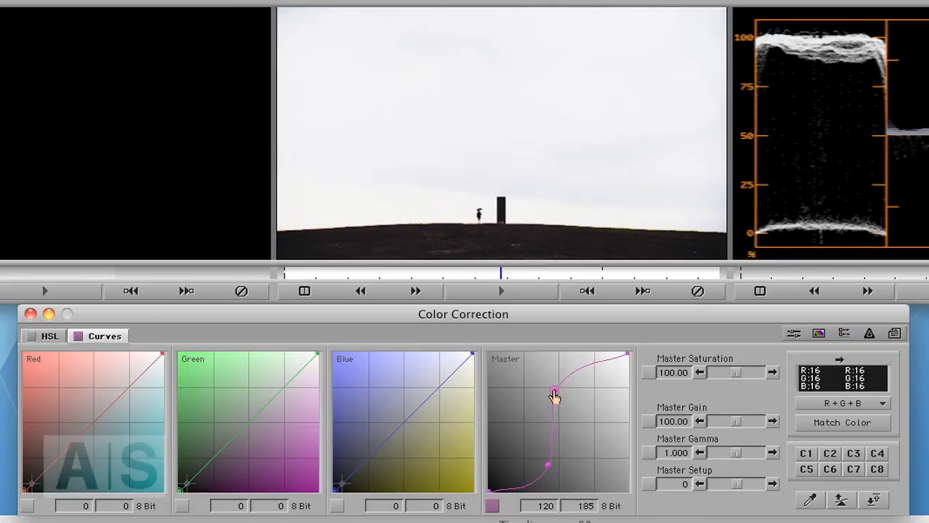
{"action": "left_click_drag", "start_coordinate": [552, 390], "coordinate": [551, 385]}
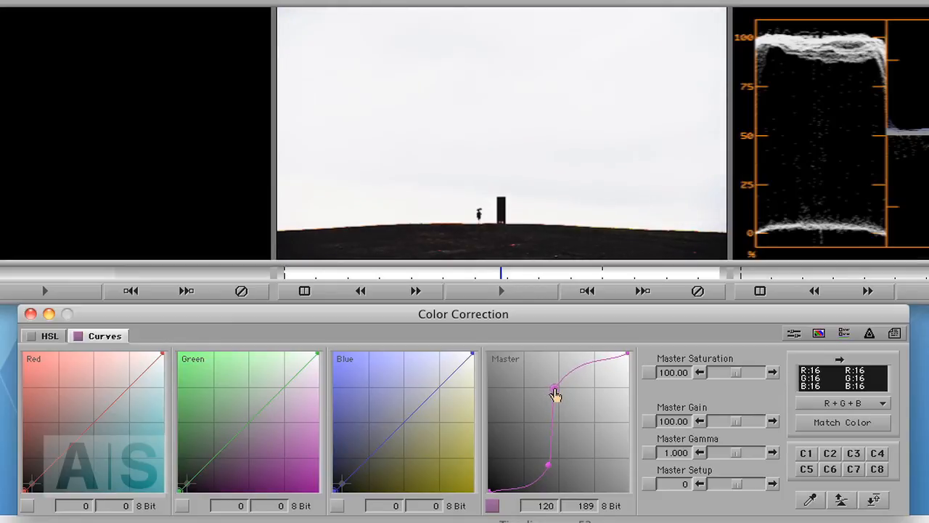
Crush the Master curve's shadow point so the ground goes dark, completing a steep S-curve.
{"action": "left_click_drag", "start_coordinate": [551, 389], "coordinate": [549, 468]}
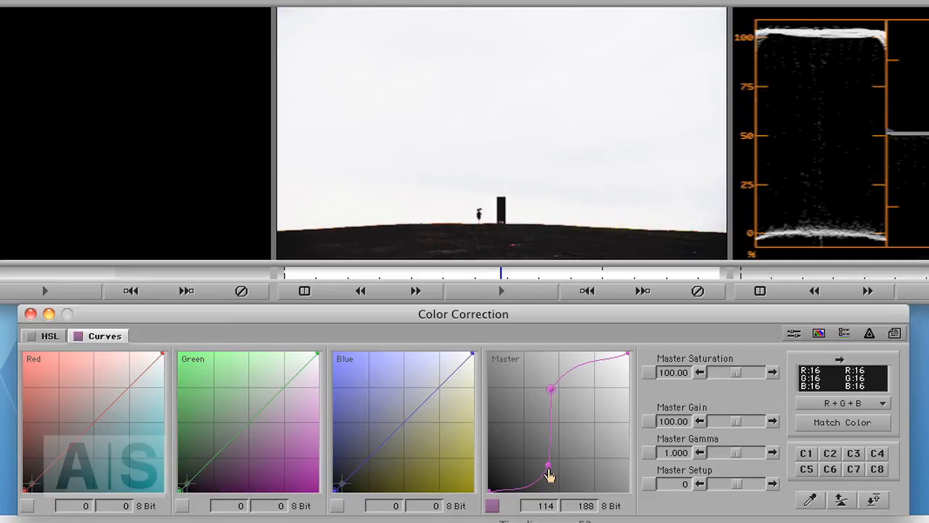
{"action": "left_click_drag", "start_coordinate": [549, 468], "coordinate": [535, 482]}
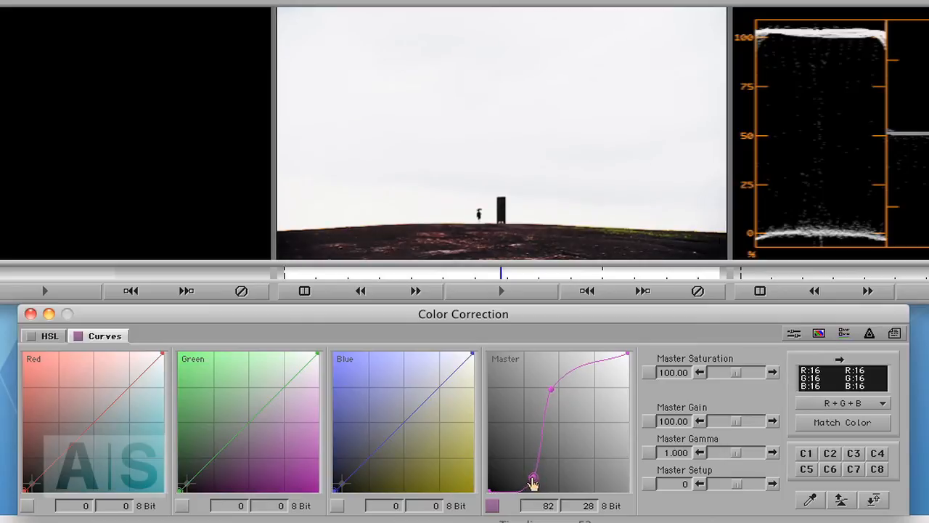
{"action": "left_click_drag", "start_coordinate": [532, 482], "coordinate": [526, 485]}
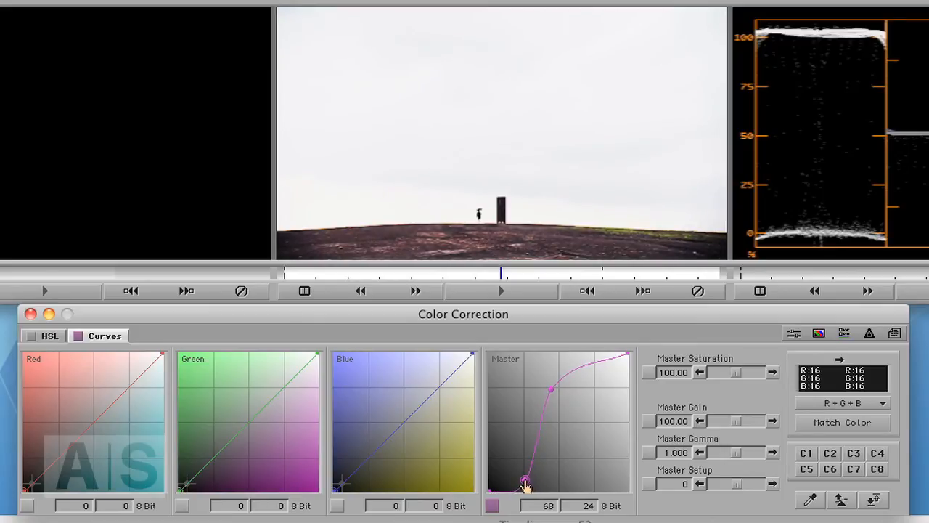
{"action": "left_click_drag", "start_coordinate": [526, 485], "coordinate": [526, 485]}
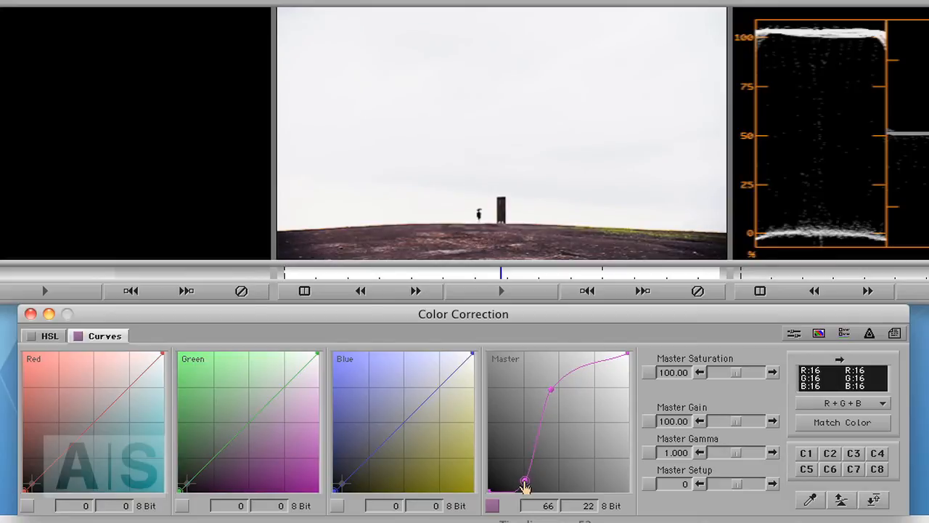
{"action": "left_click_drag", "start_coordinate": [525, 485], "coordinate": [522, 486]}
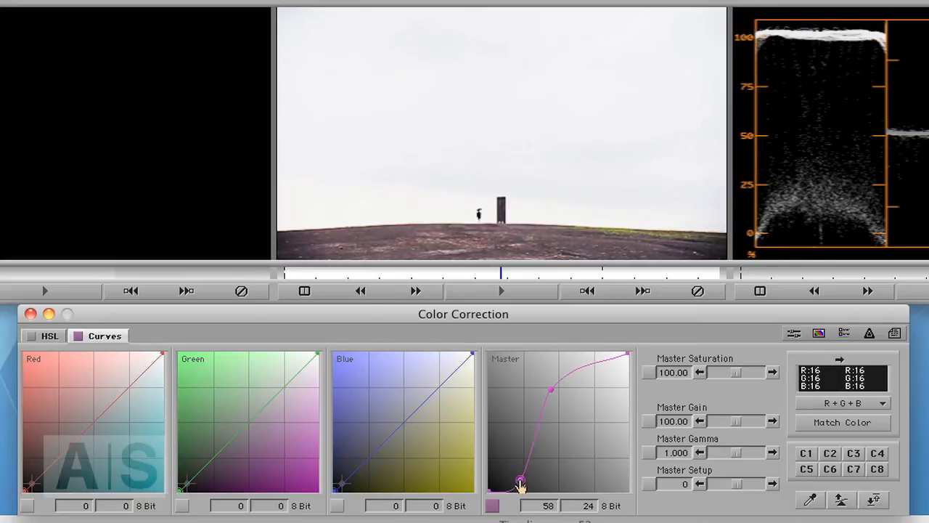
{"action": "left_click_drag", "start_coordinate": [521, 485], "coordinate": [517, 481]}
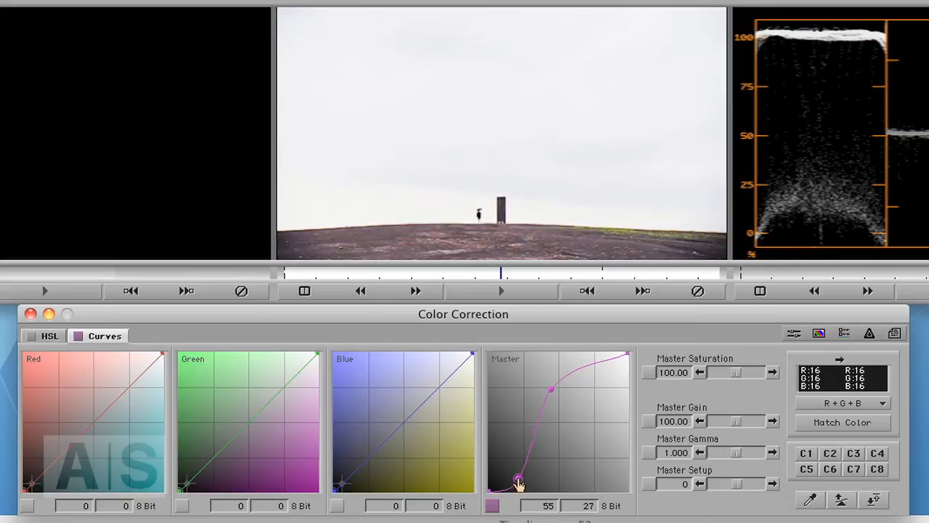
{"action": "left_click_drag", "start_coordinate": [520, 482], "coordinate": [520, 485]}
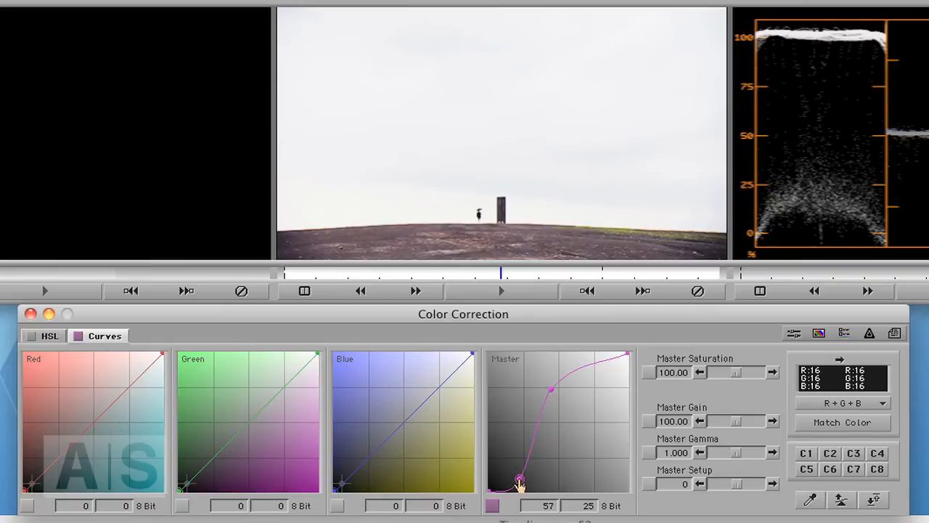
{"action": "left_click_drag", "start_coordinate": [520, 486], "coordinate": [522, 479]}
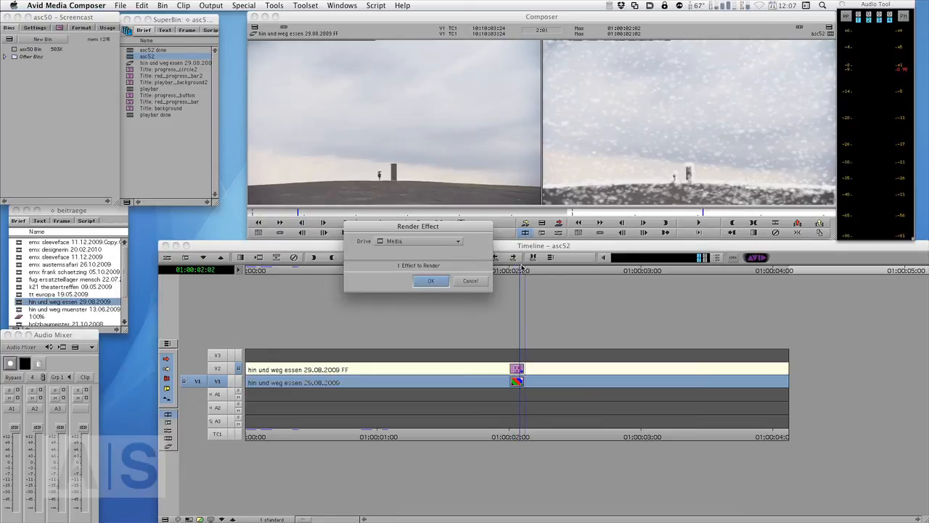
Render the snow effect to the chosen drive via Render Effect.
{"action": "left_click", "coordinate": [432, 282]}
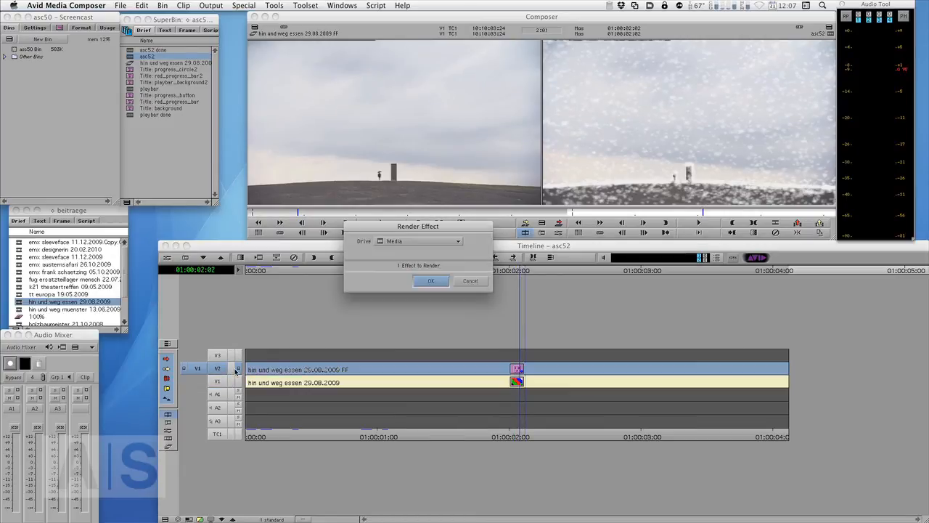
{"action": "left_click", "coordinate": [430, 280]}
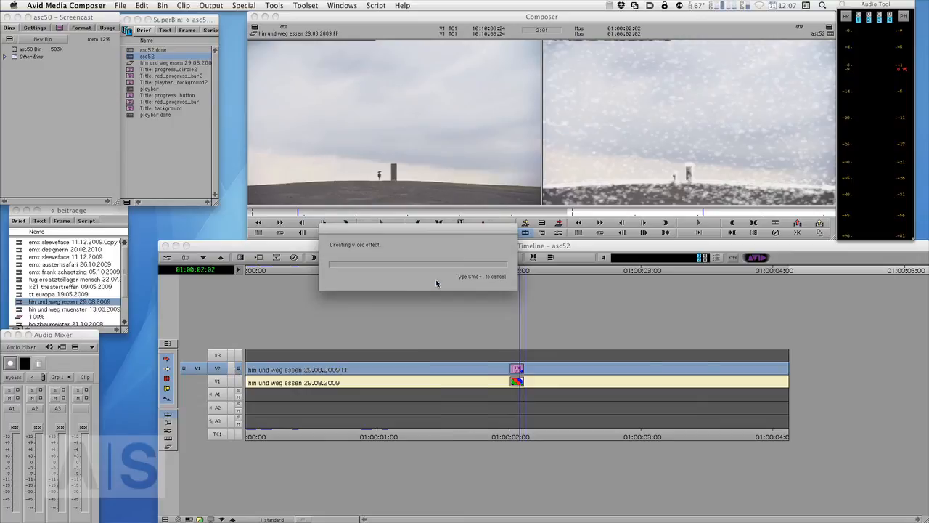
{"action": "mouse_move", "coordinate": [418, 281]}
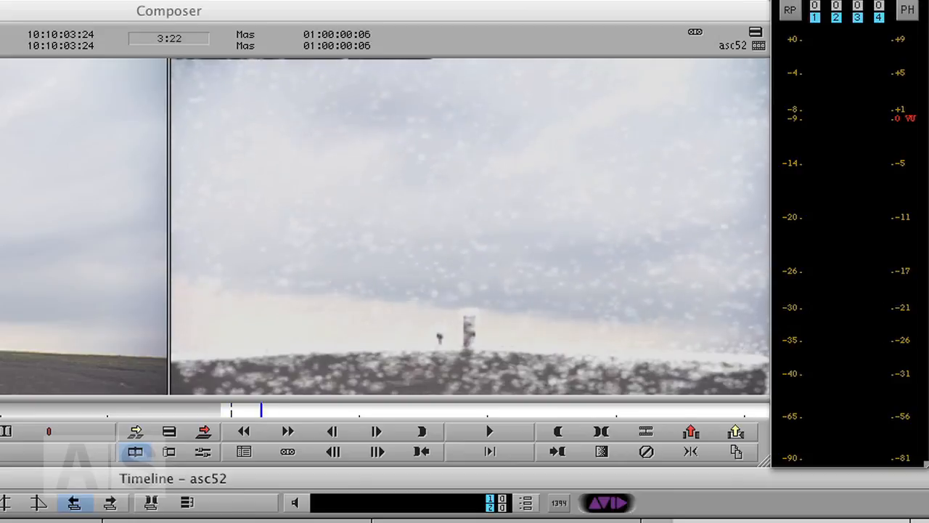
Play the rendered clip in the record monitor to review the settling snow.
{"action": "left_click", "coordinate": [489, 432]}
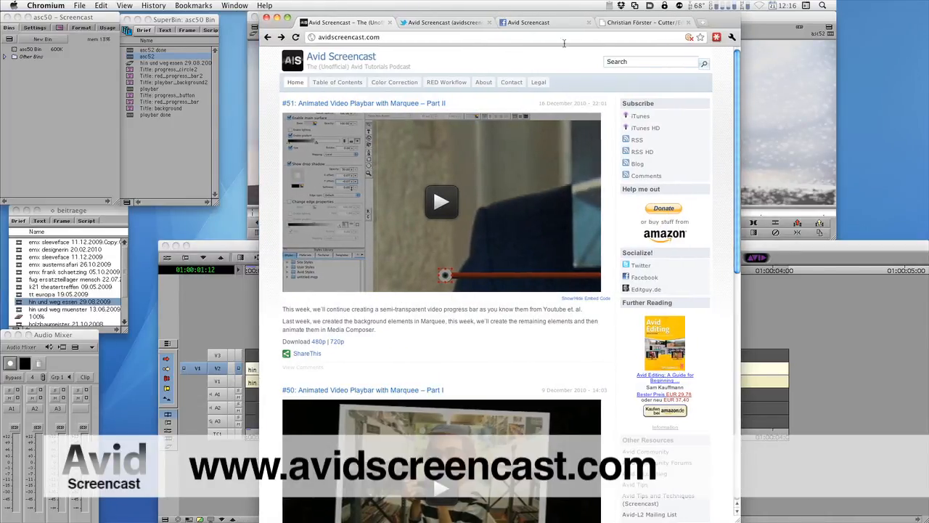
{"action": "mouse_move", "coordinate": [426, 65]}
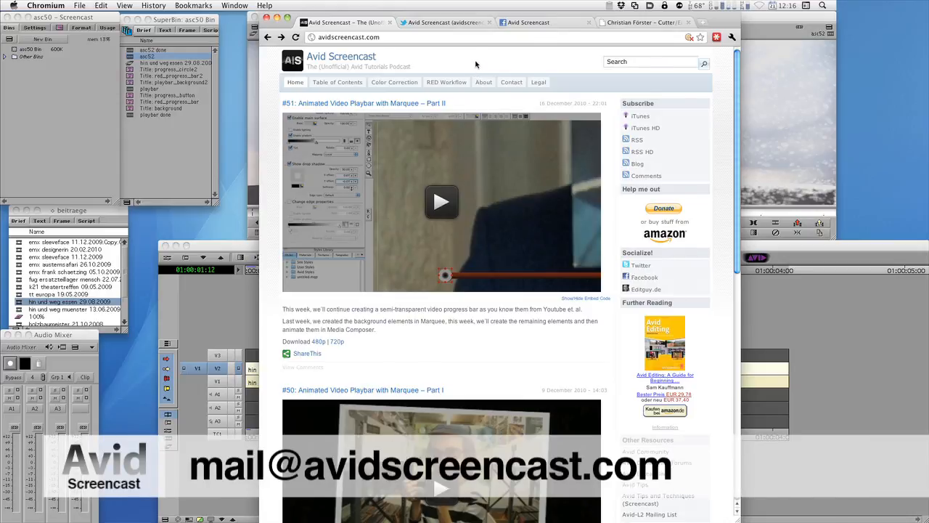
{"action": "mouse_move", "coordinate": [434, 64]}
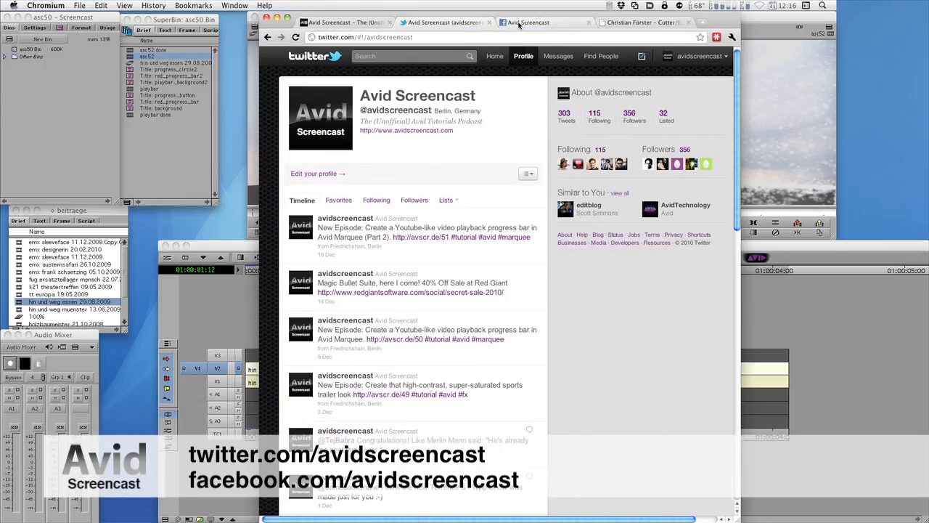
Switch through the Avid Screencast Facebook tab to the editqua.de portfolio tab.
{"action": "left_click", "coordinate": [529, 22]}
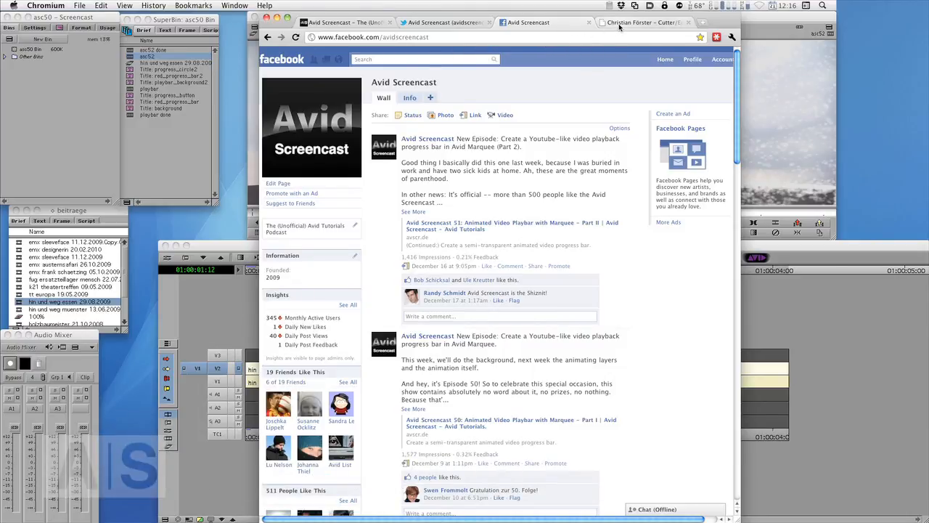
{"action": "left_click", "coordinate": [639, 22]}
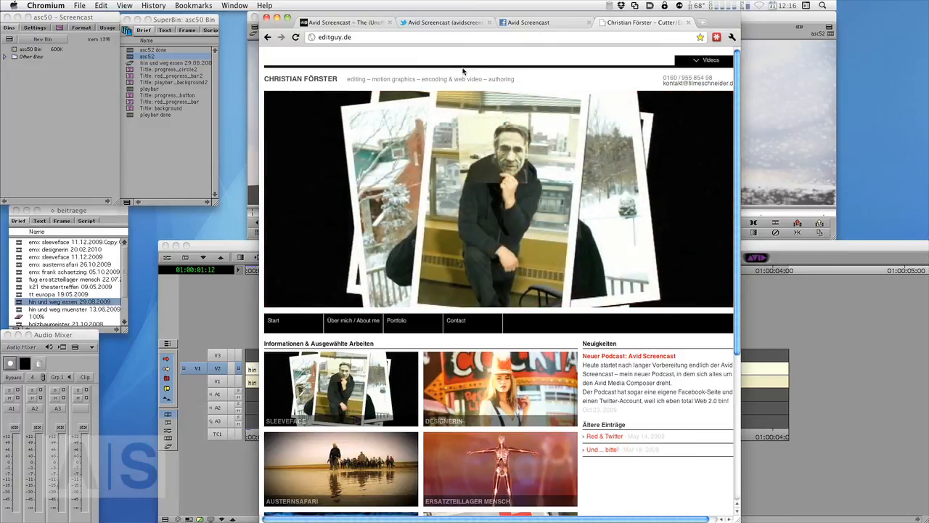
{"action": "mouse_move", "coordinate": [439, 47]}
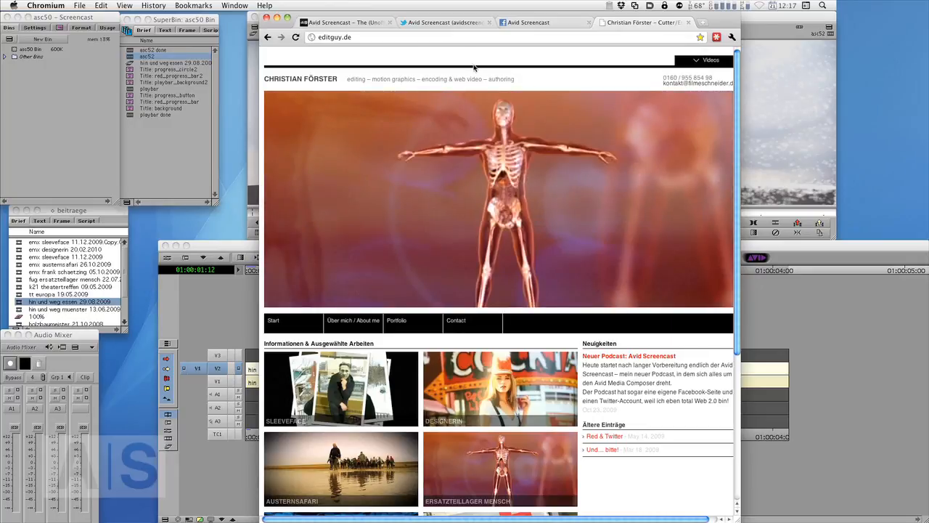
{"action": "mouse_move", "coordinate": [509, 75]}
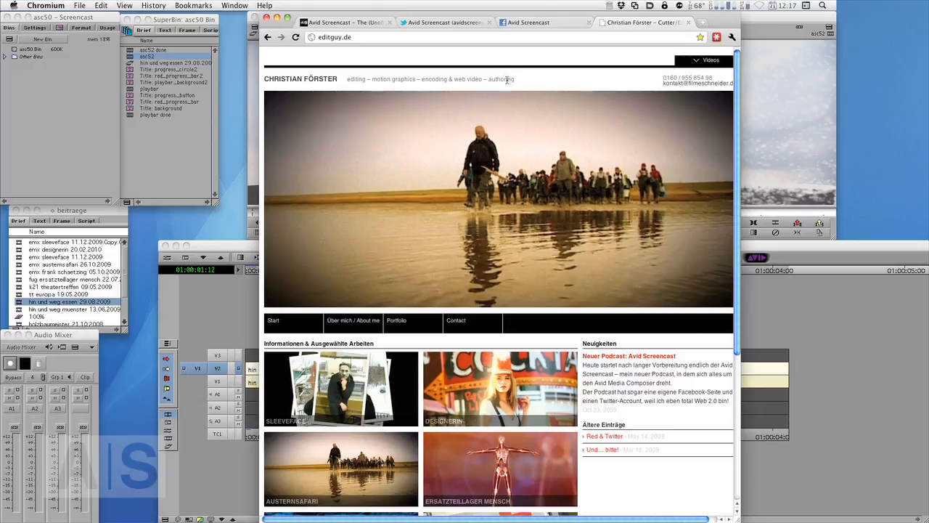
{"action": "mouse_move", "coordinate": [506, 59]}
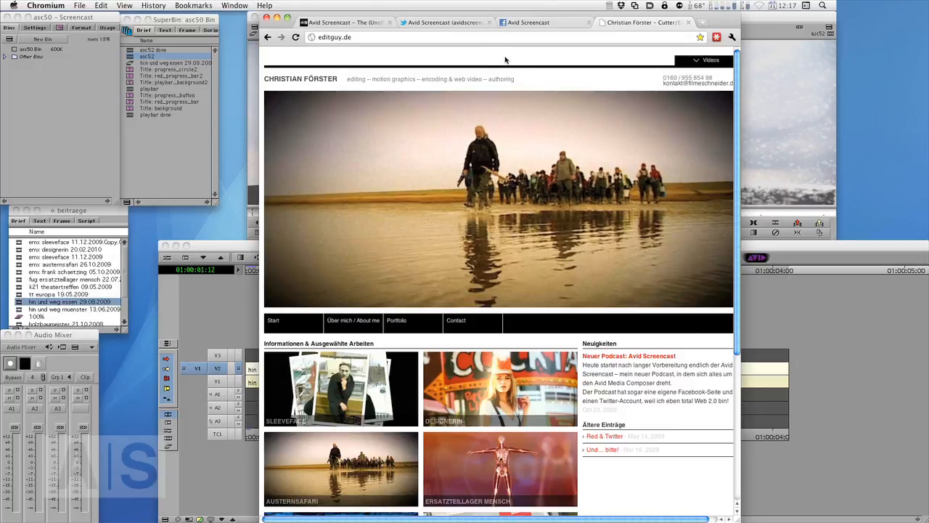